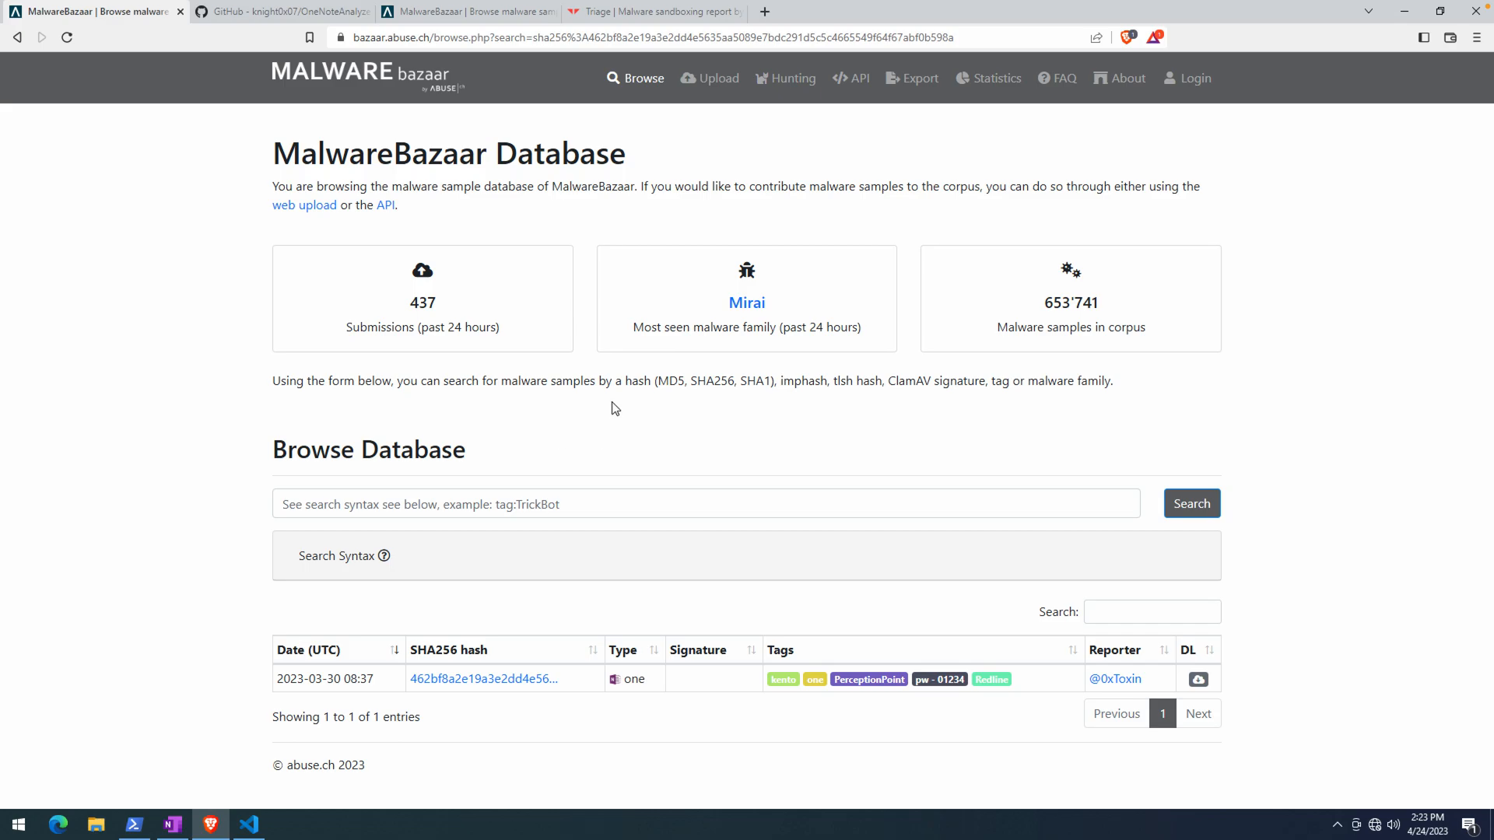
mouse_move(643, 608)
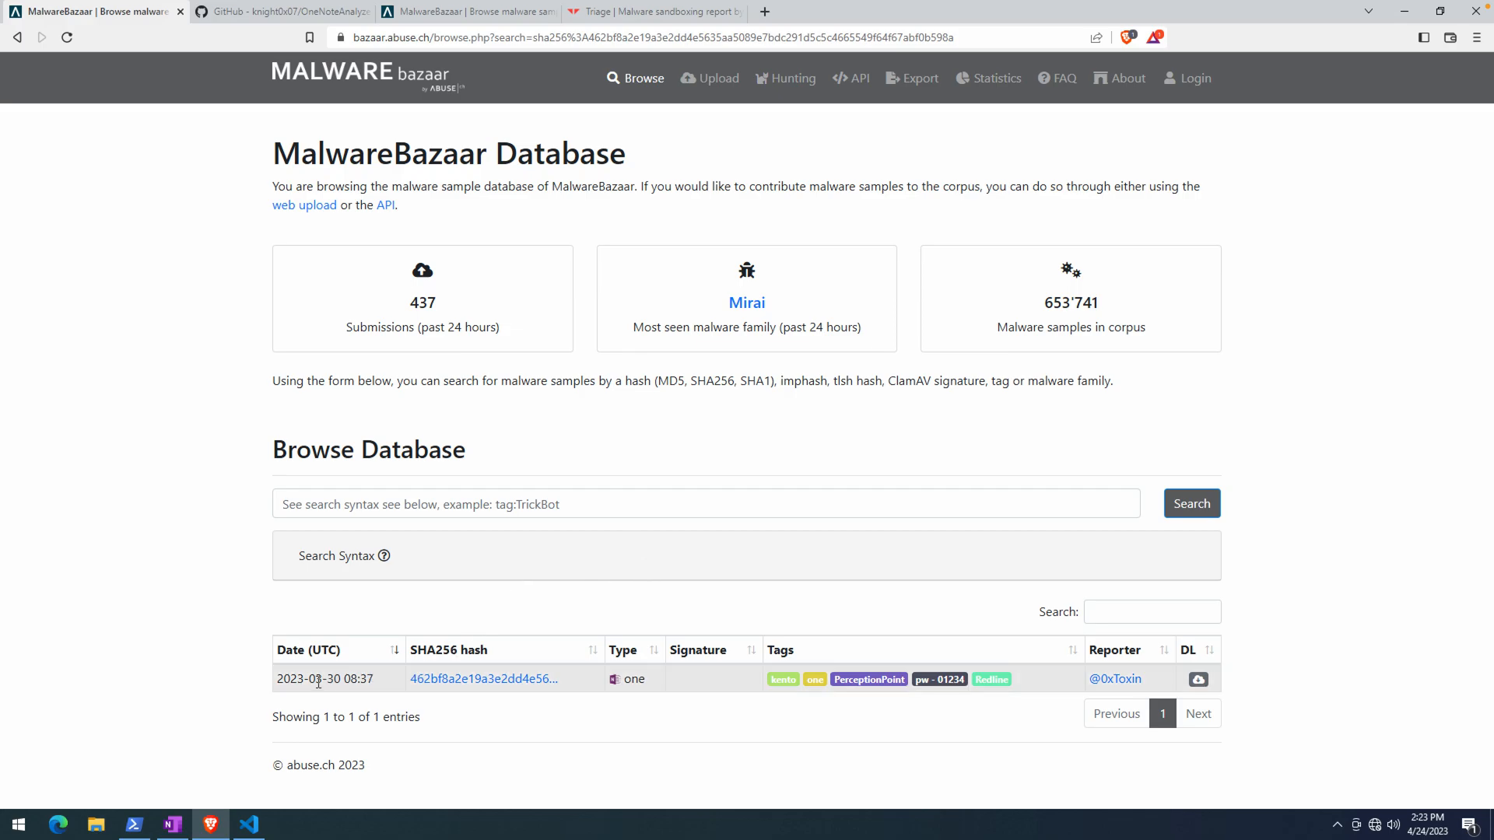
- Review the OneNoteAnalyzer repository page, noting it is written in C#
double_click(322, 678)
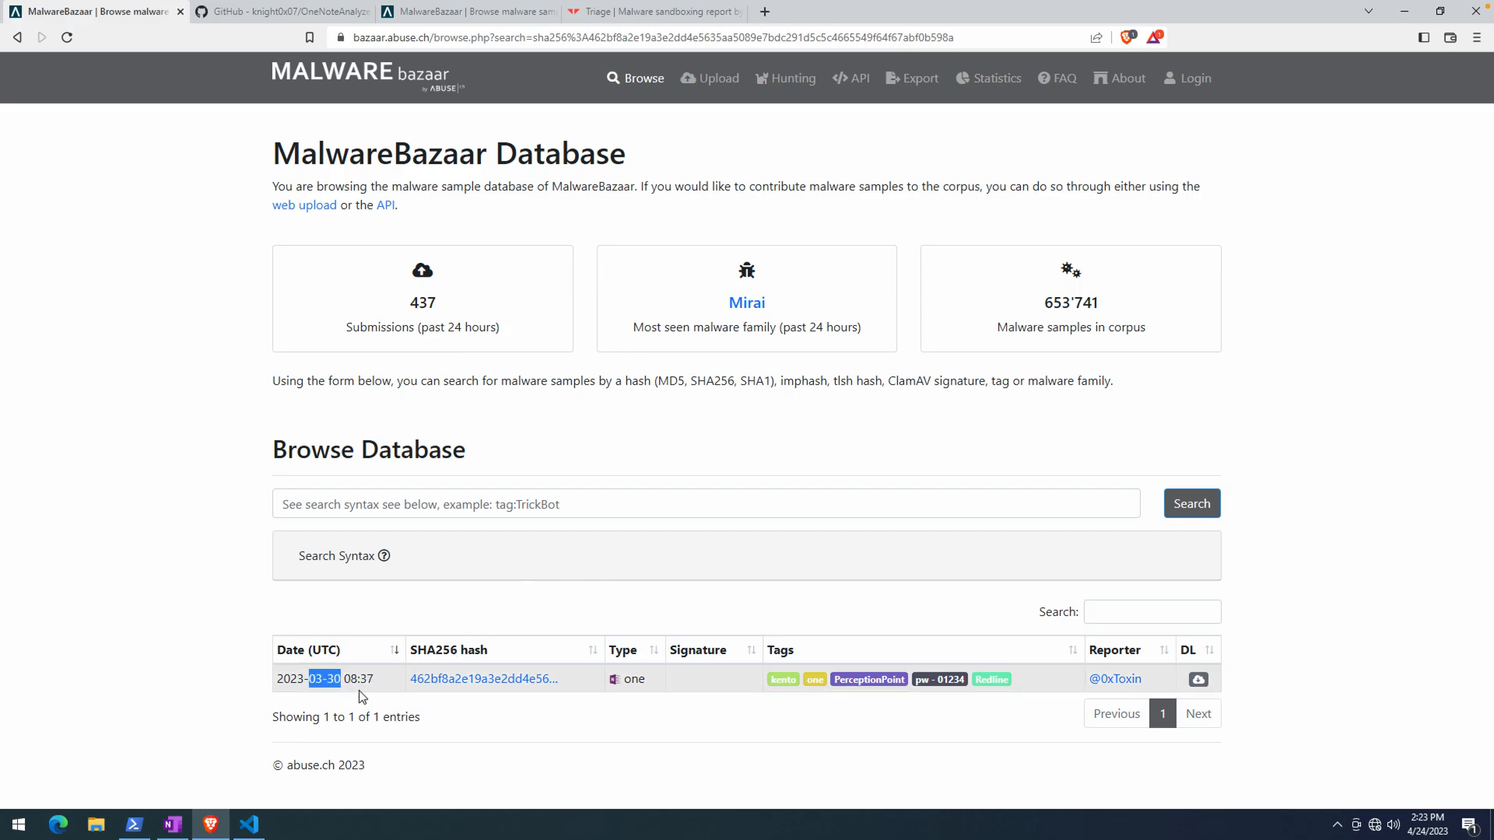
mouse_move(1081, 753)
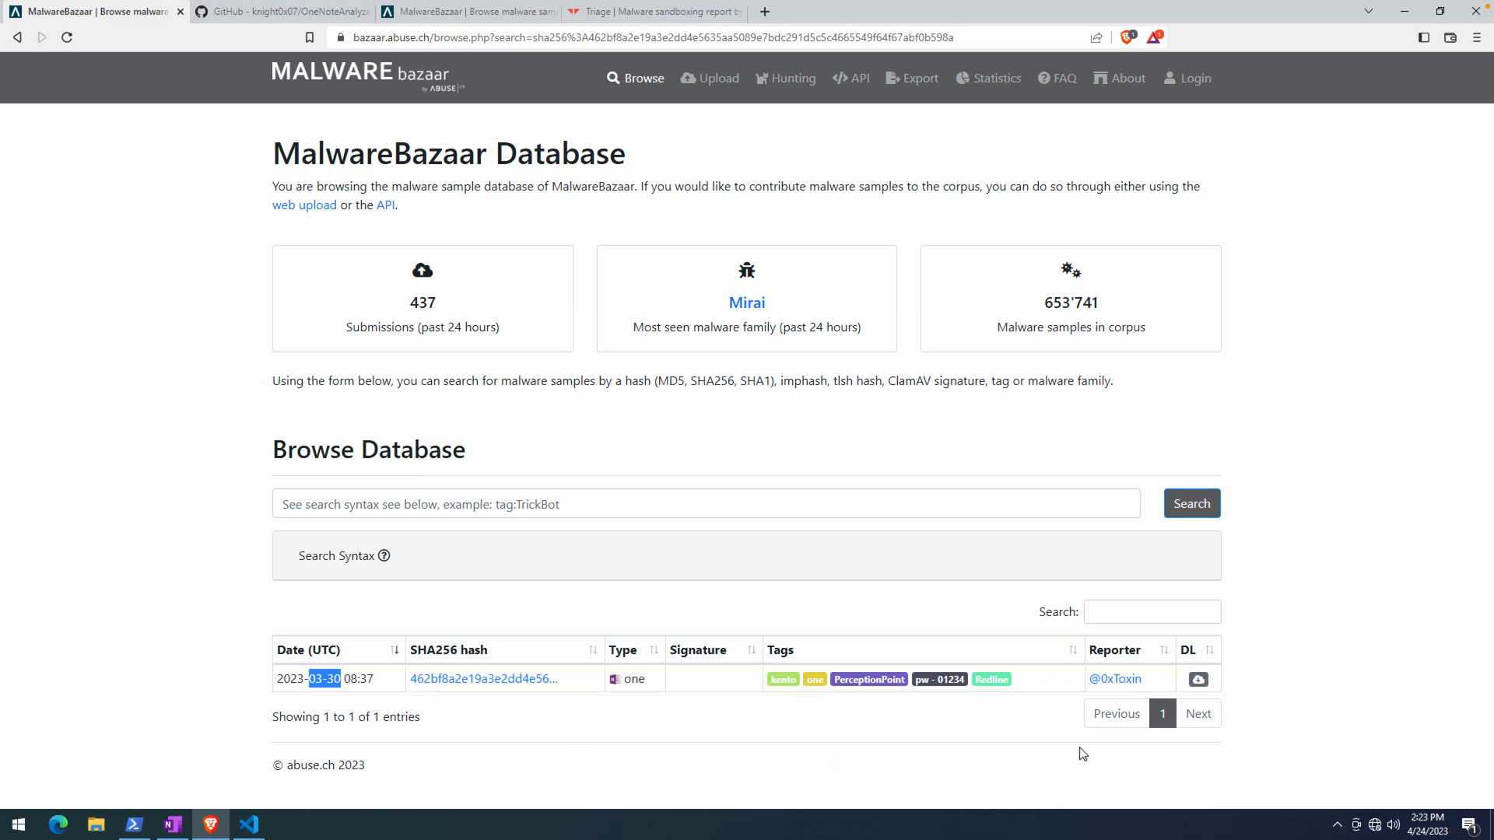
mouse_move(949, 724)
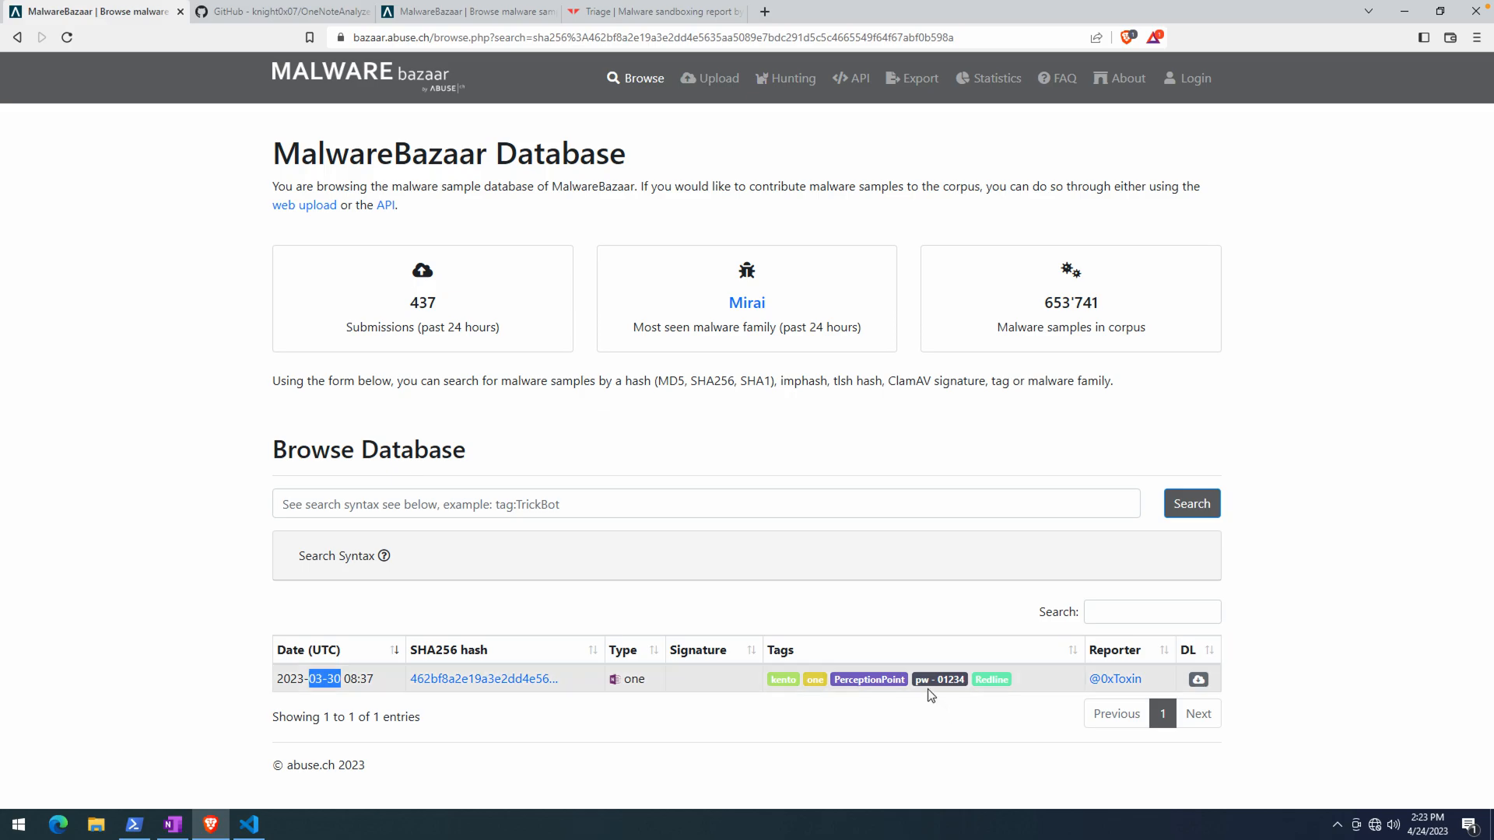
mouse_move(577, 429)
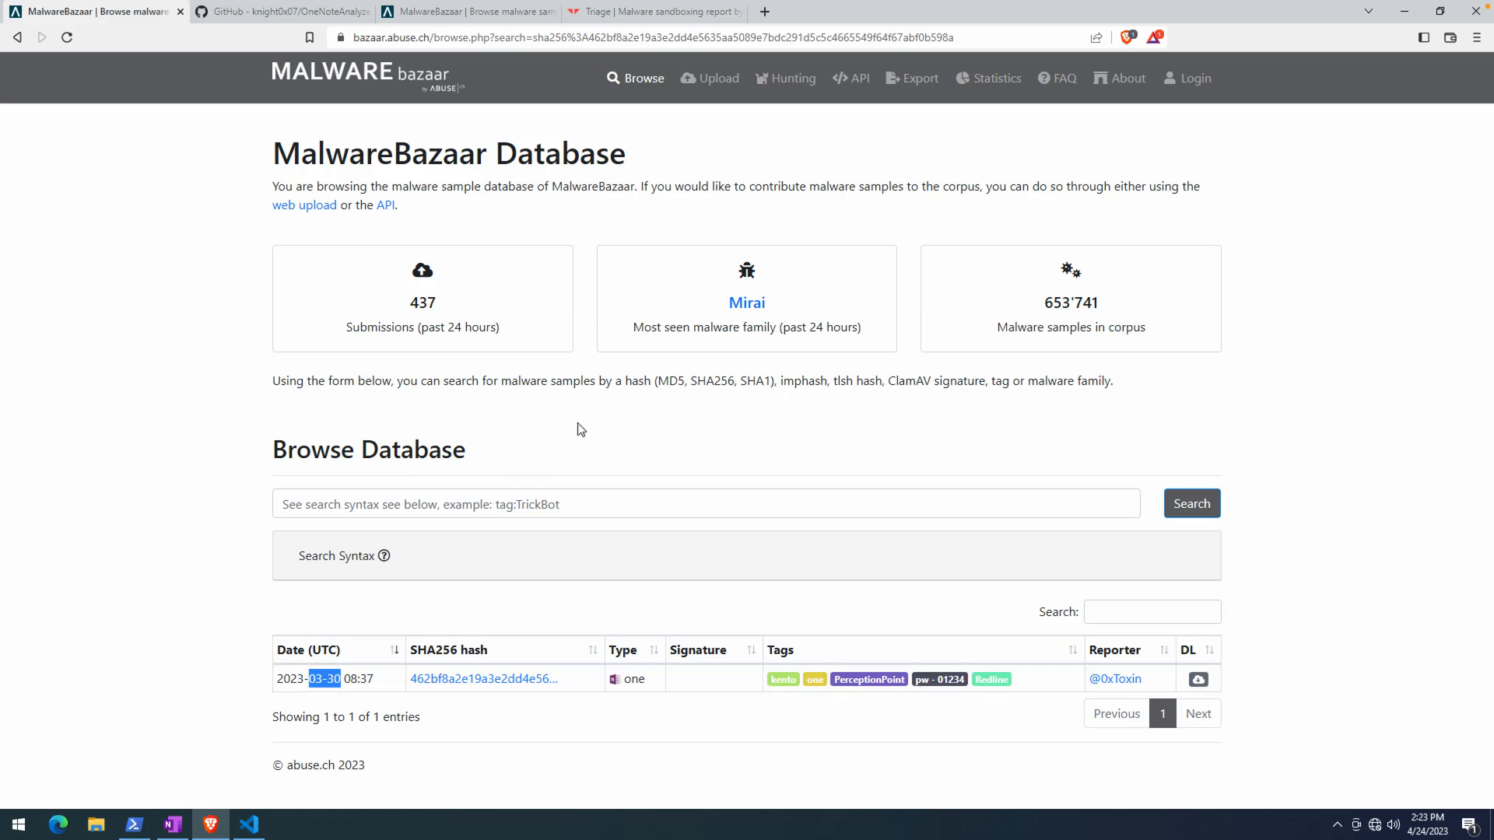
mouse_move(938, 680)
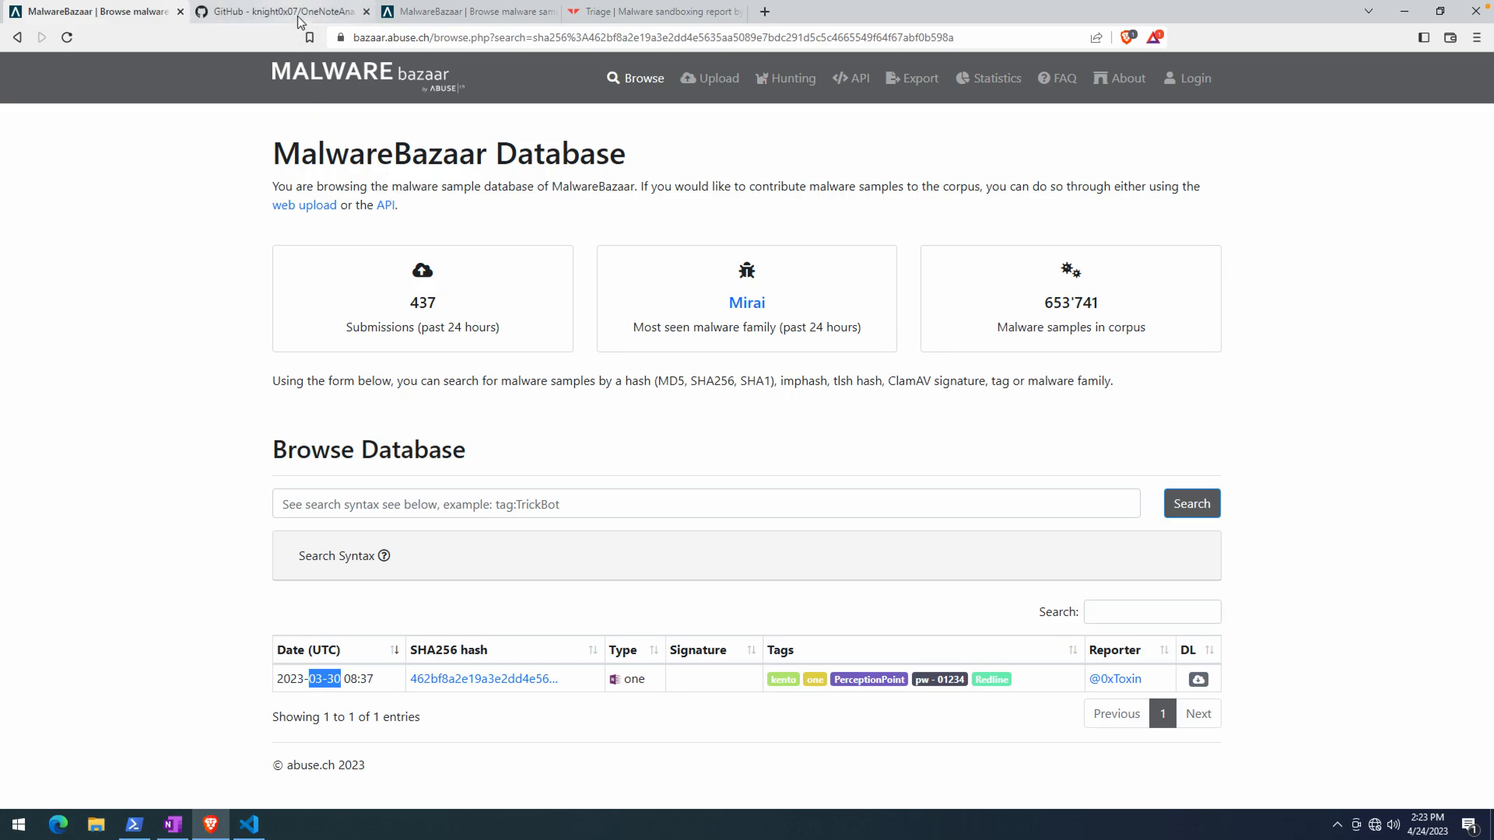
left_click(283, 11)
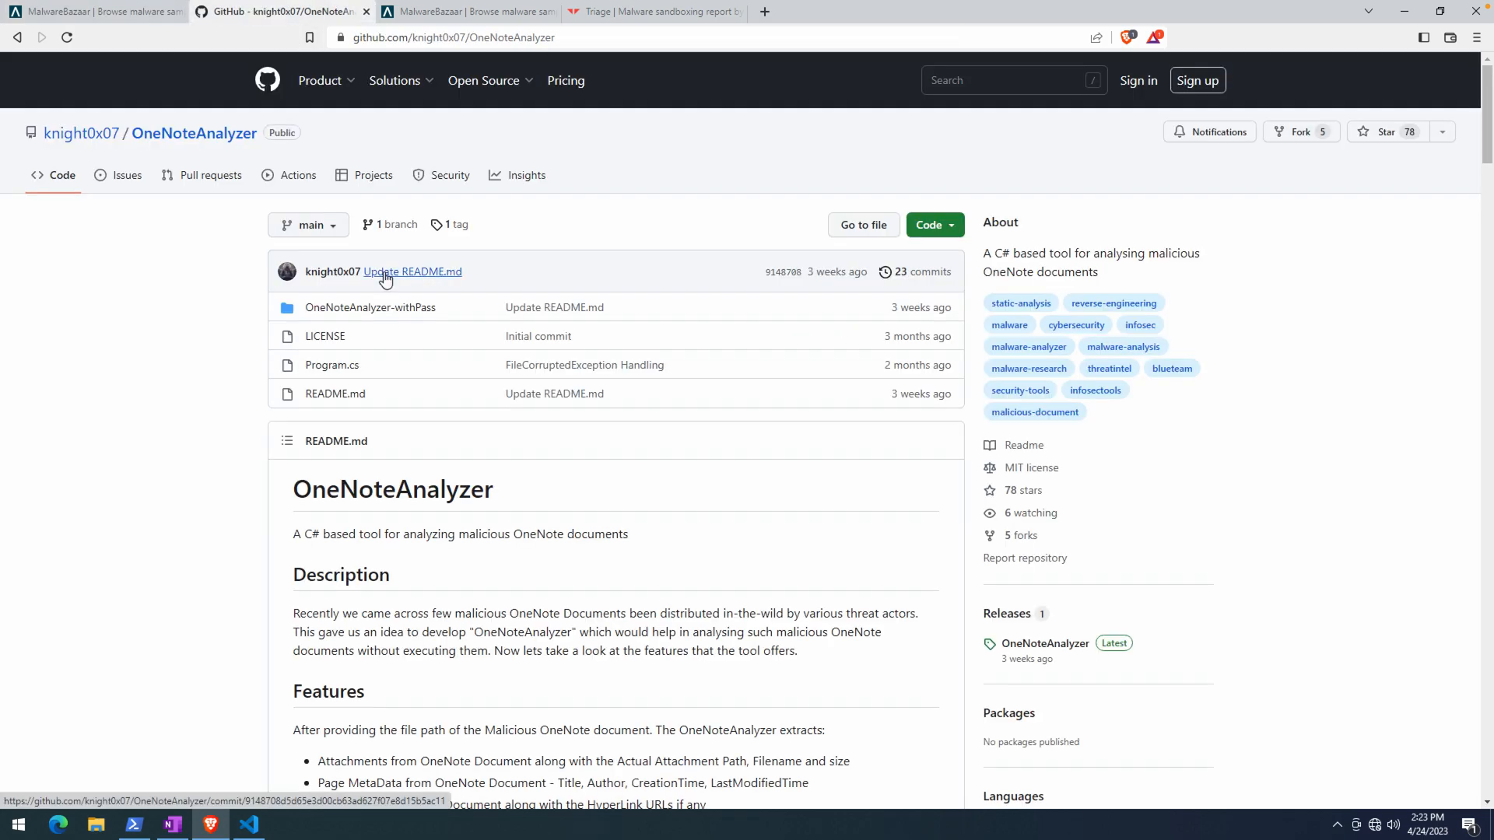
mouse_move(255, 500)
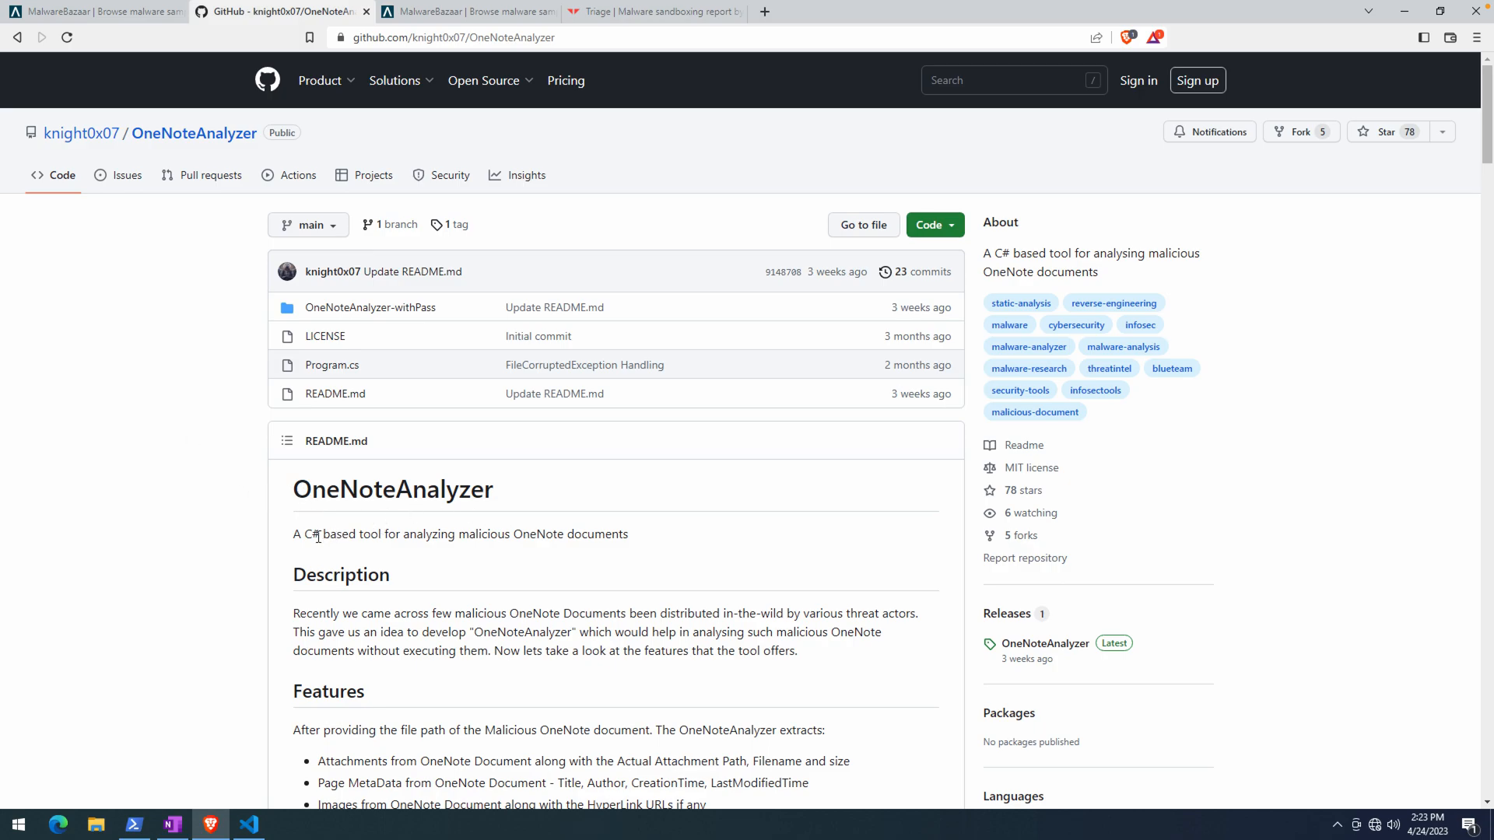
double_click(311, 534)
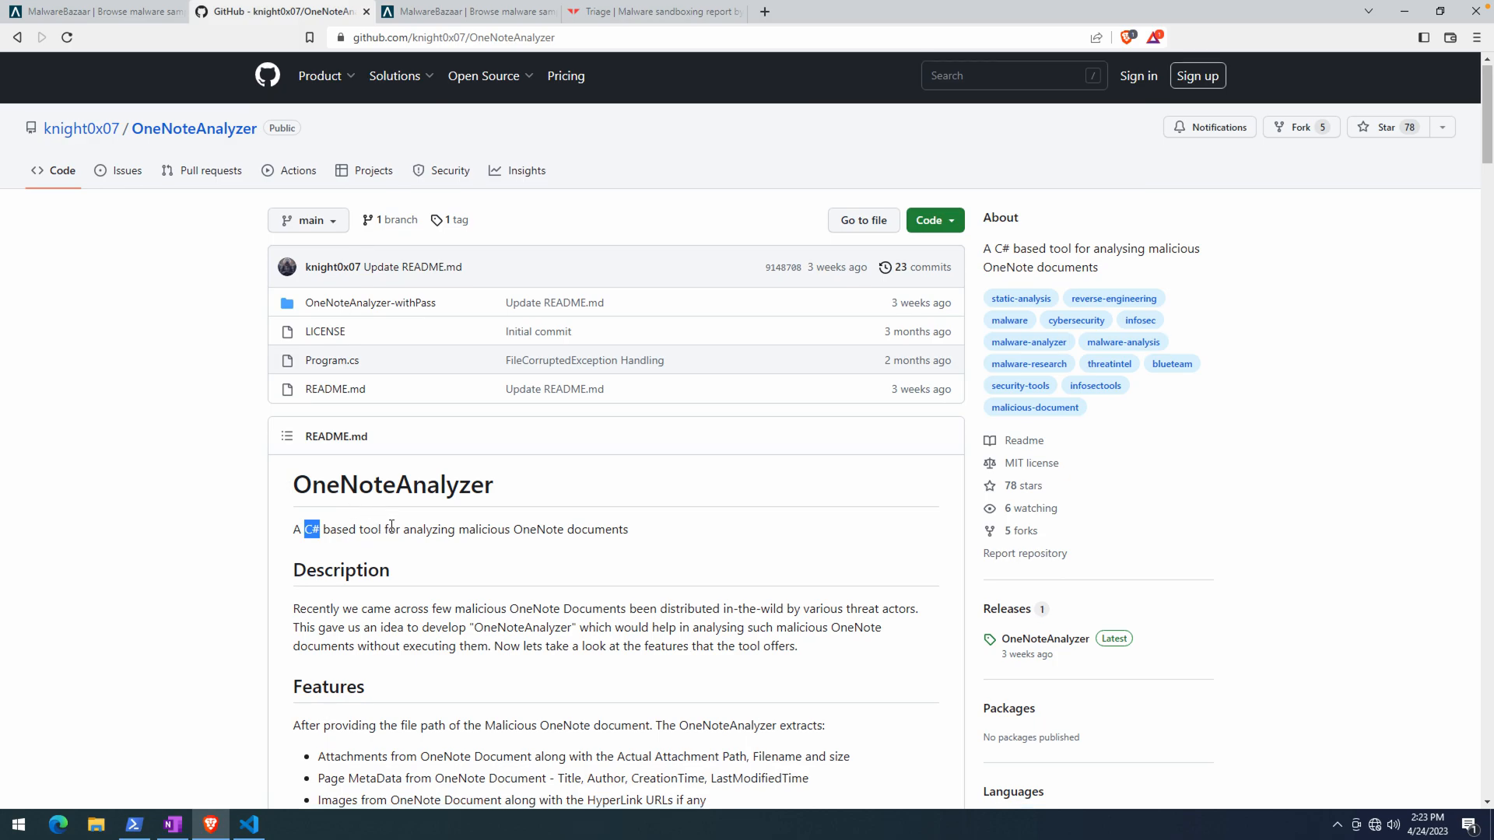
scroll("down", 3)
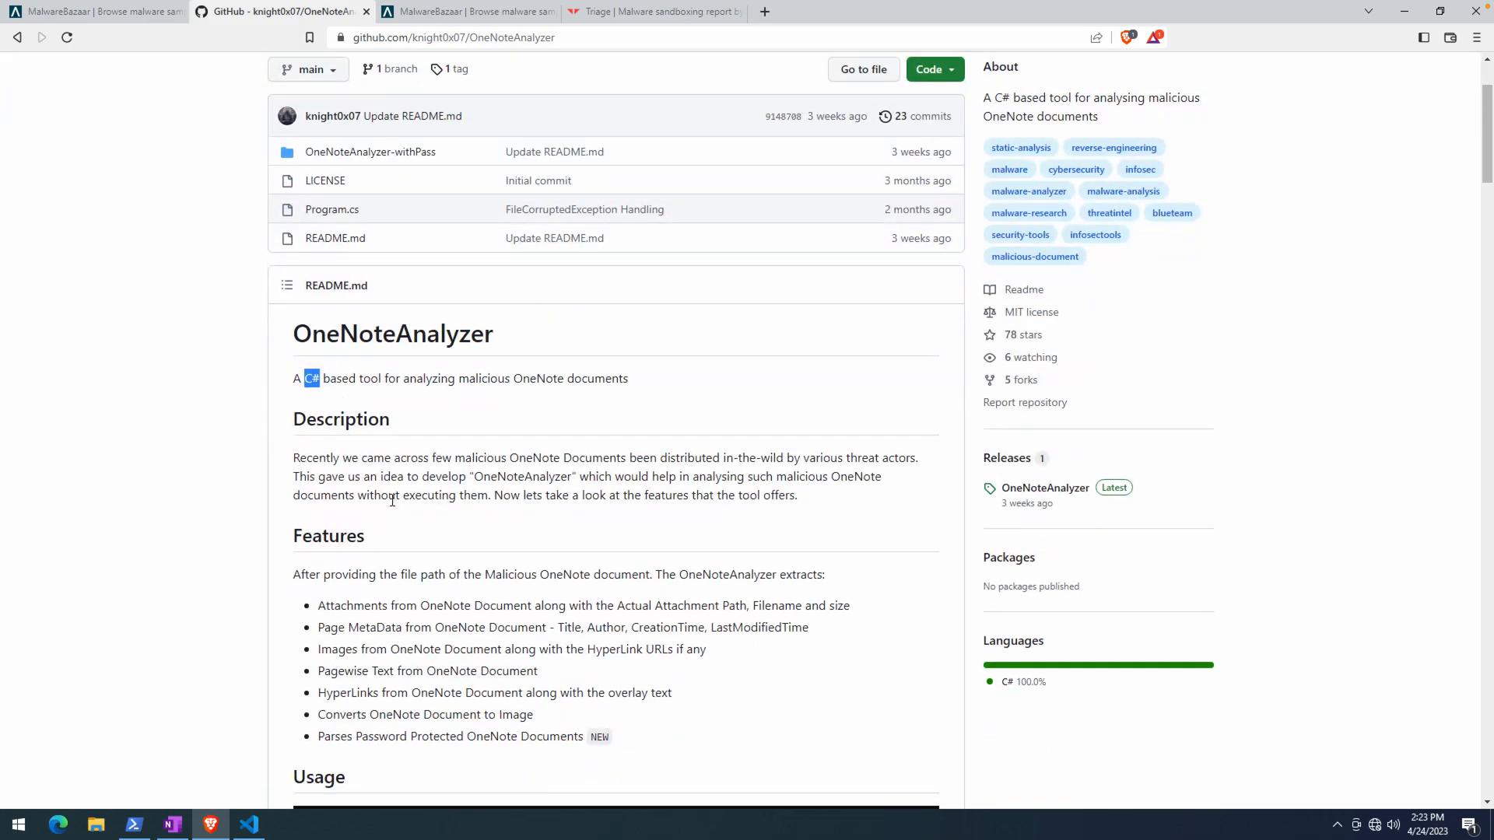
scroll("up", 3)
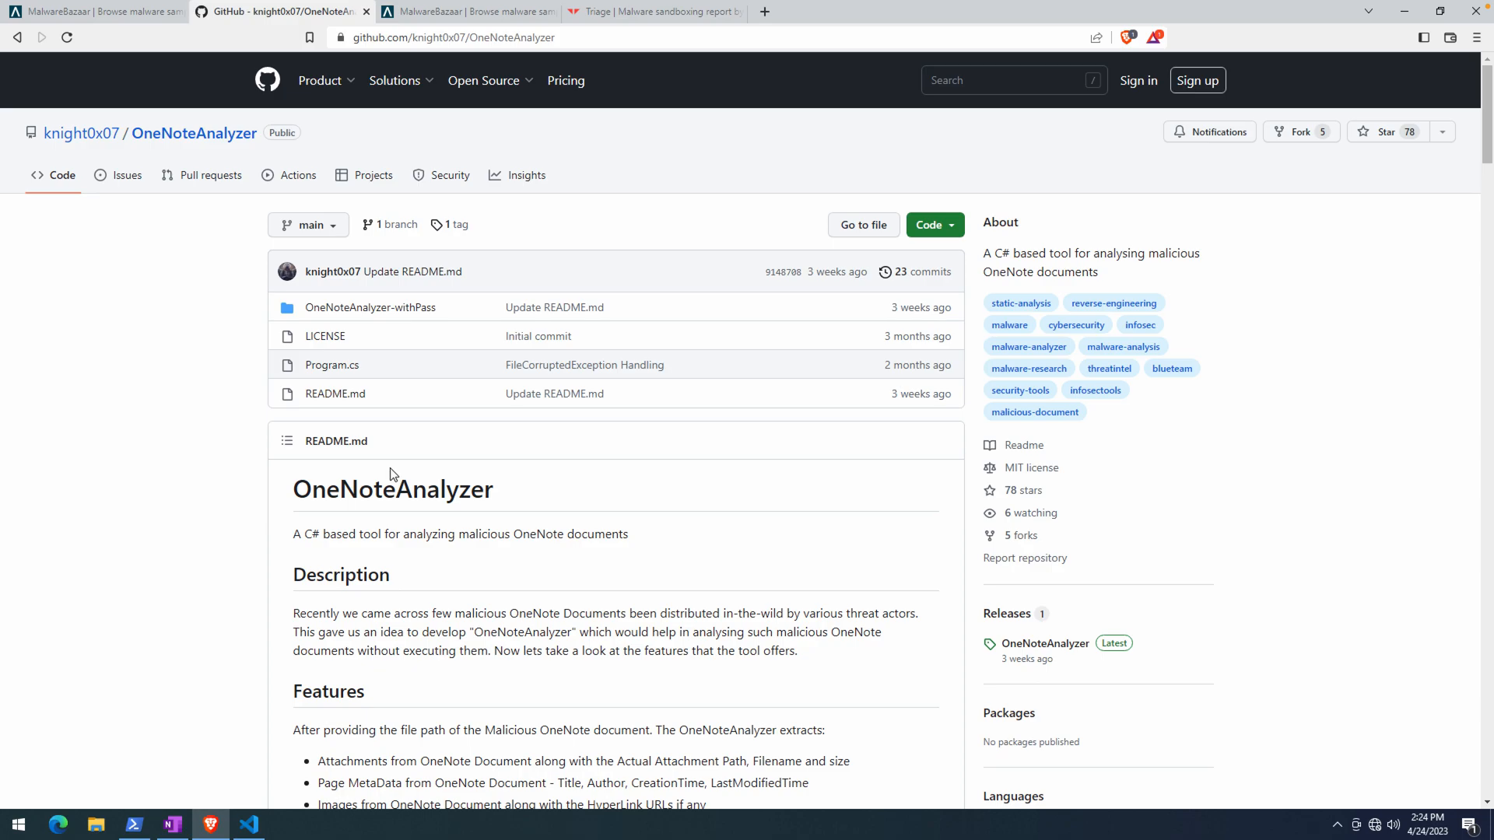
mouse_move(411, 541)
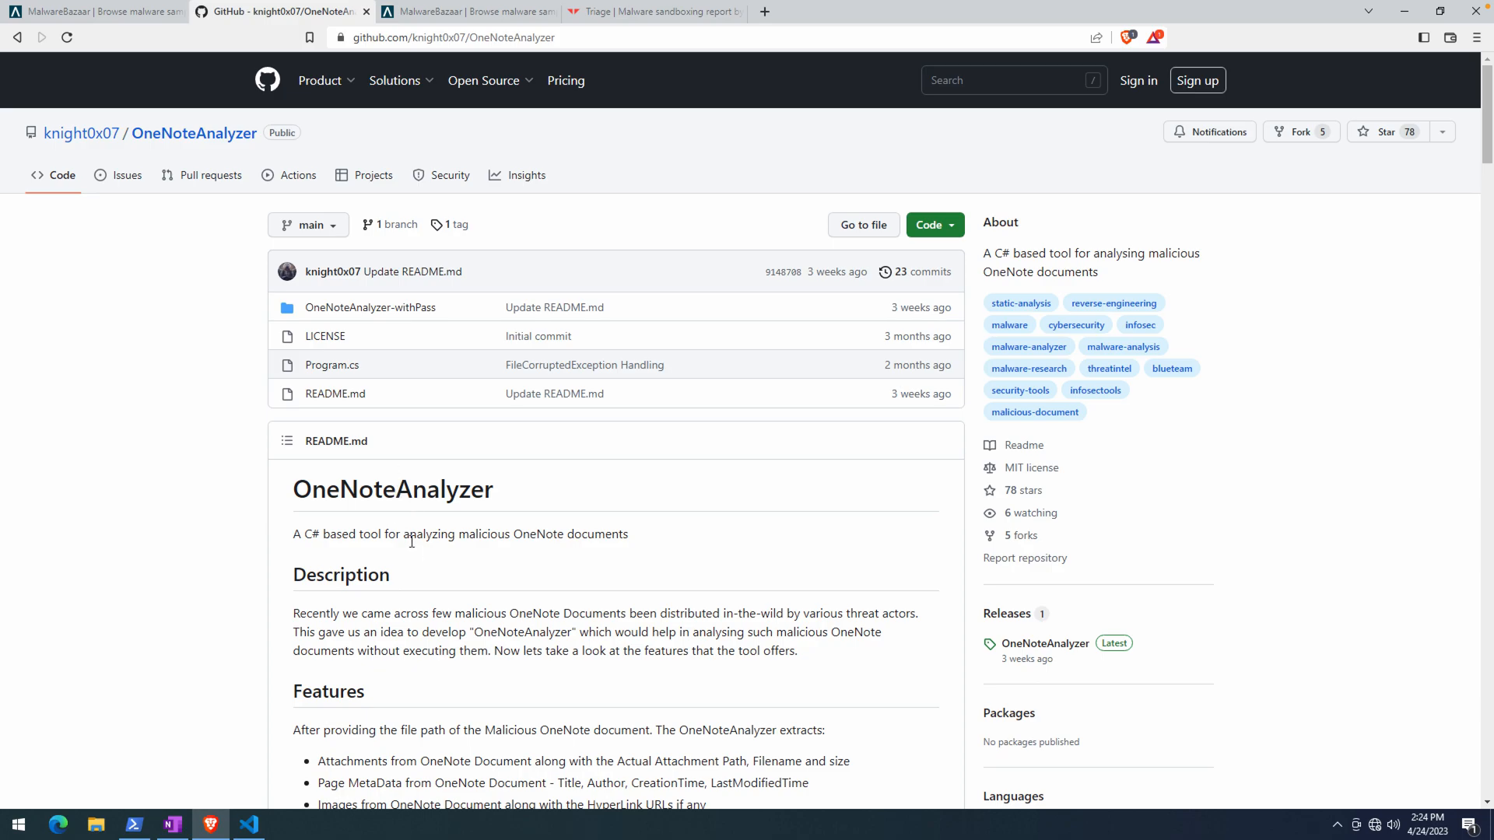
- Scroll to the README Features section and highlight the pagewise text extraction feature
scroll("down", 3)
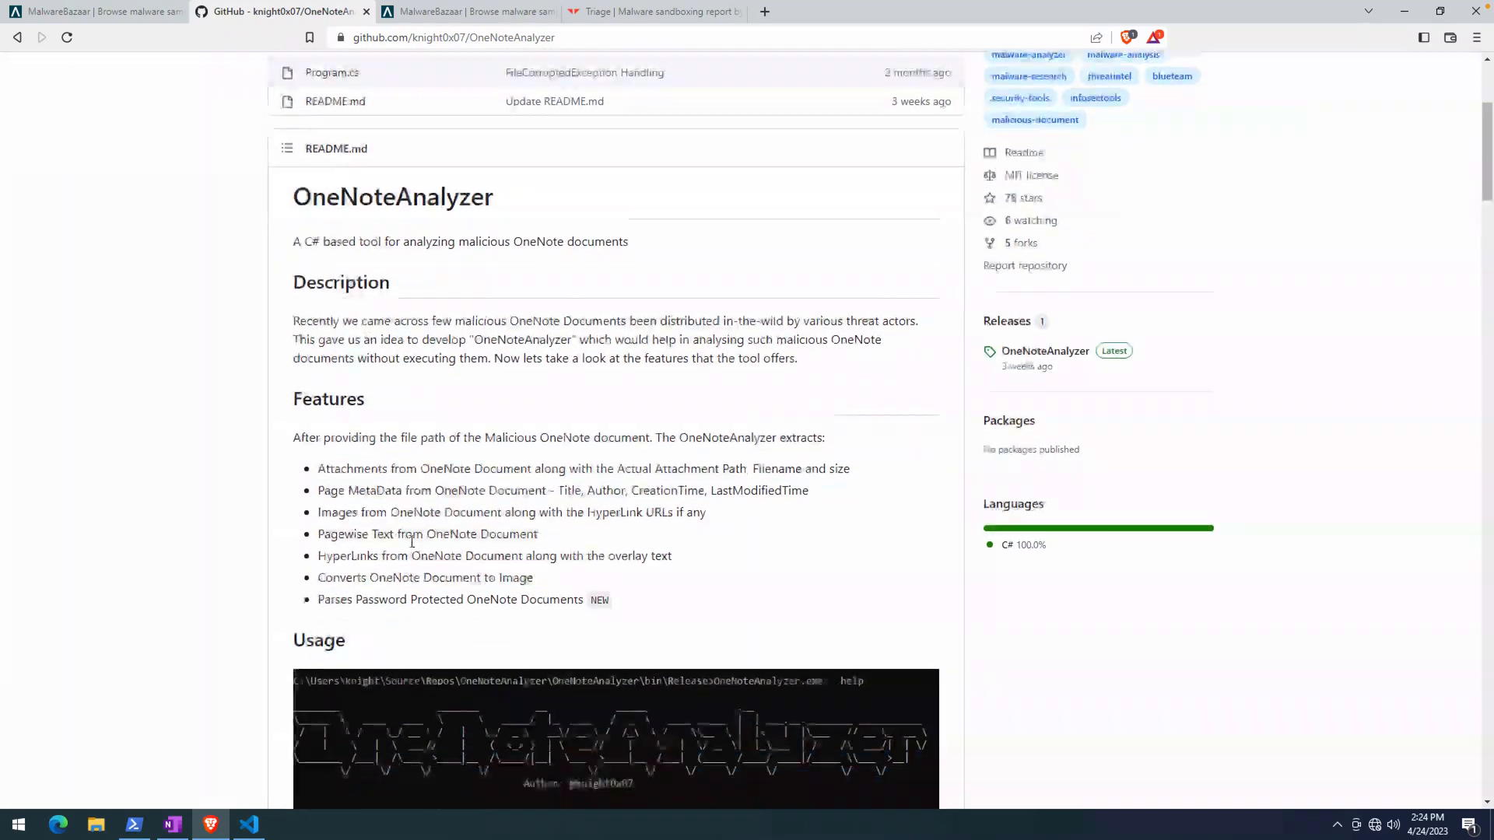
scroll("down", 3)
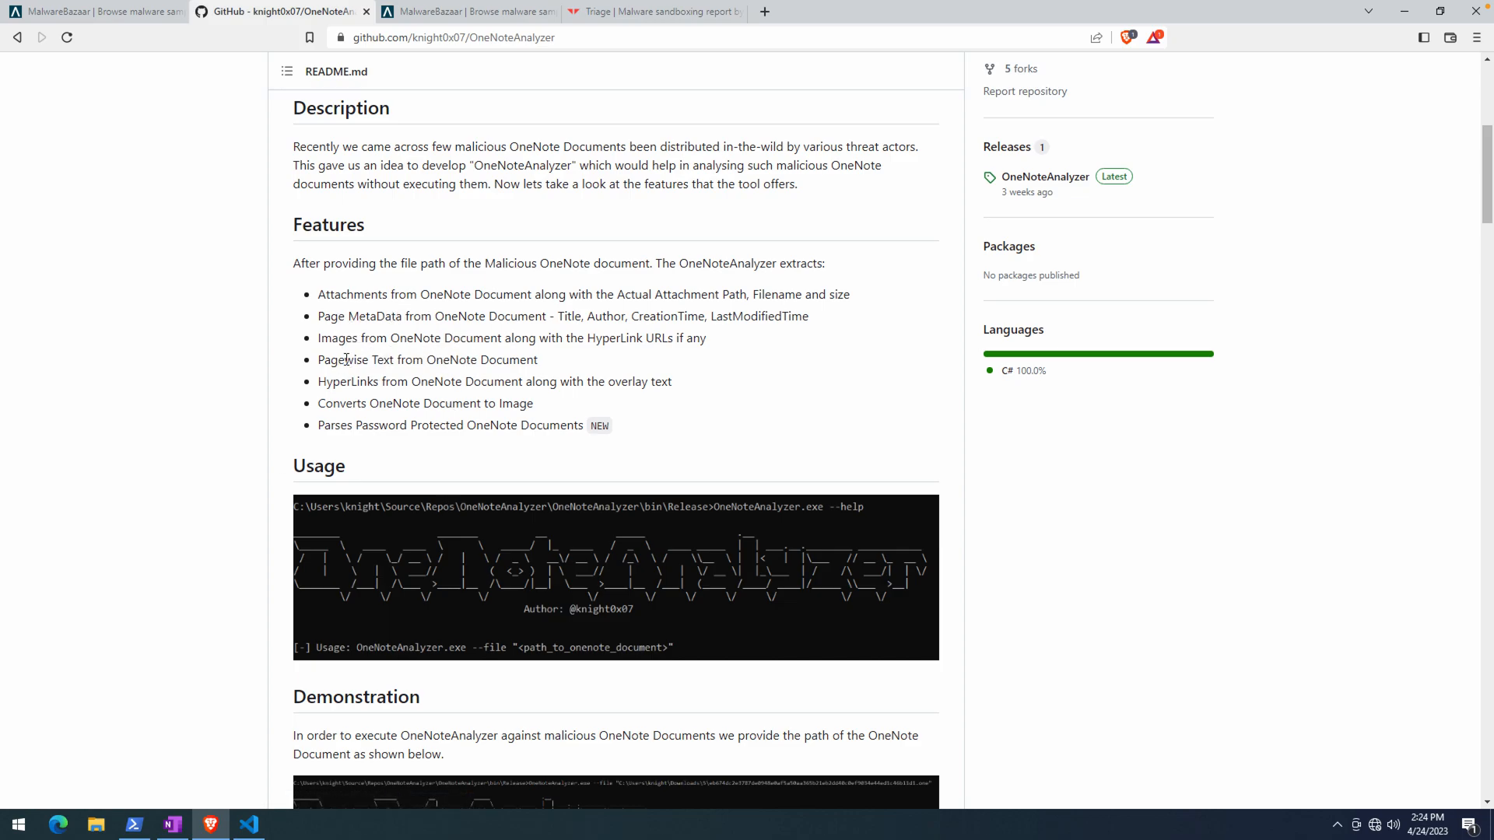
left_click_drag(337, 360, 427, 360)
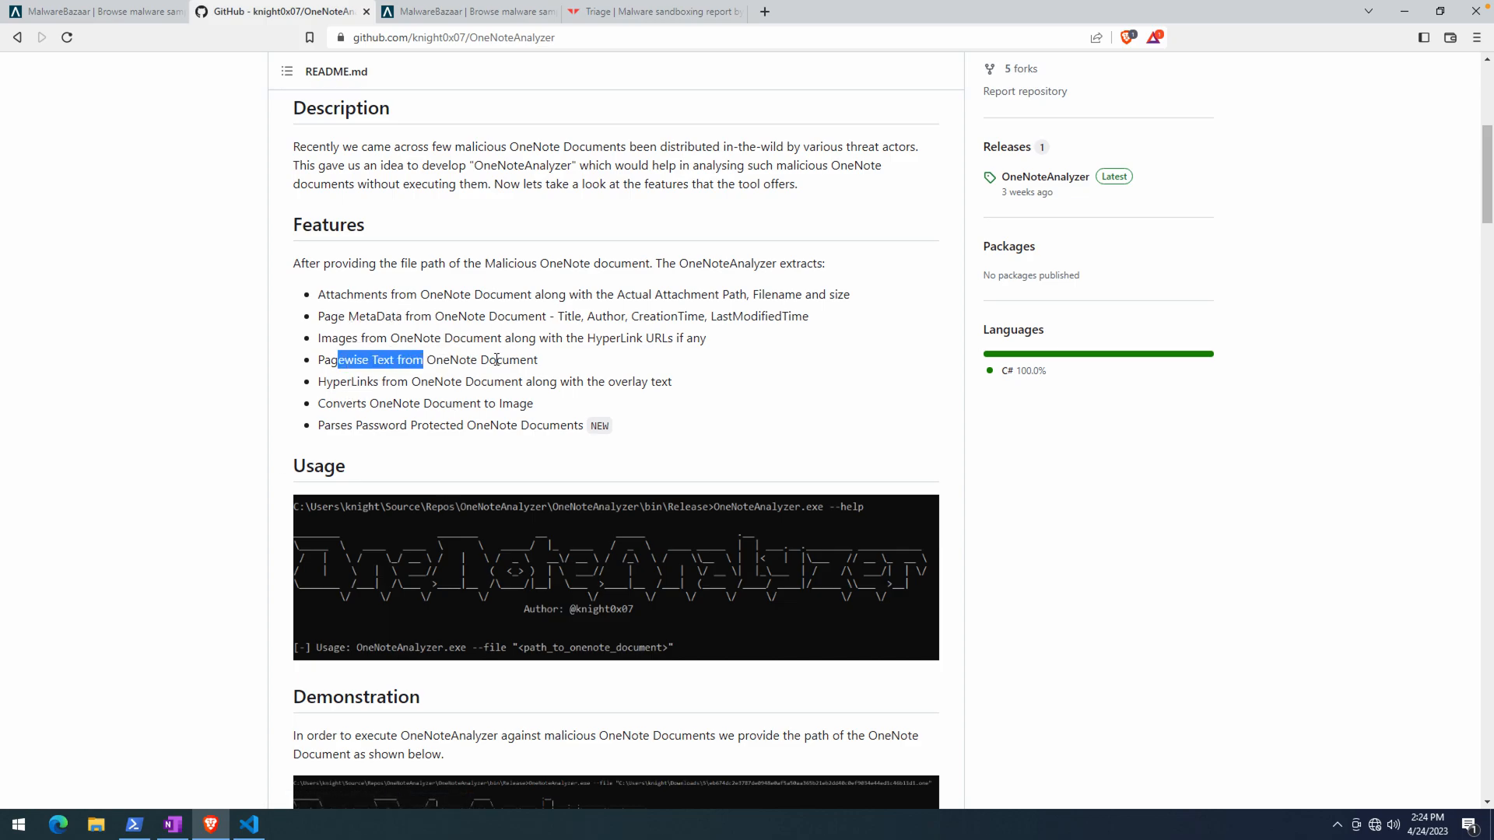
mouse_move(436, 337)
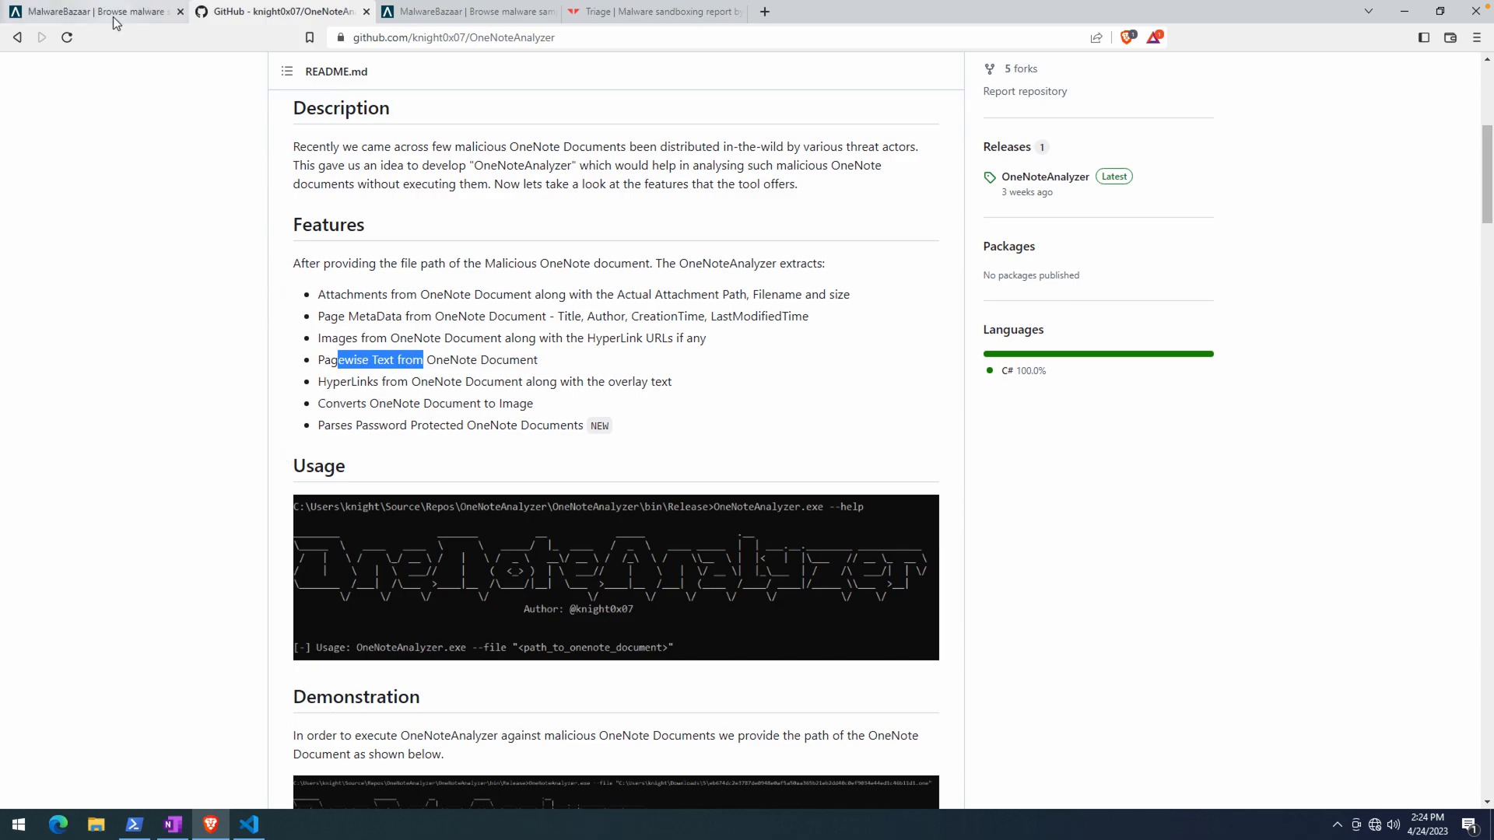
- Return to the MalwareBazaar sample listing, then bring up the malicious OneNote document
left_click(90, 11)
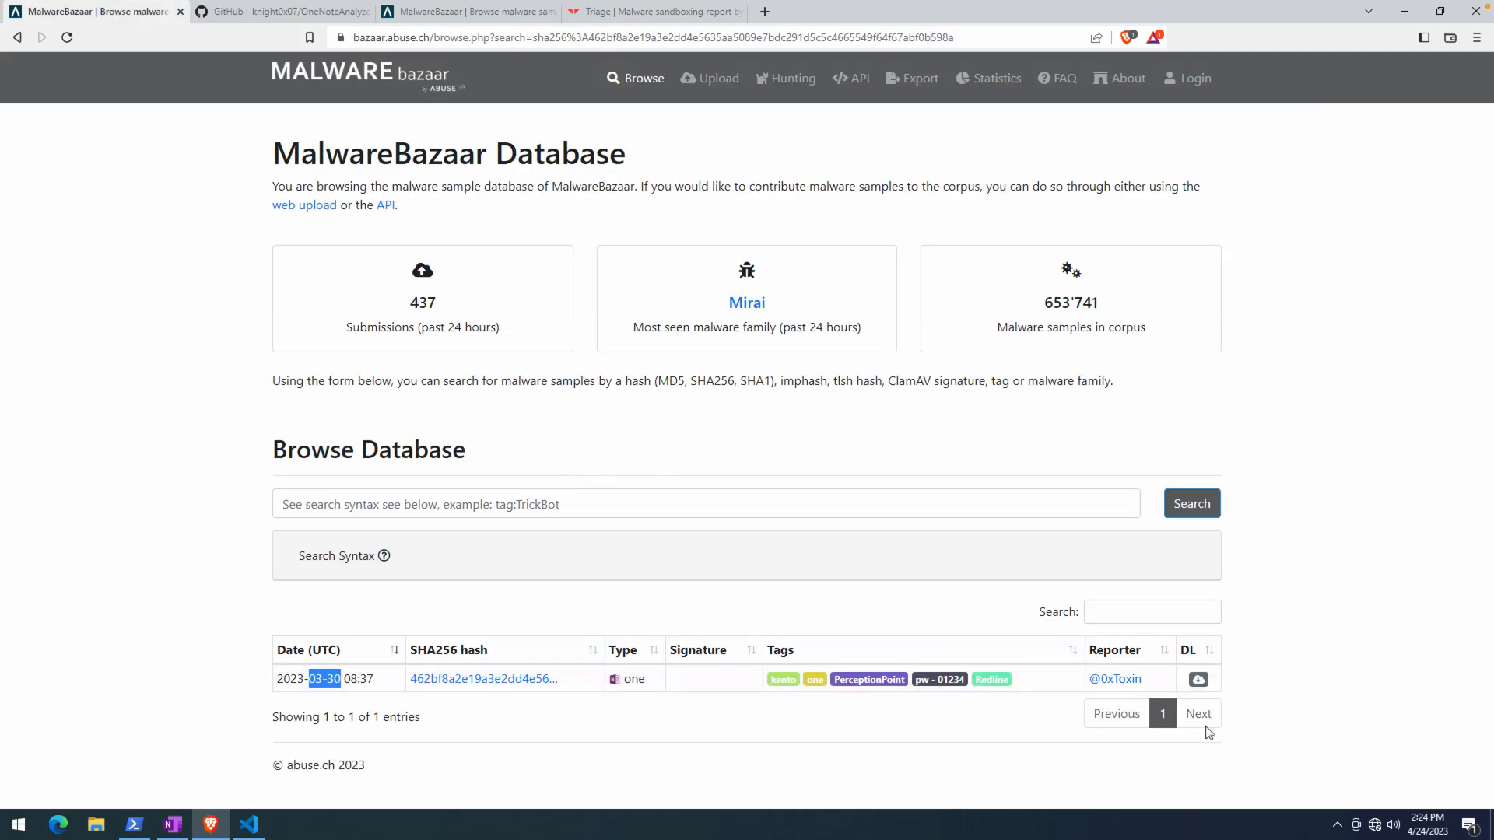
mouse_move(1071, 709)
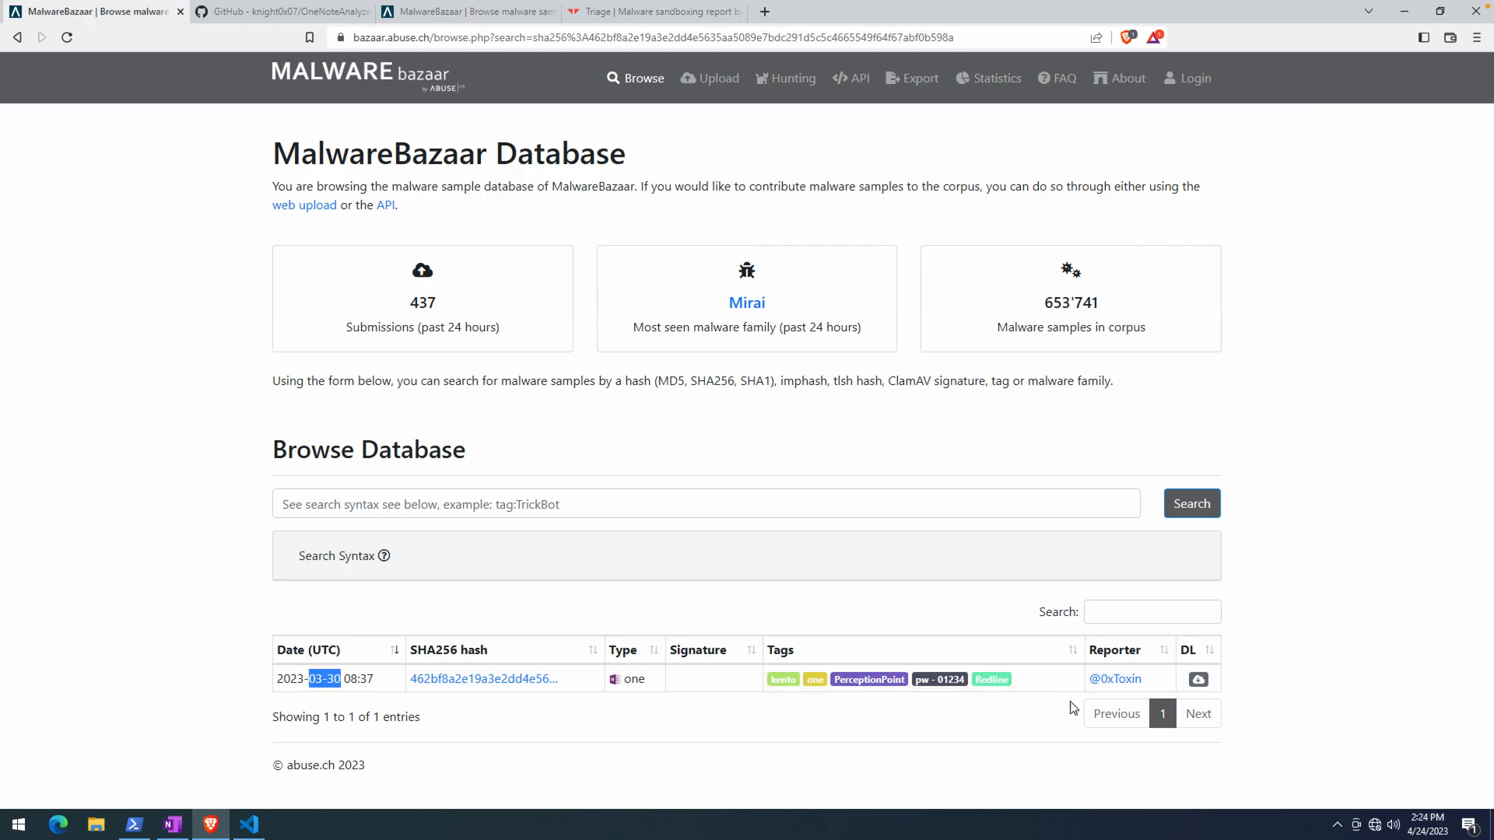
mouse_move(1049, 727)
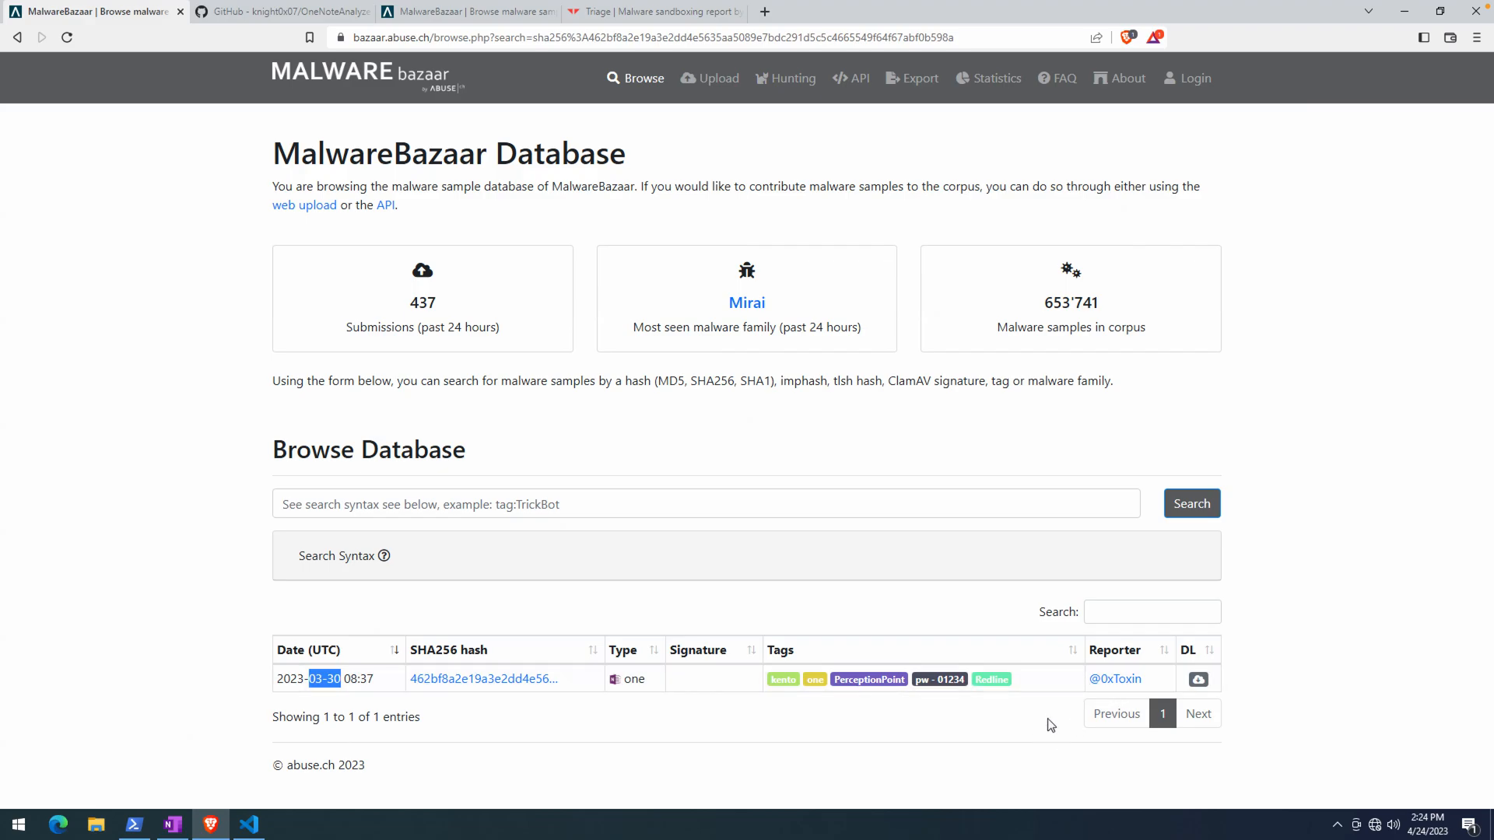
mouse_move(791, 736)
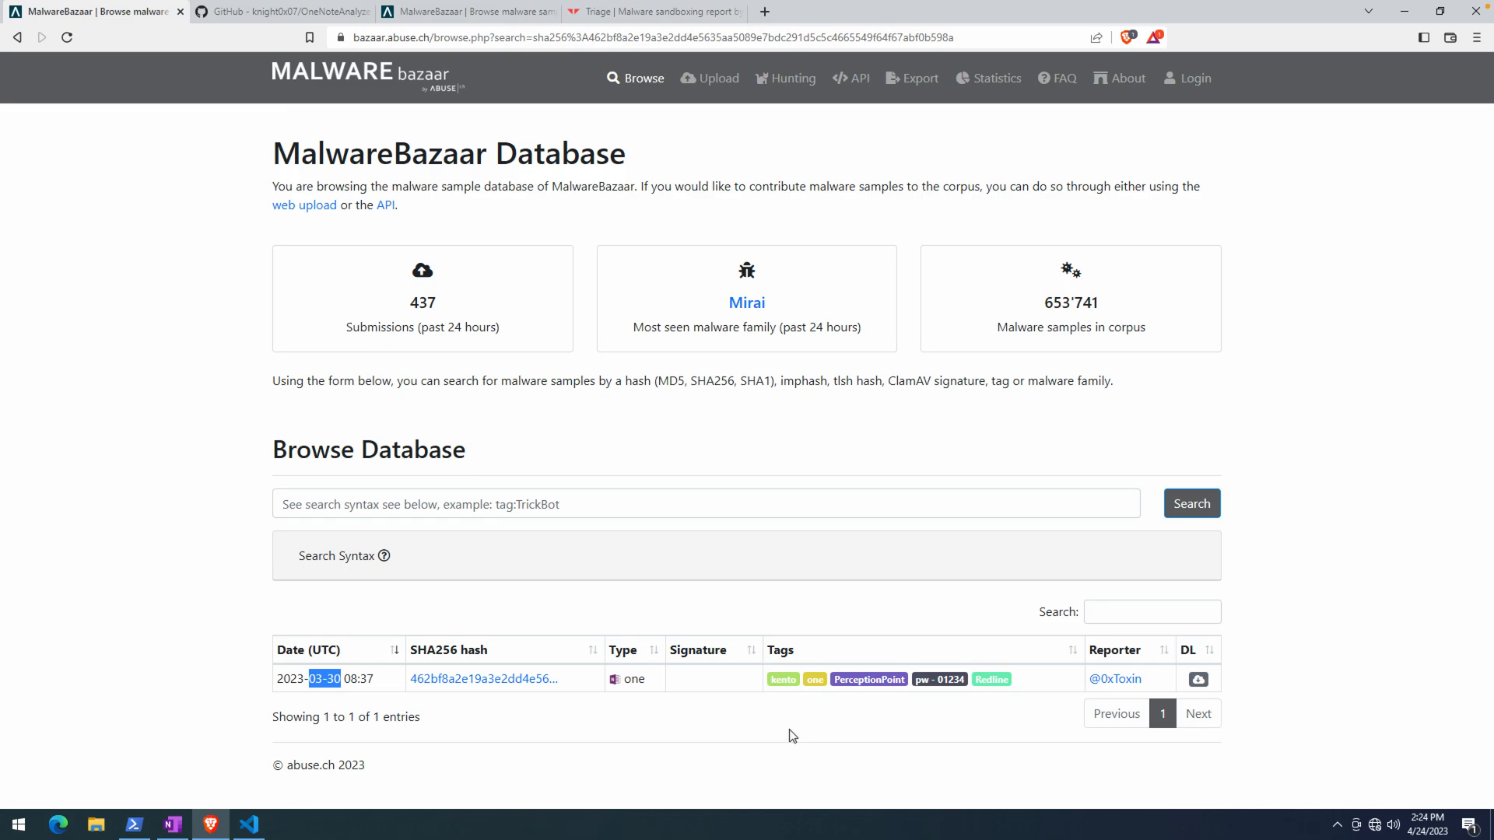
mouse_move(584, 702)
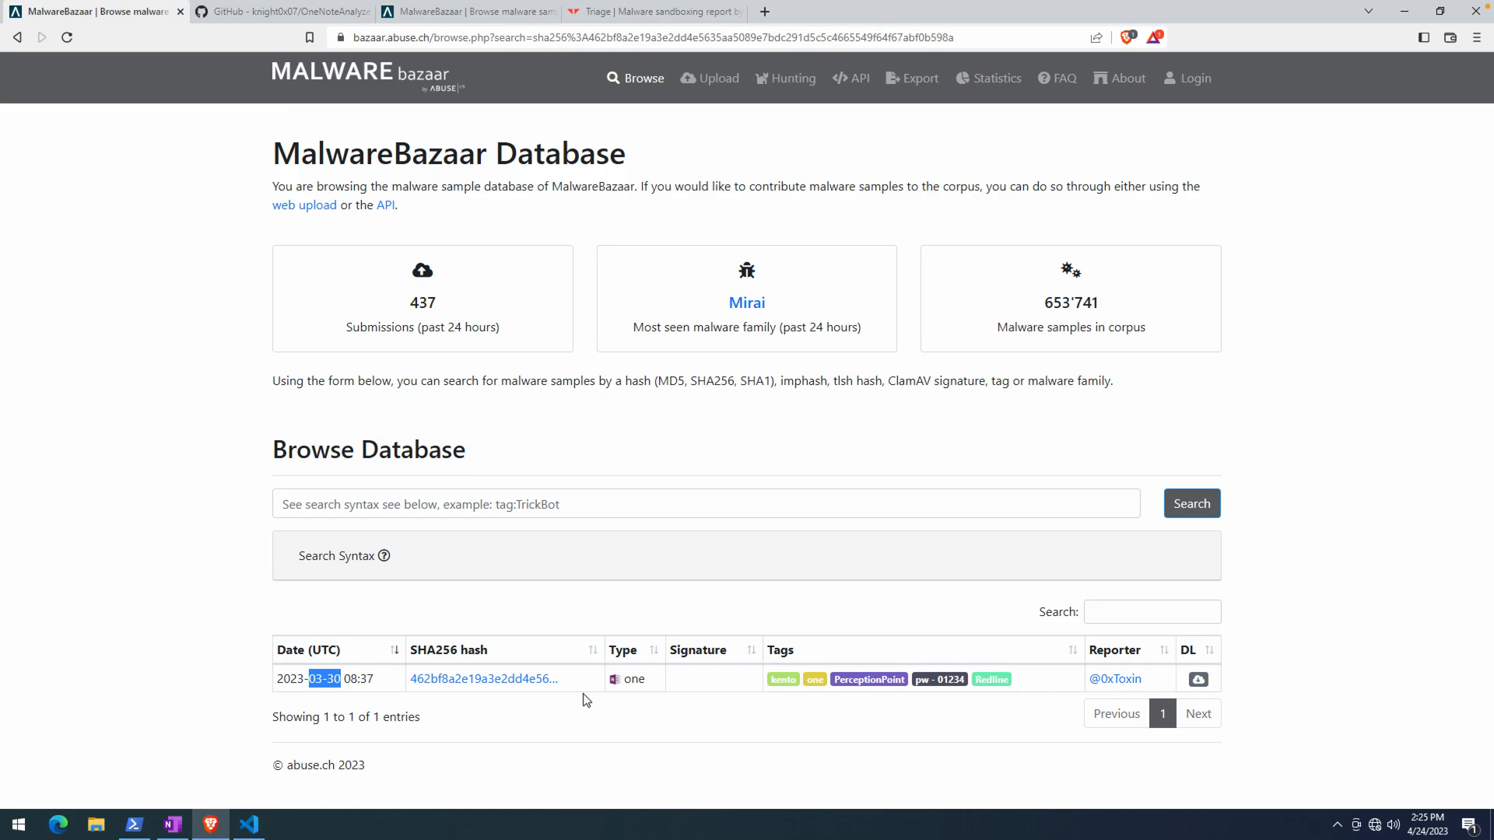
mouse_move(588, 702)
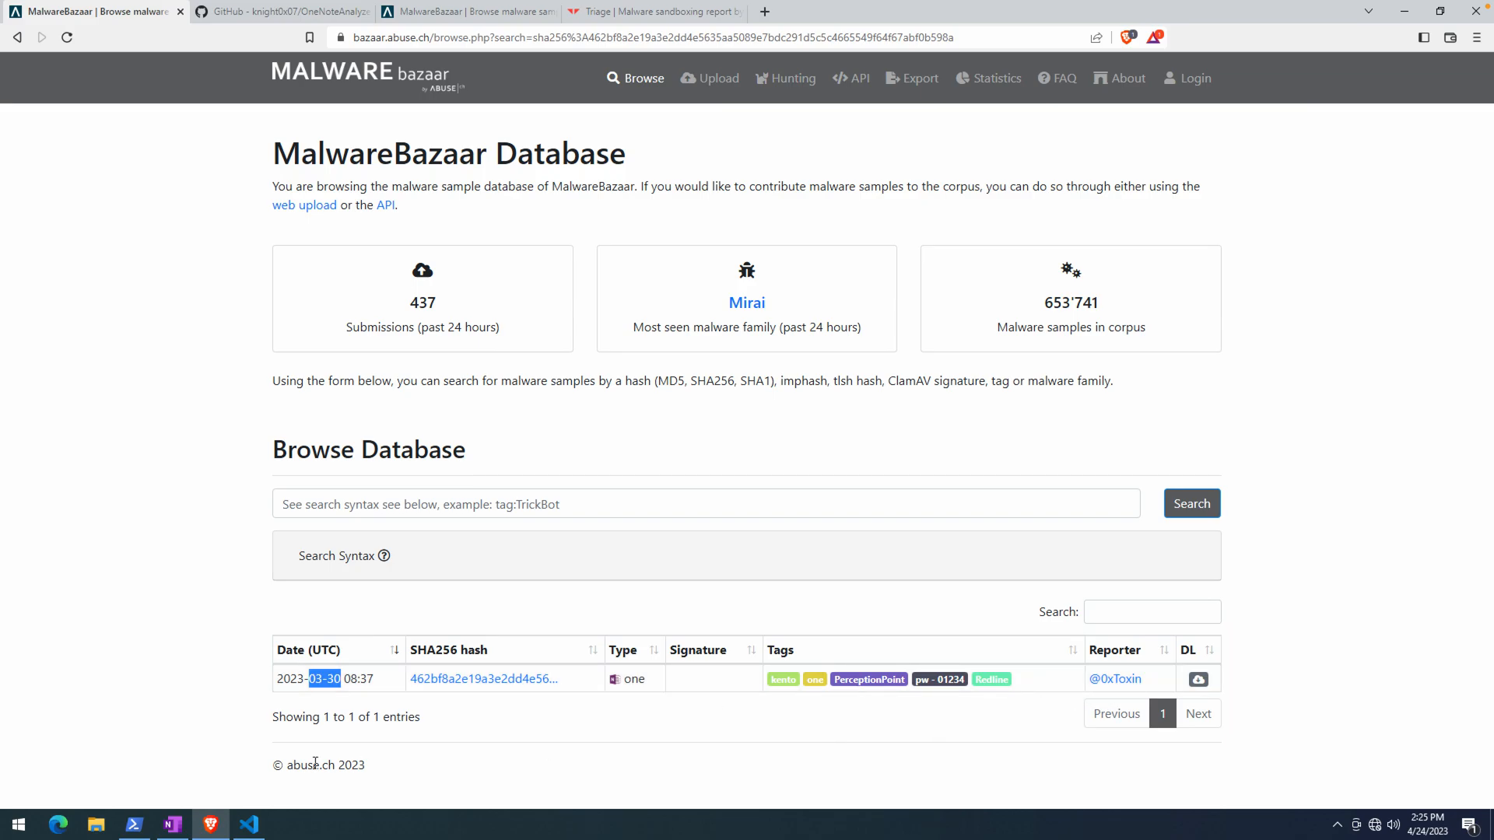
left_click(172, 825)
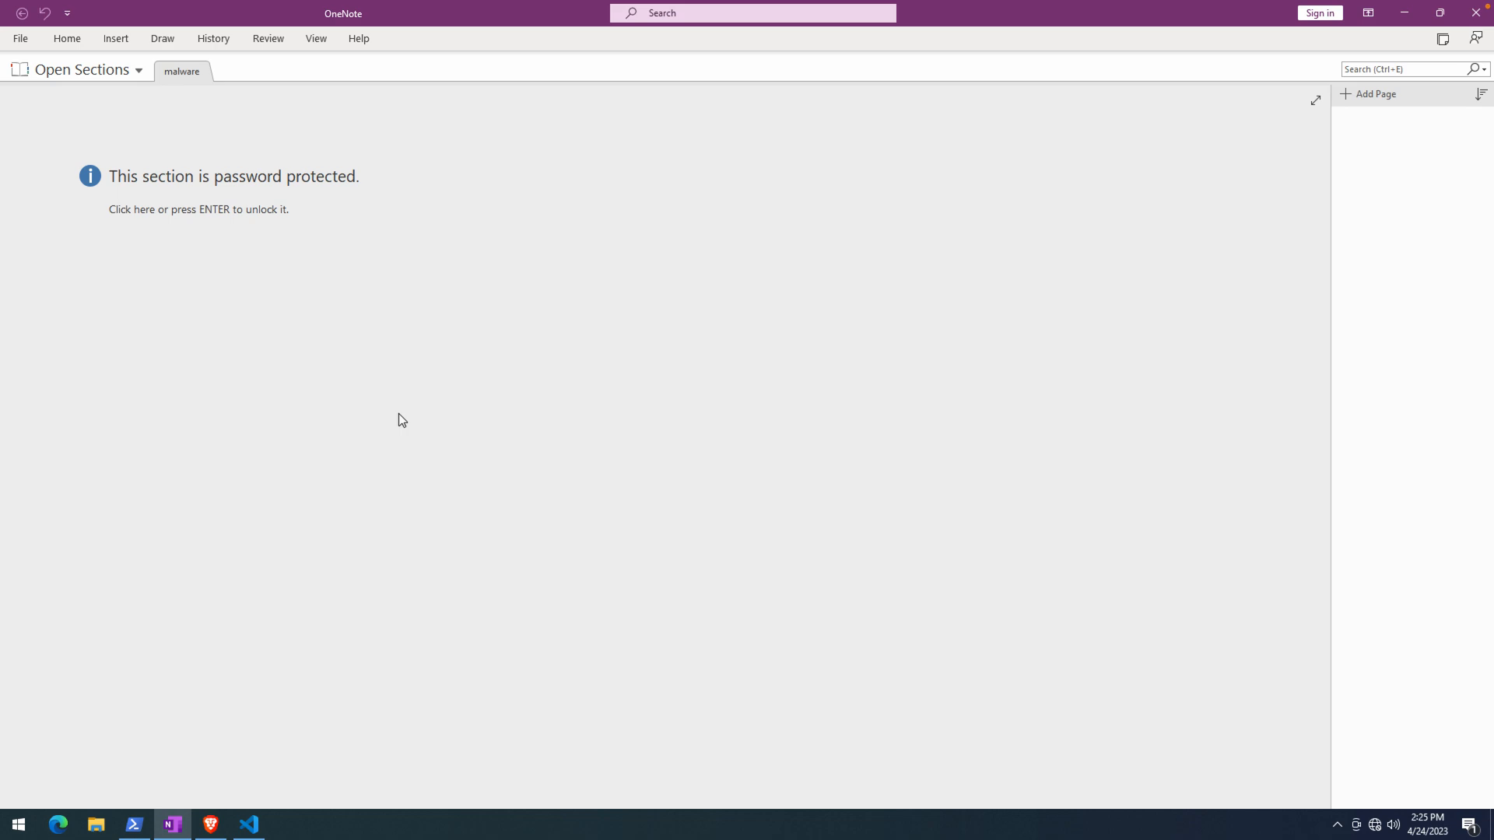
mouse_move(350, 184)
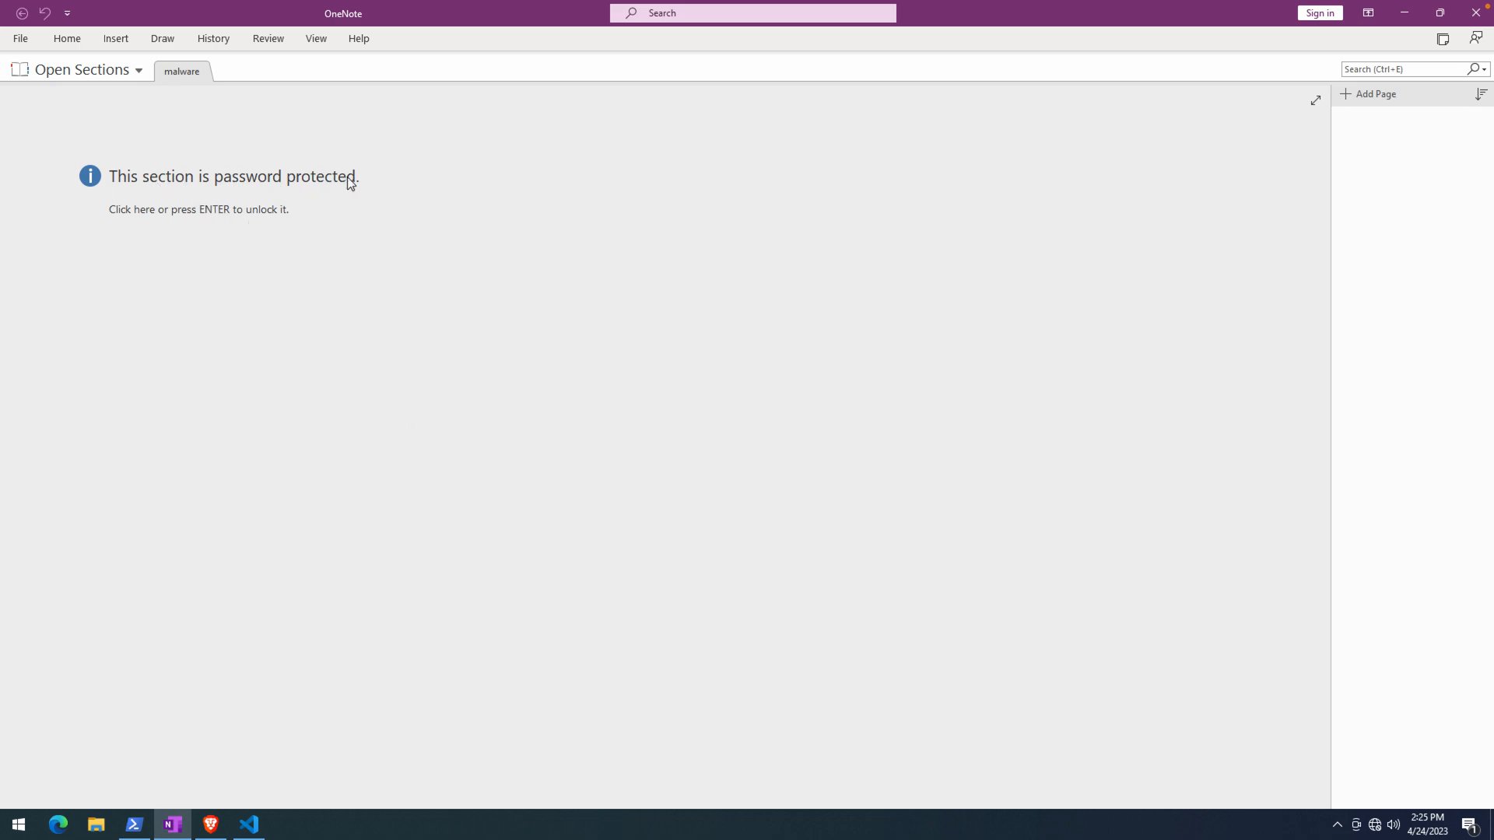
left_click(198, 210)
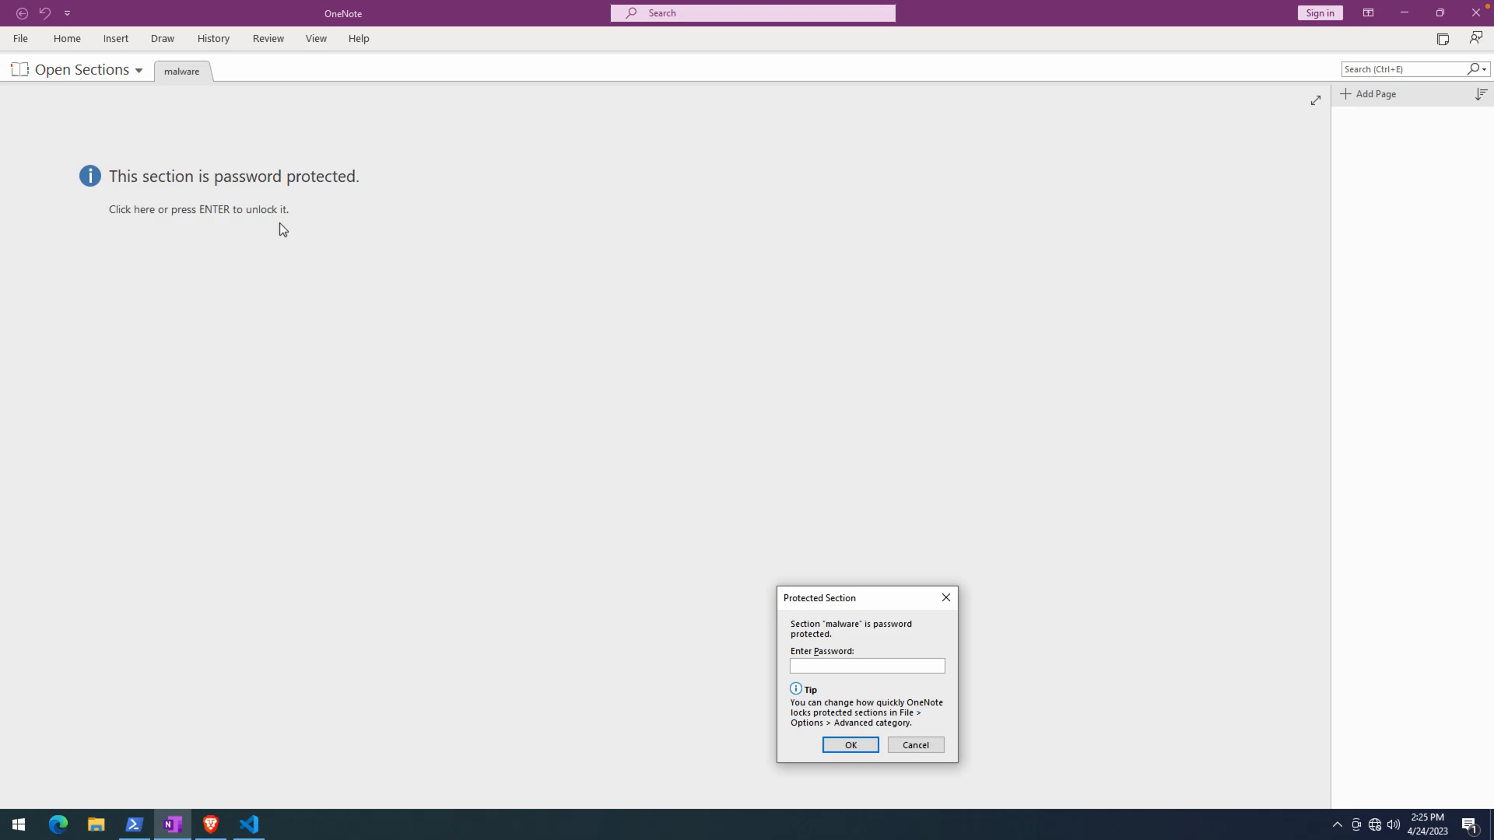
mouse_move(924, 639)
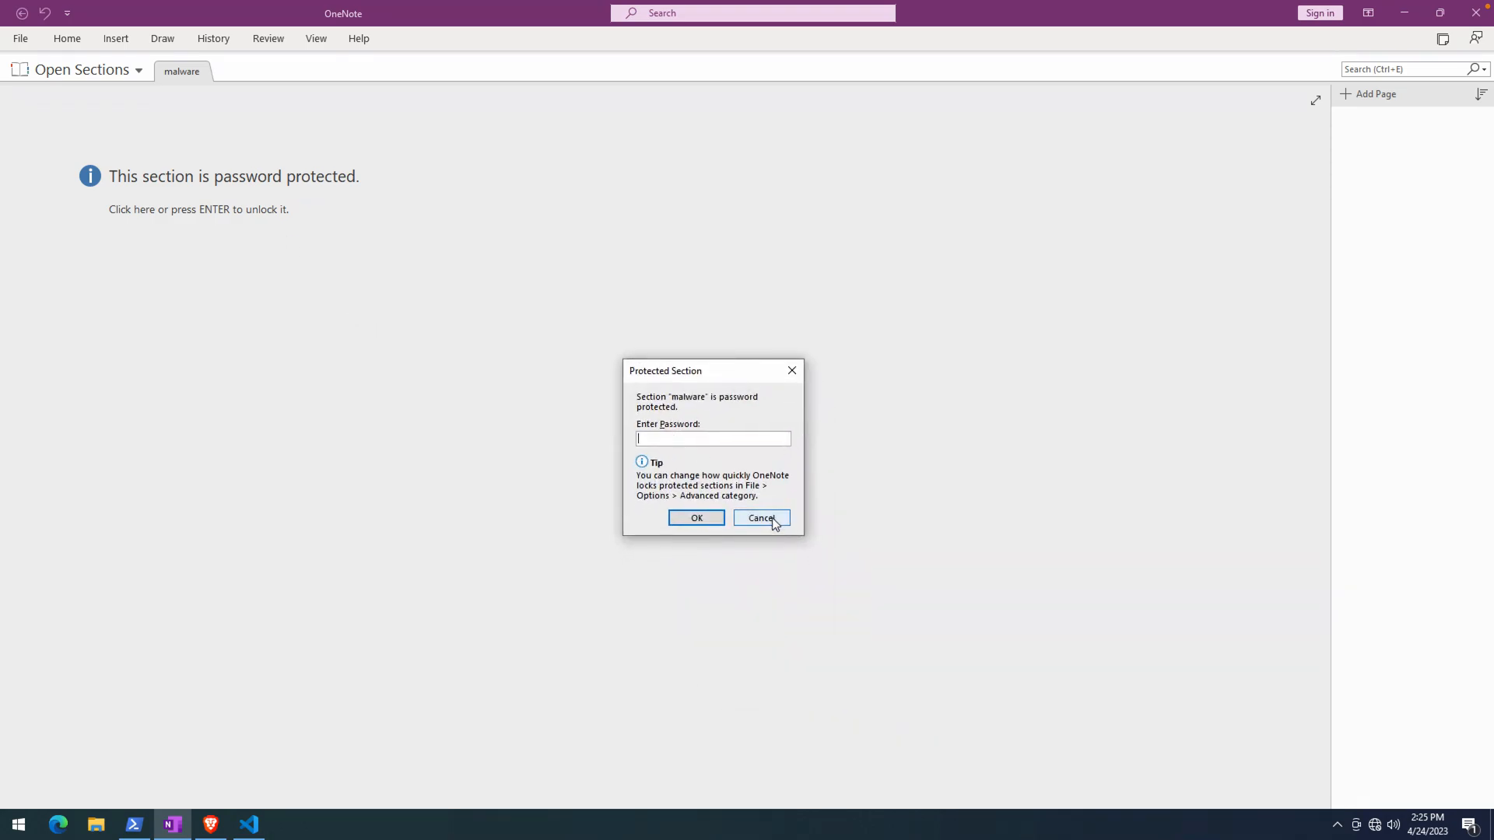
left_click(759, 517)
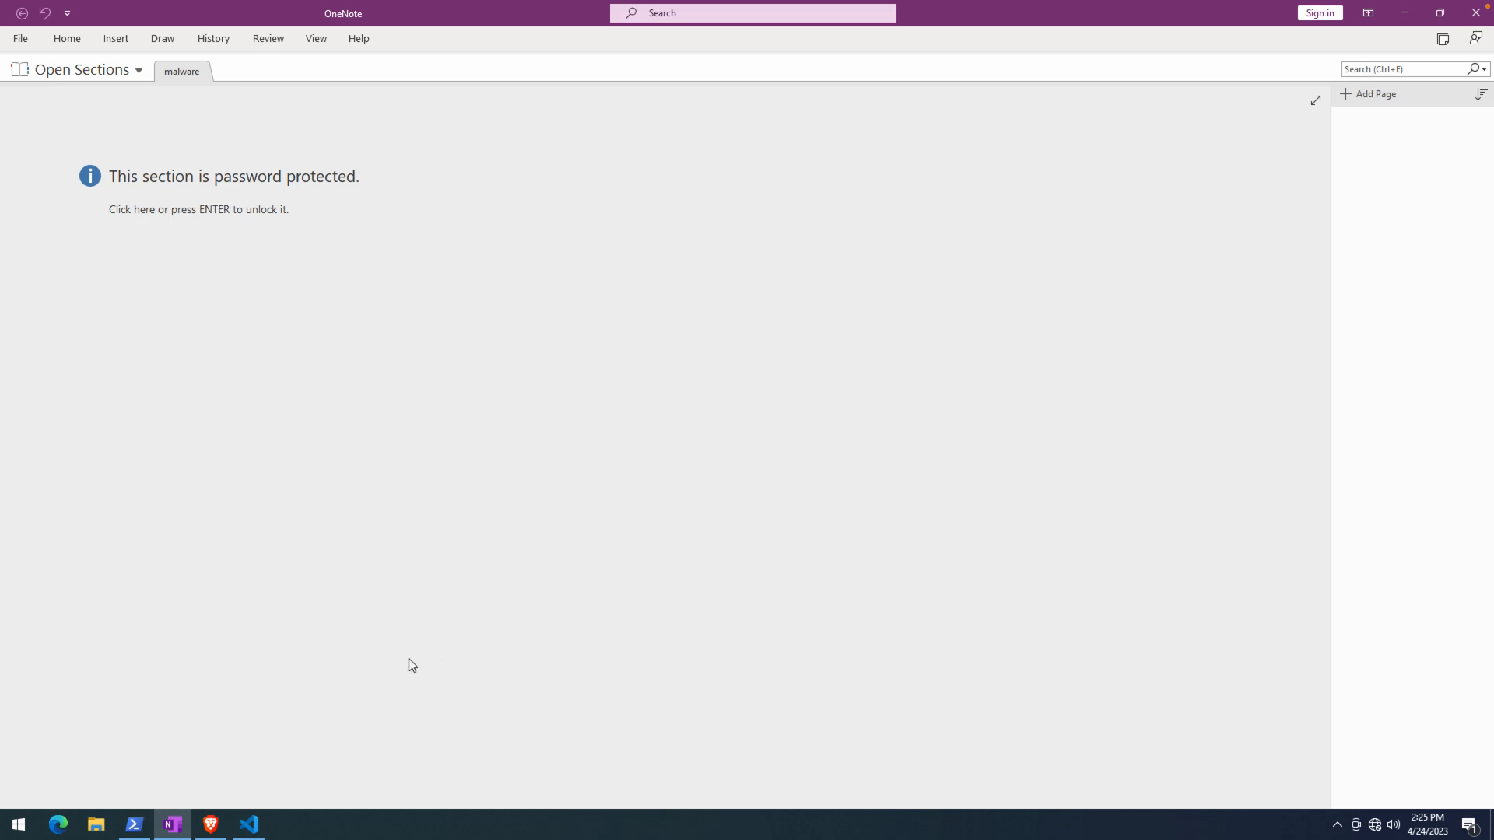
mouse_move(362, 713)
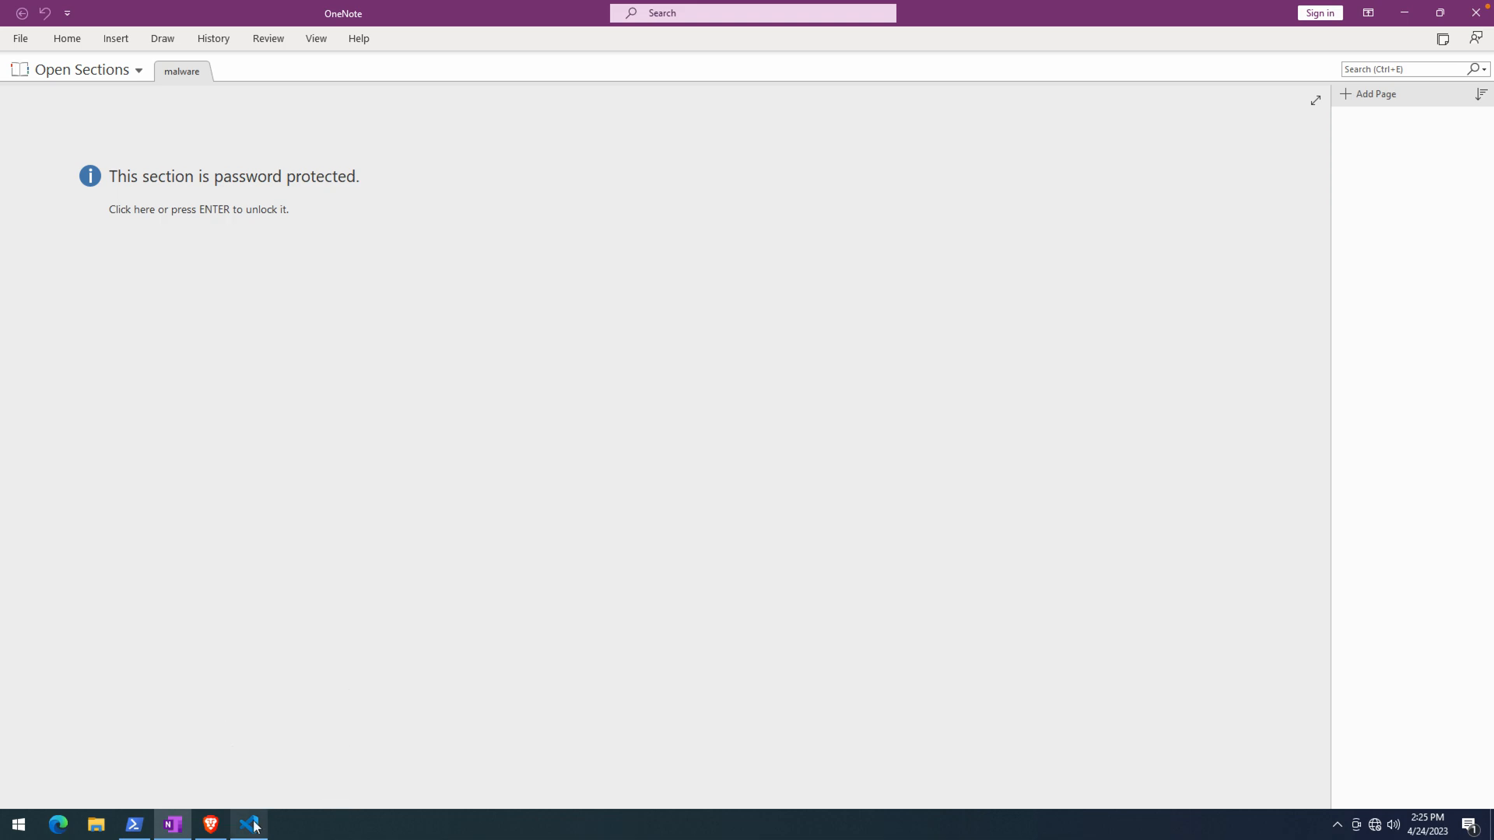
left_click(249, 825)
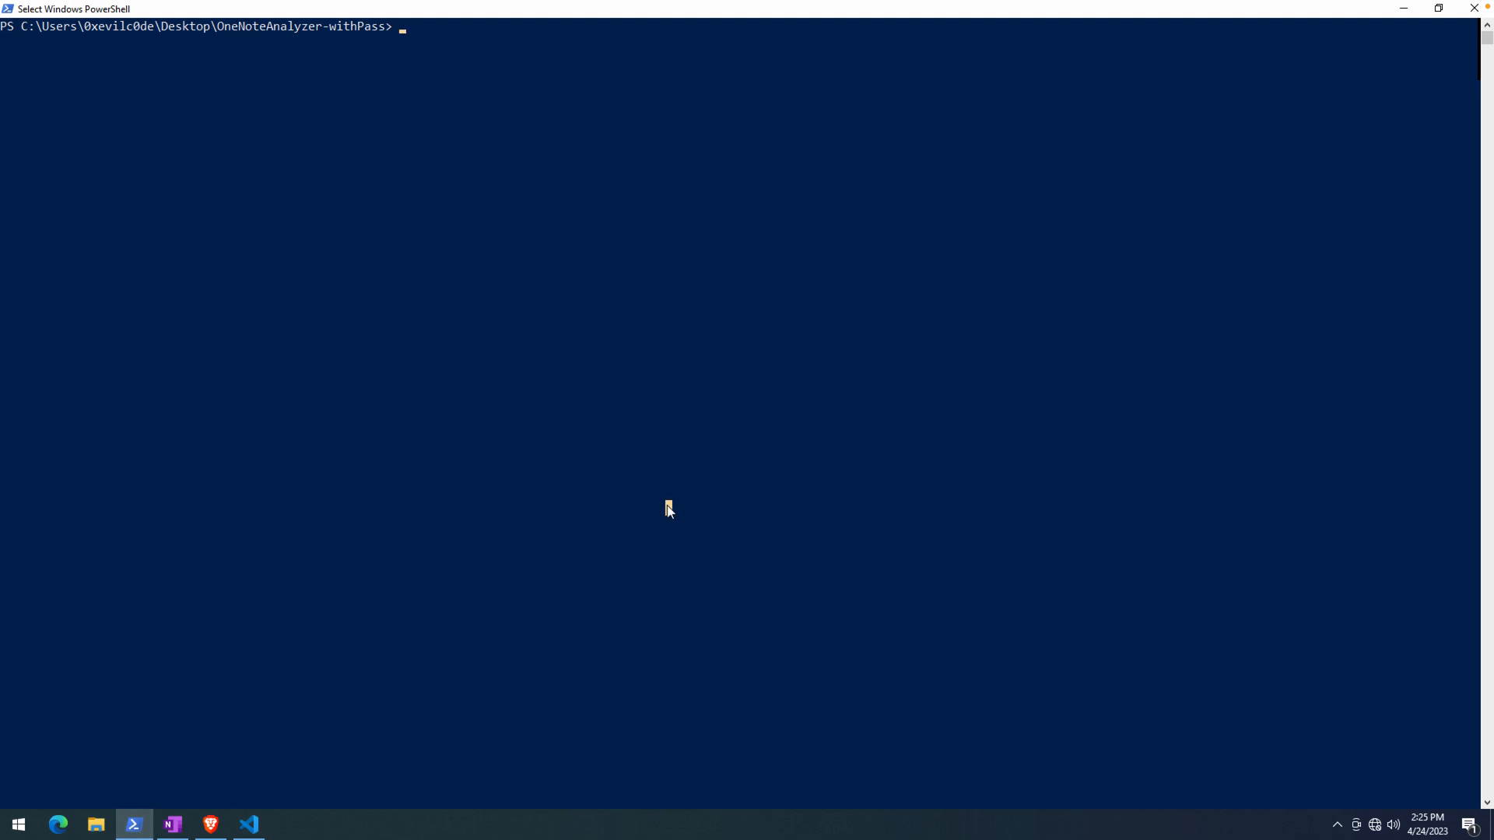
- From the OneNoteAnalyzer-withPass folder, run OneNoteAnalyzer_withPass.exe with no arguments to show its usage
type("cd .\\OneNoteAnalyzer-withPass\\")
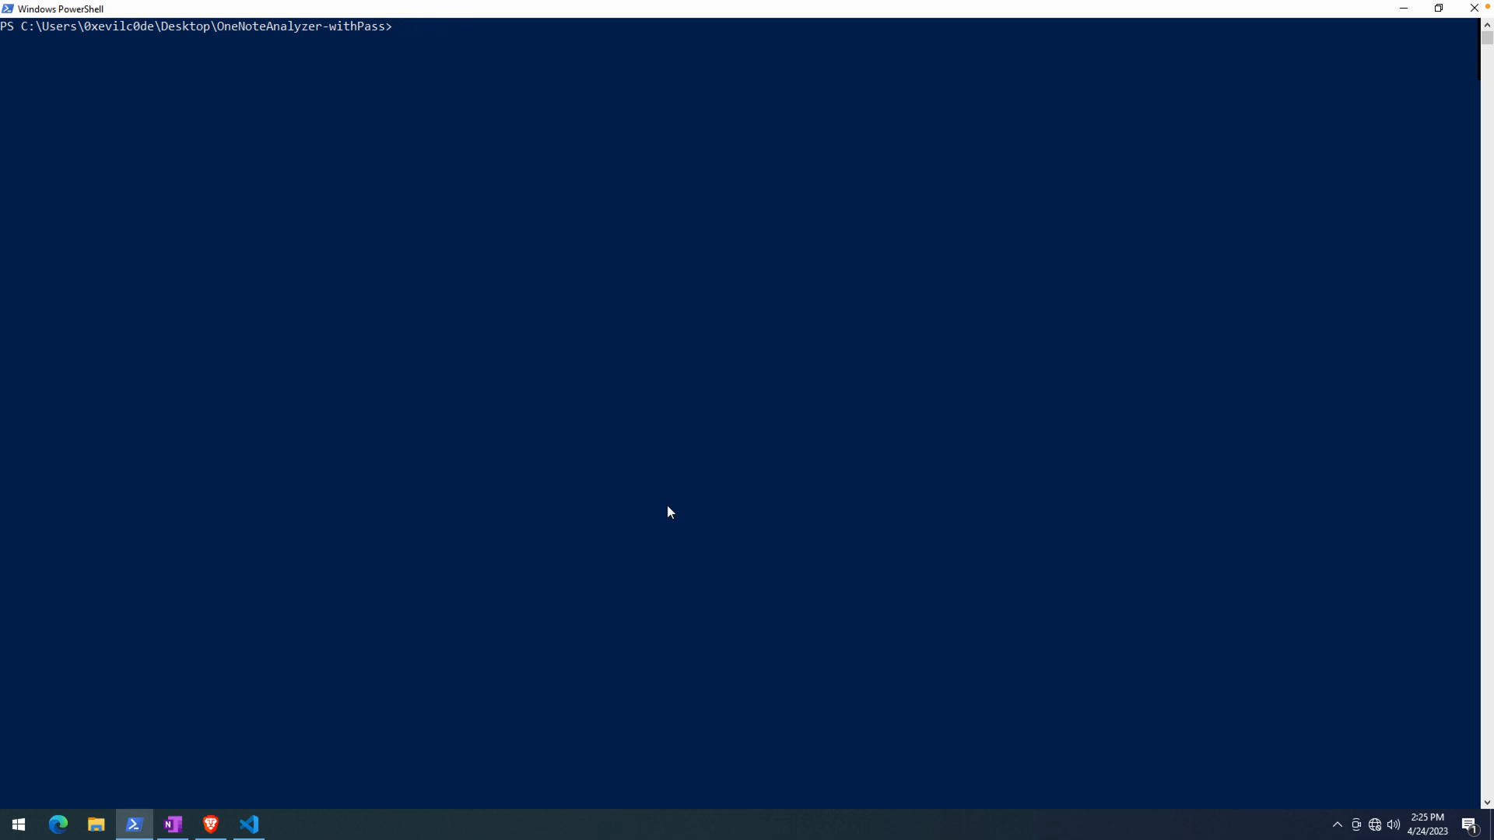
type(".\\OneNoteAnalyzer_withPass.exe")
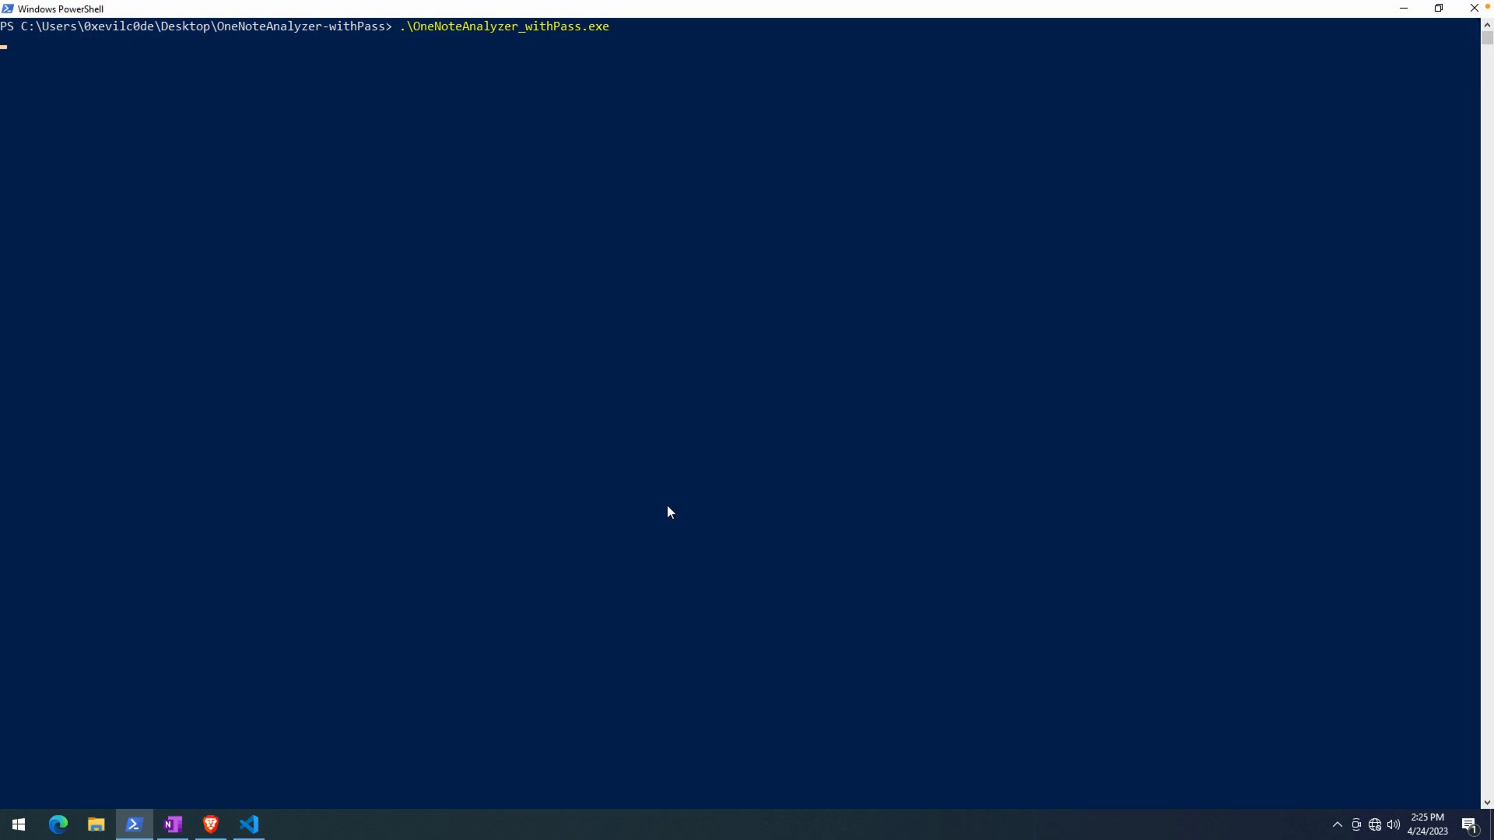
key("enter")
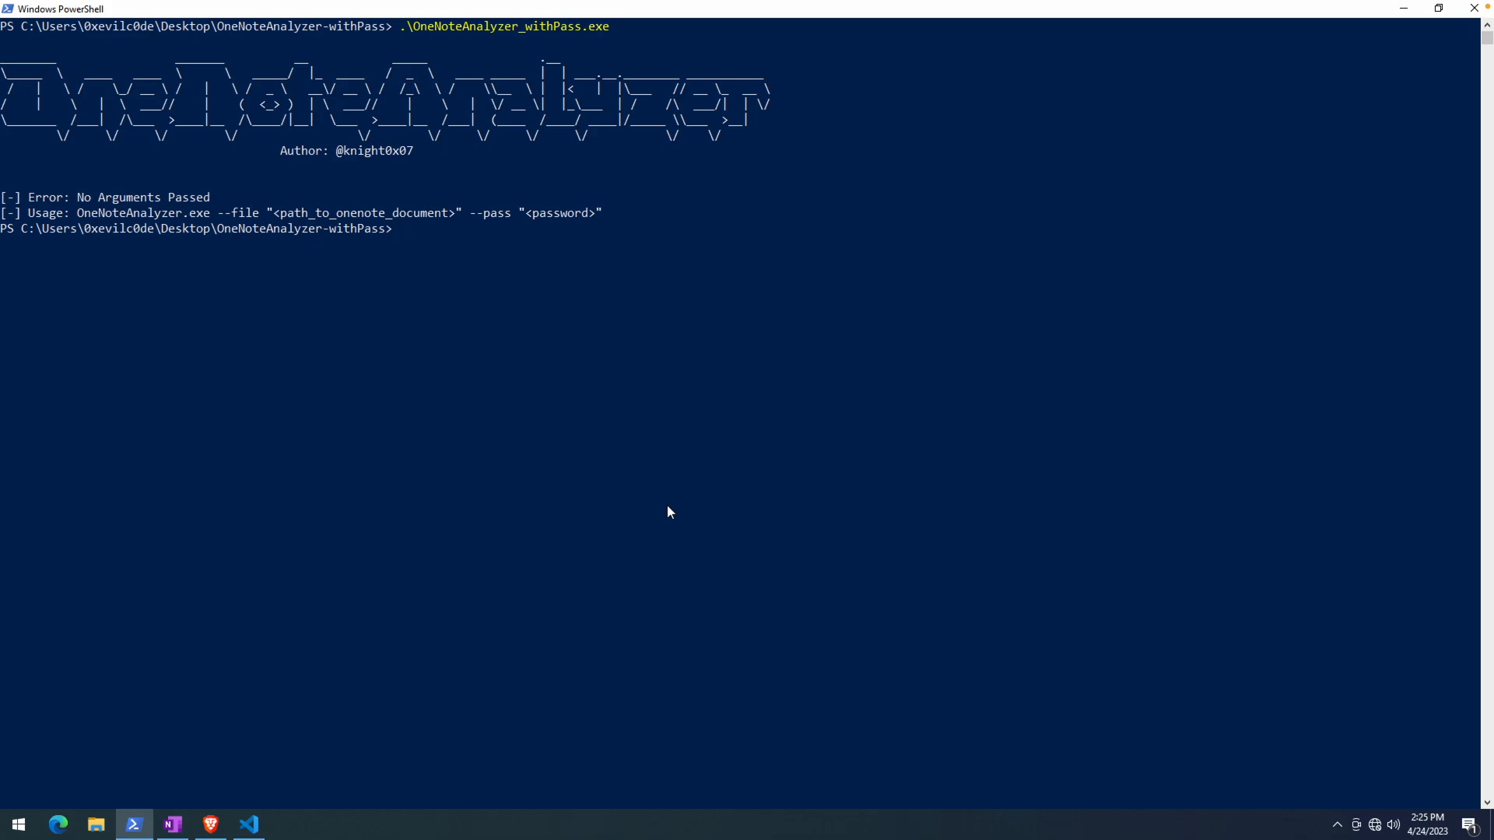
mouse_move(542, 452)
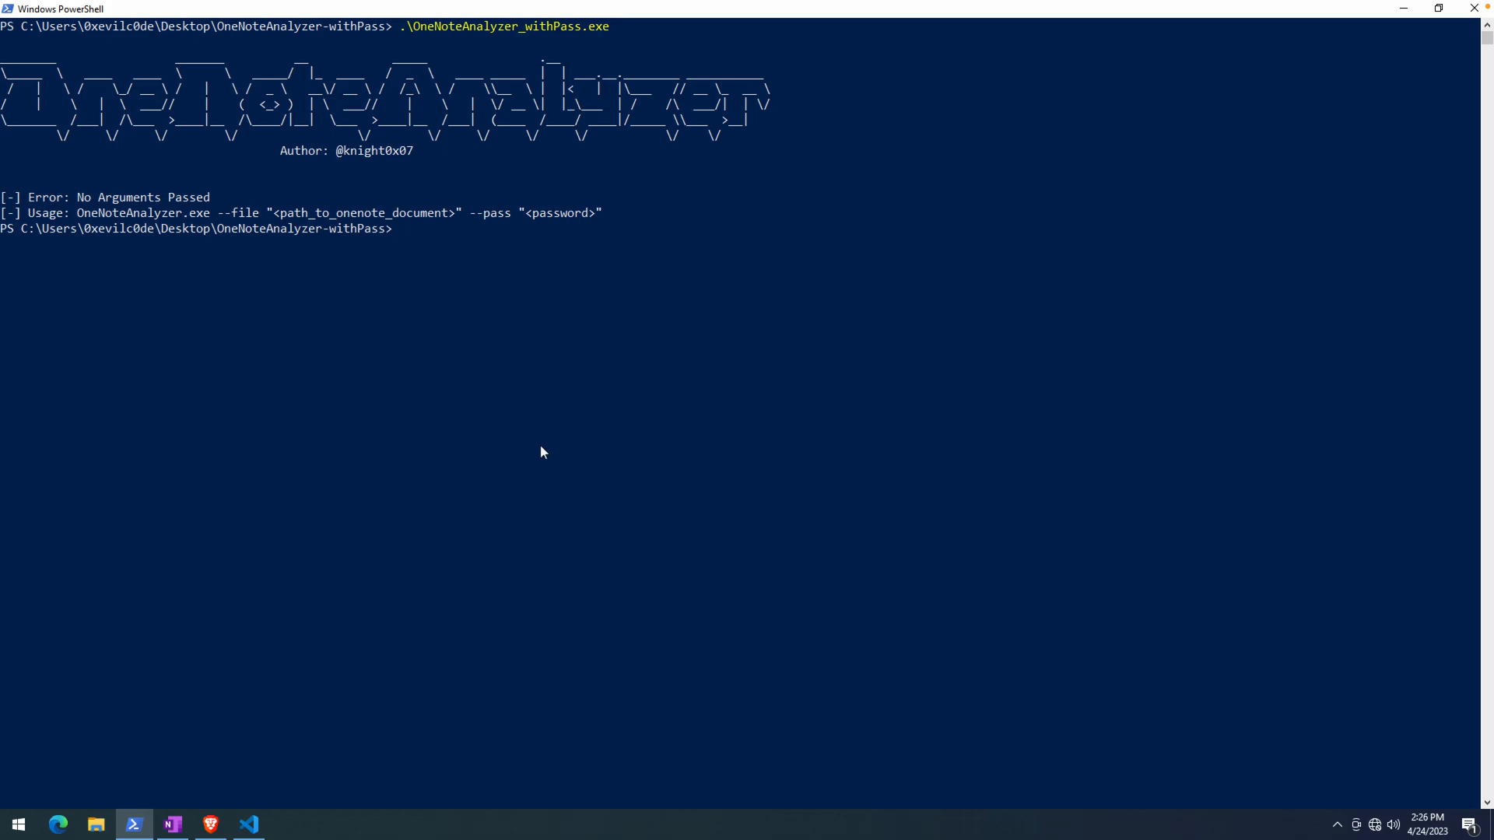
mouse_move(130, 227)
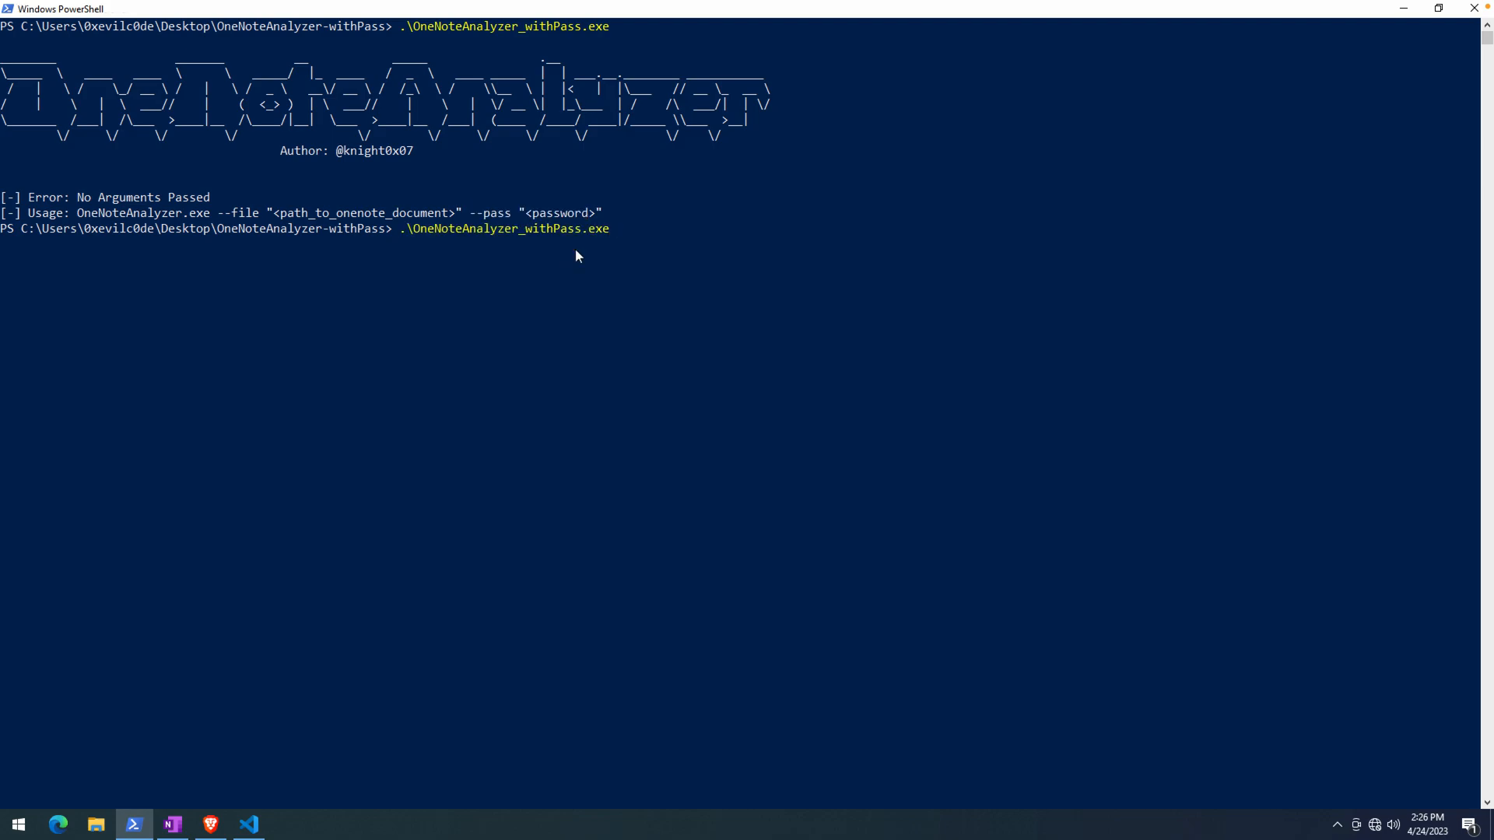
- Run the analyzer with --file ..\malware.one, which fails with an incorrect-password exception
type("--file")
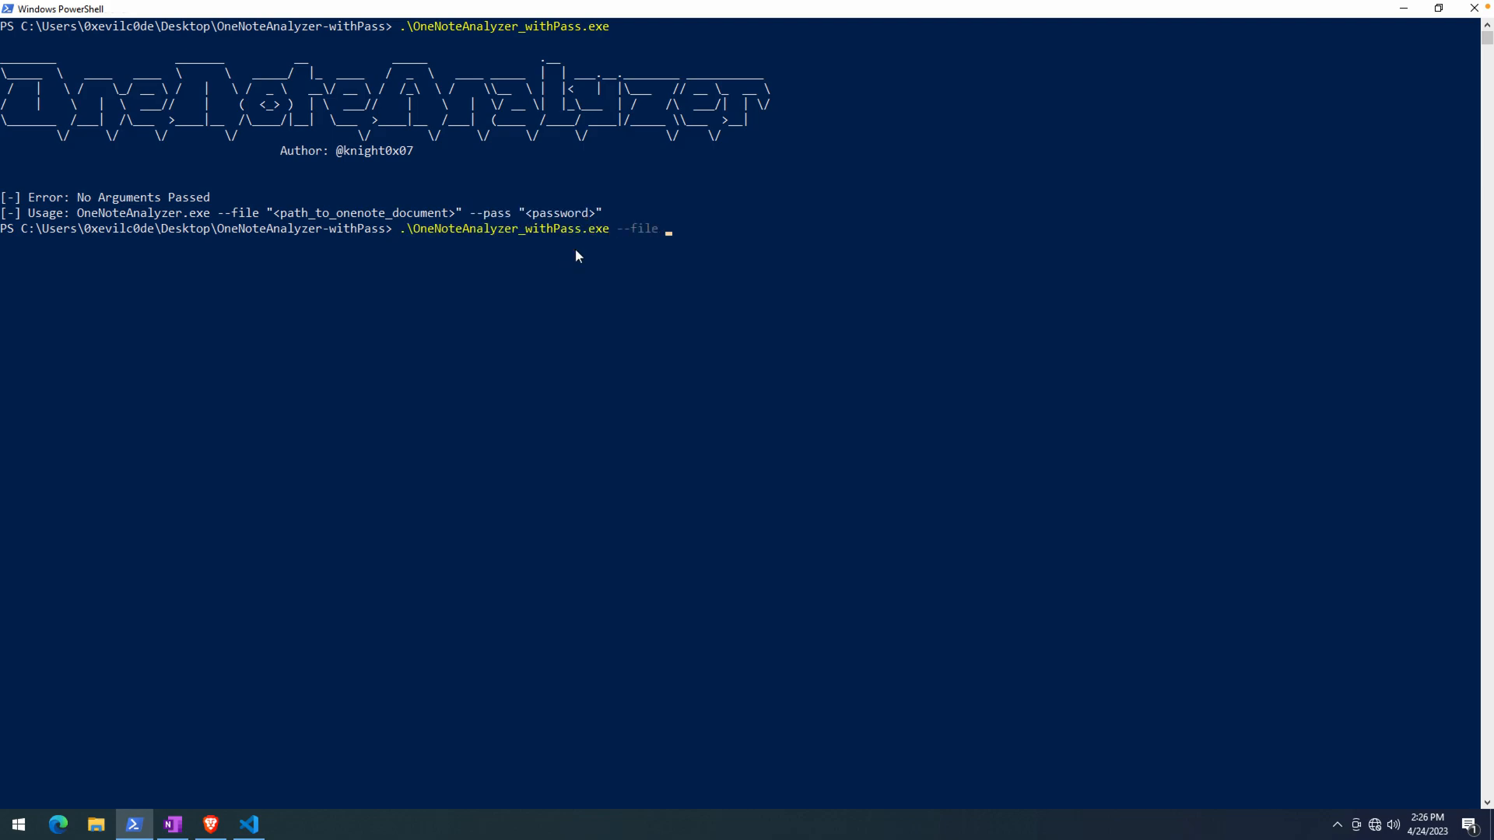
type("..\\malware.one")
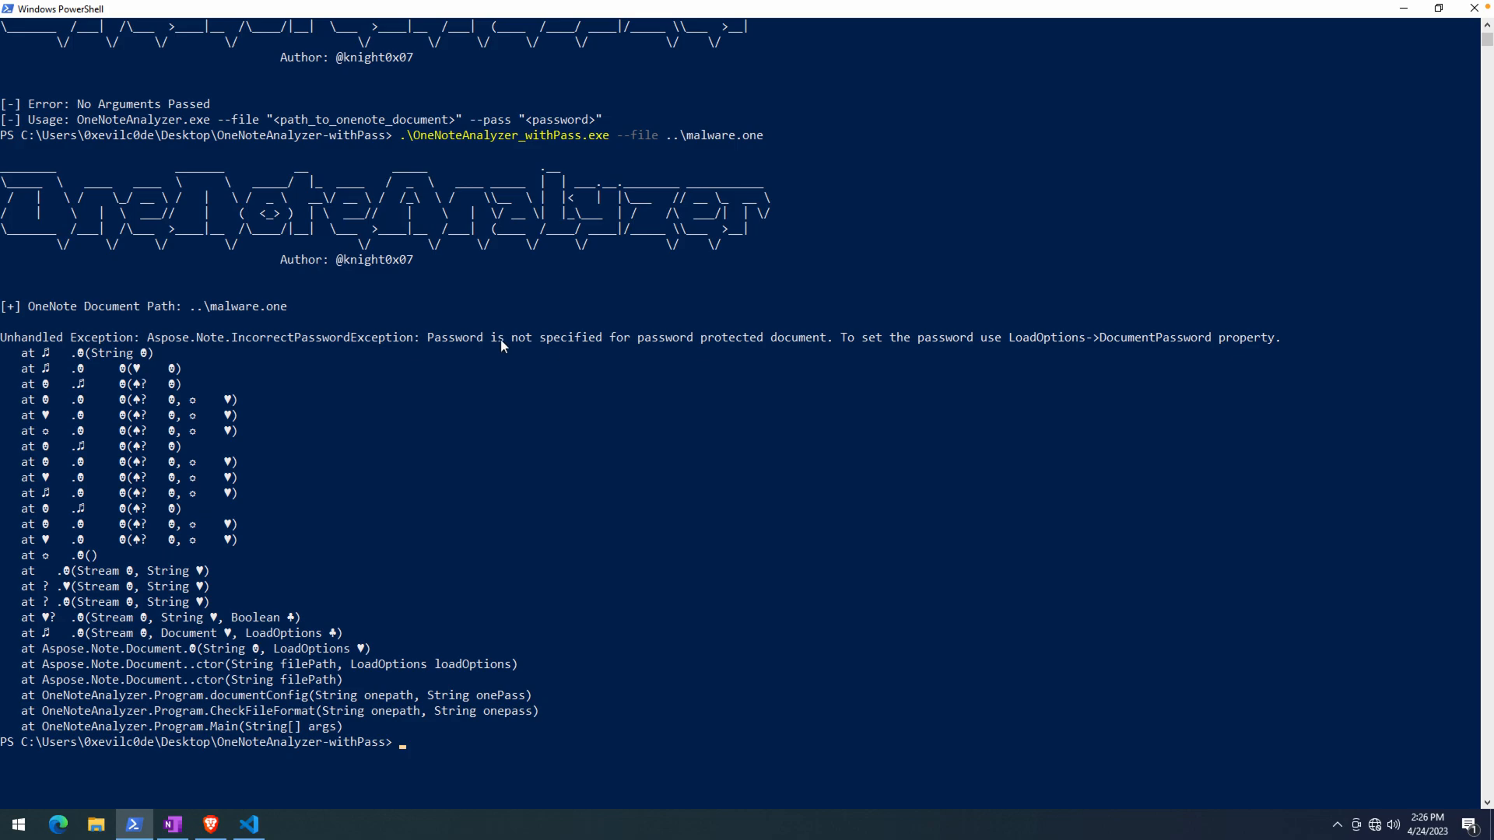
mouse_move(1232, 401)
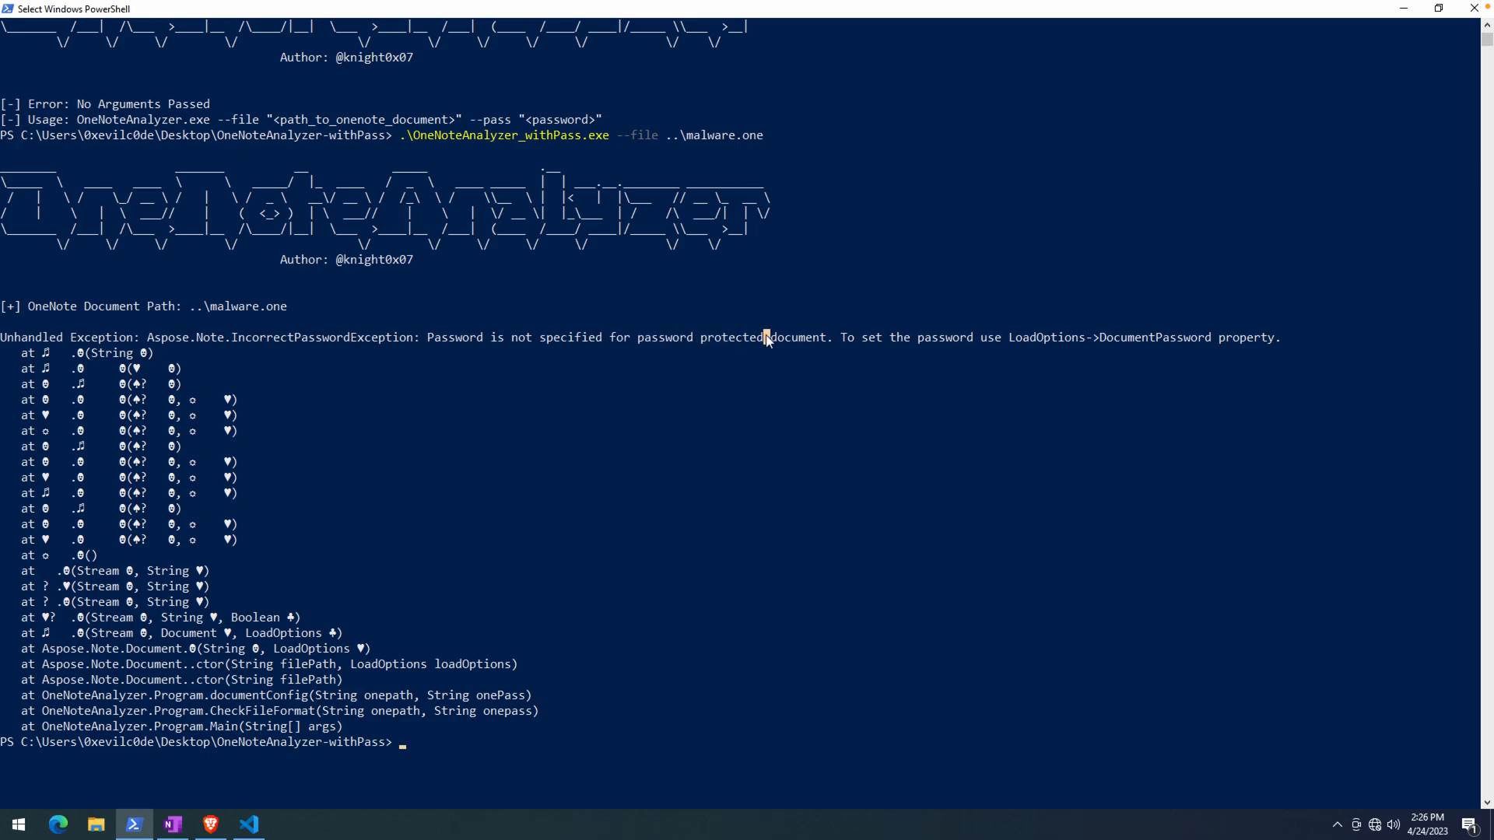
mouse_move(718, 477)
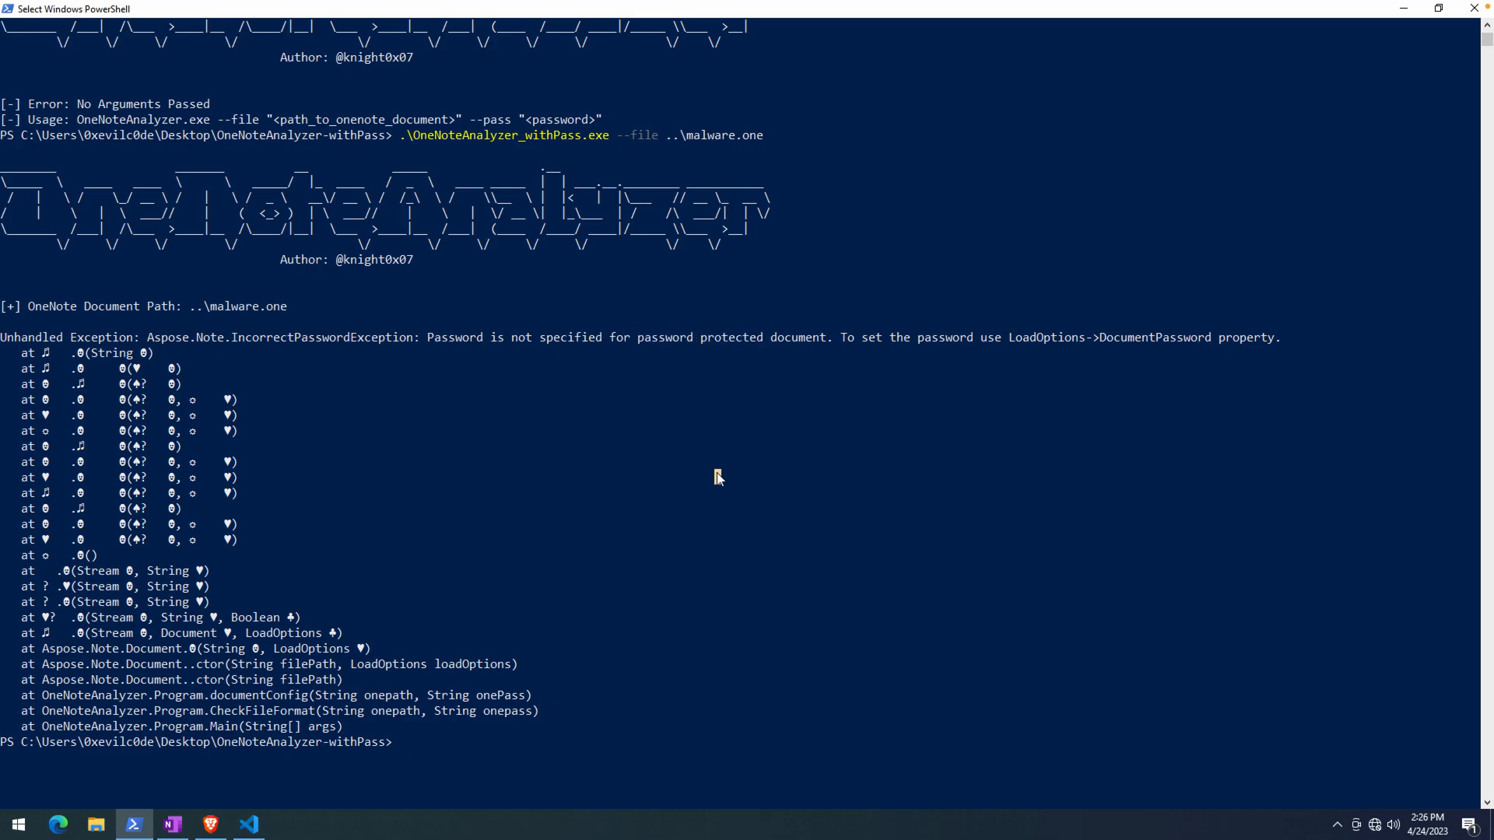
key("Enter")
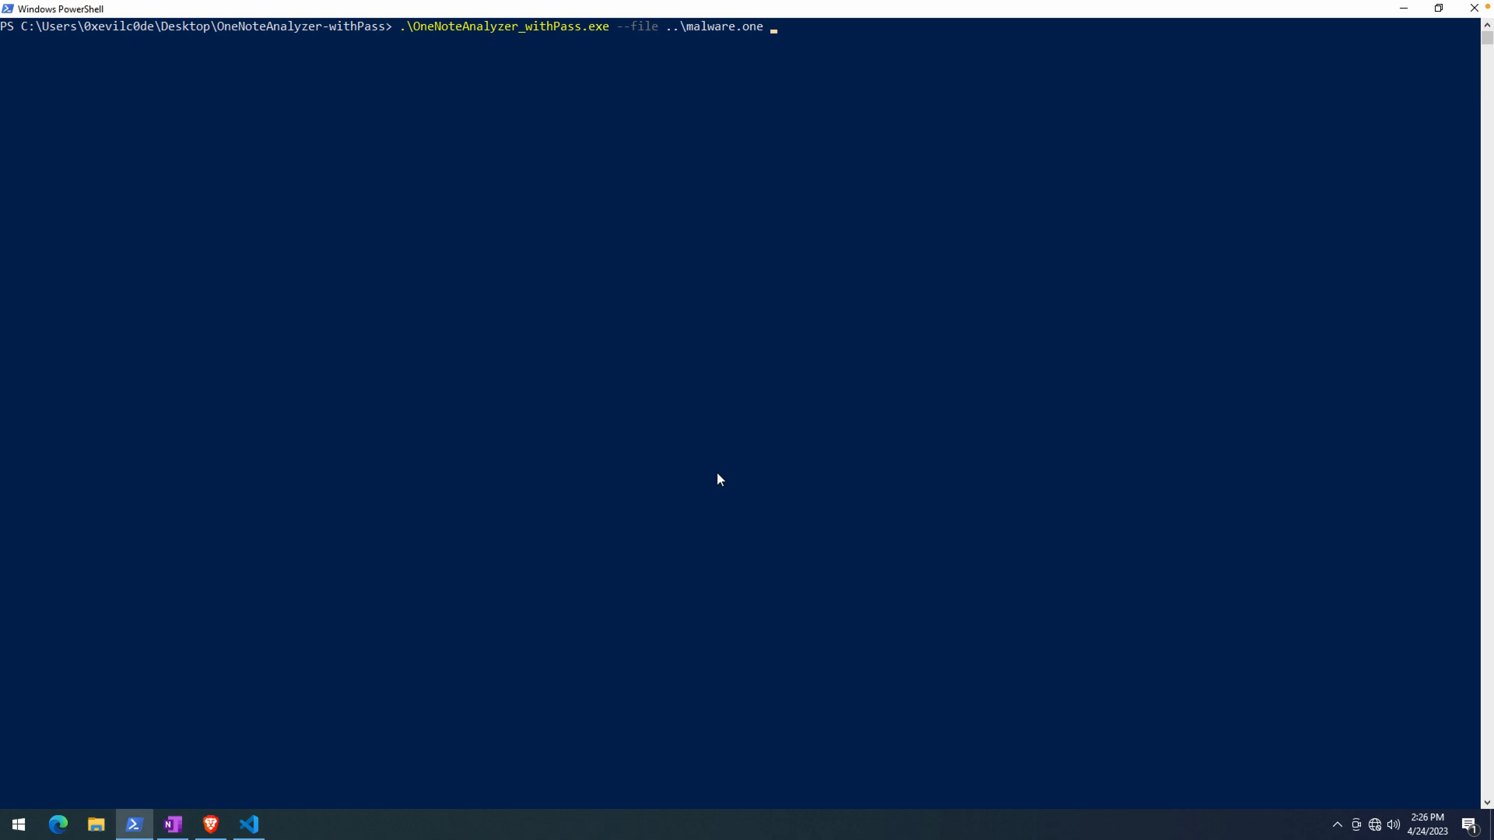
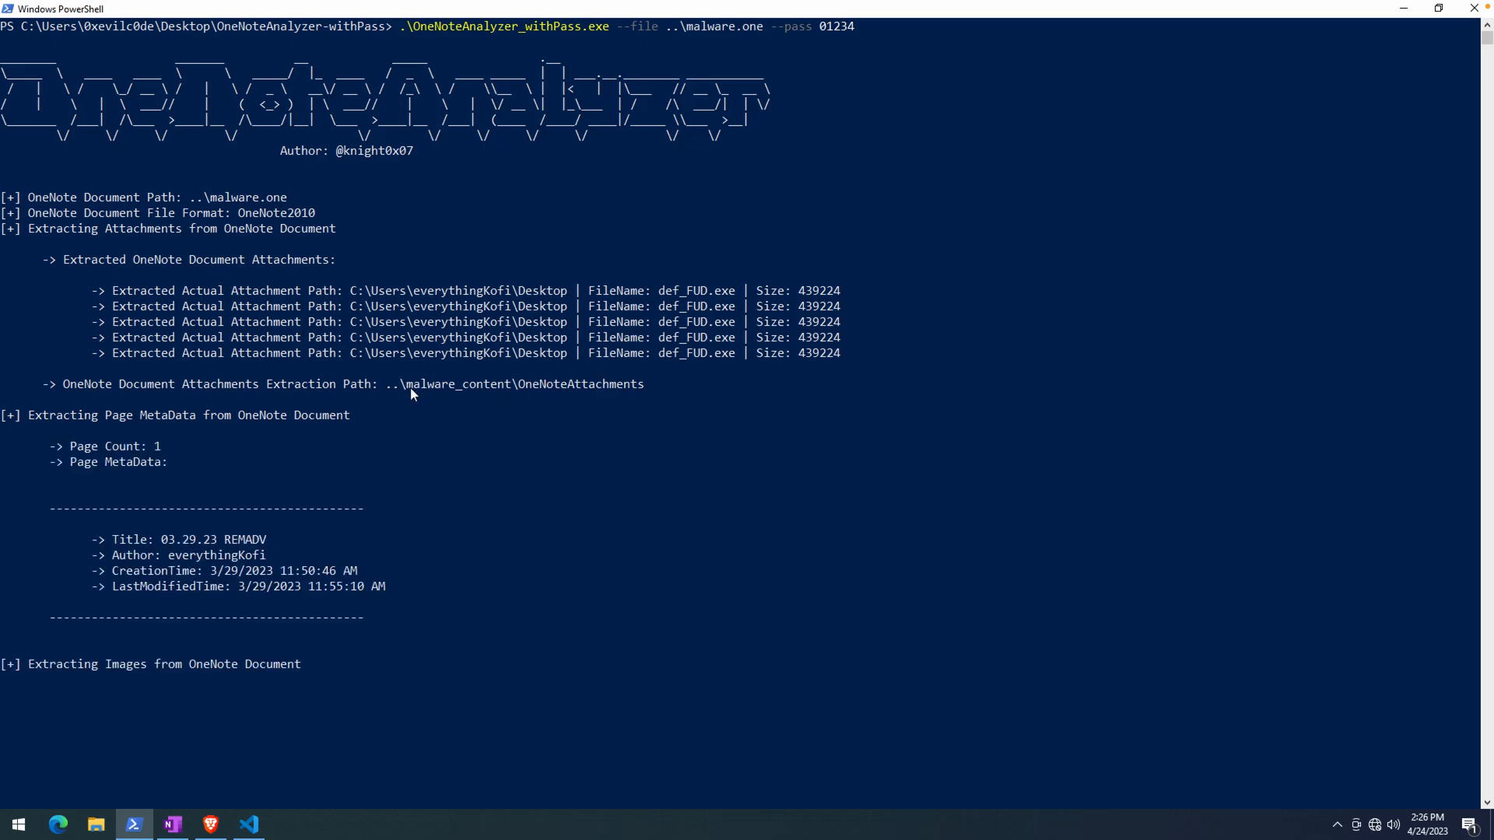
double_click(457, 384)
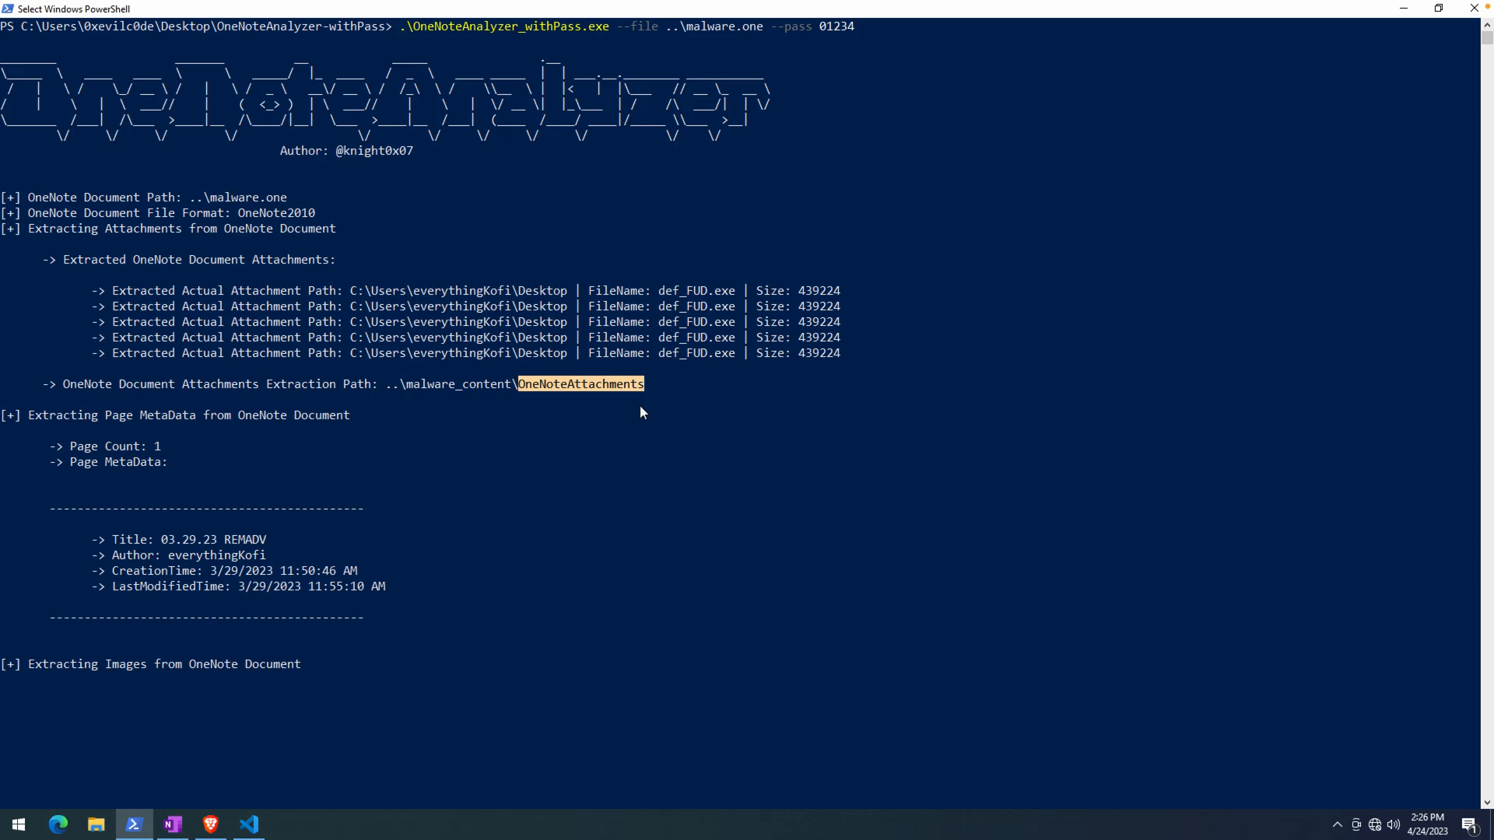
mouse_move(688, 296)
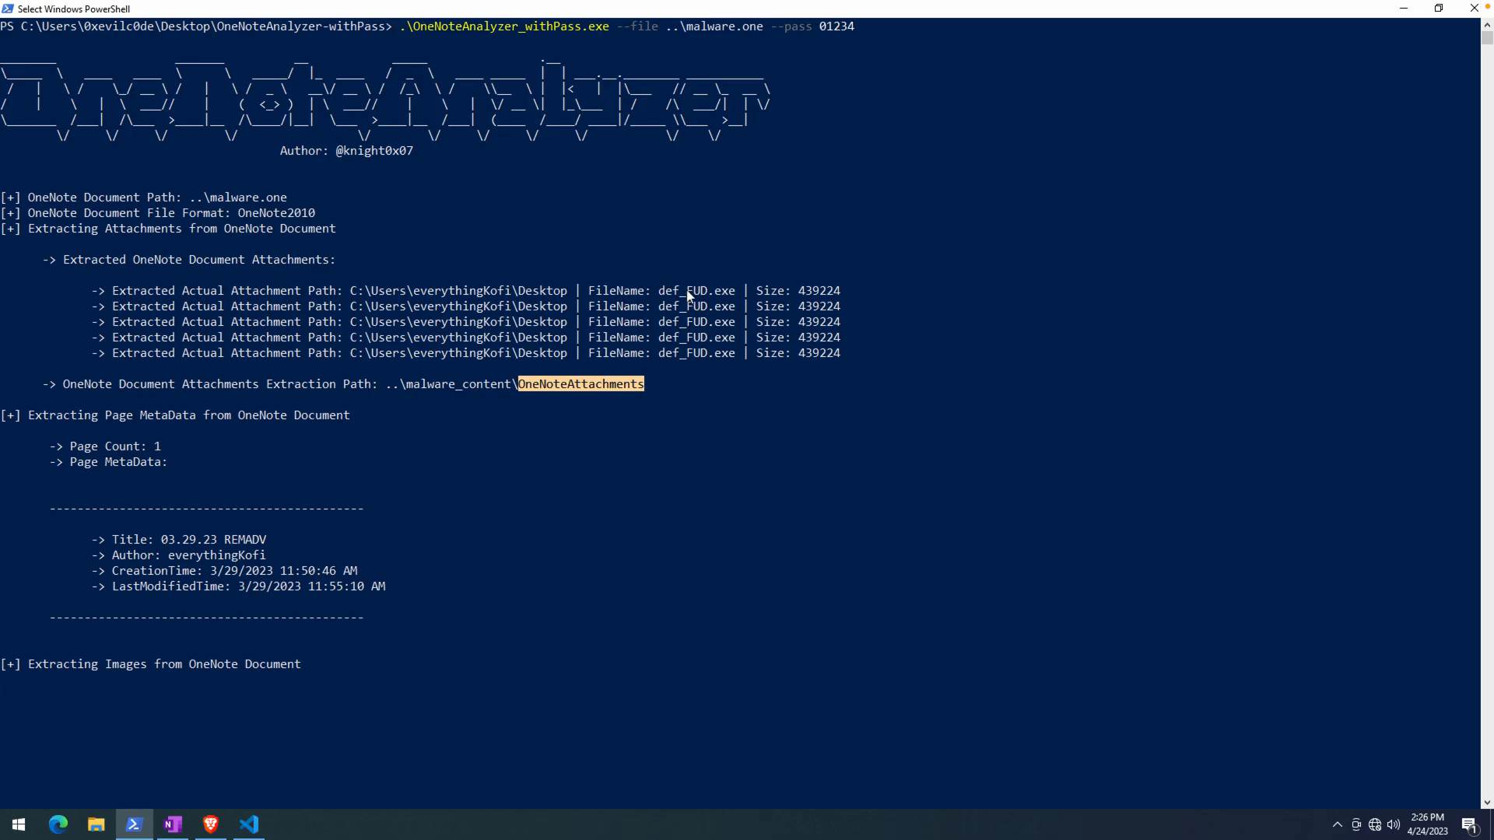
double_click(694, 291)
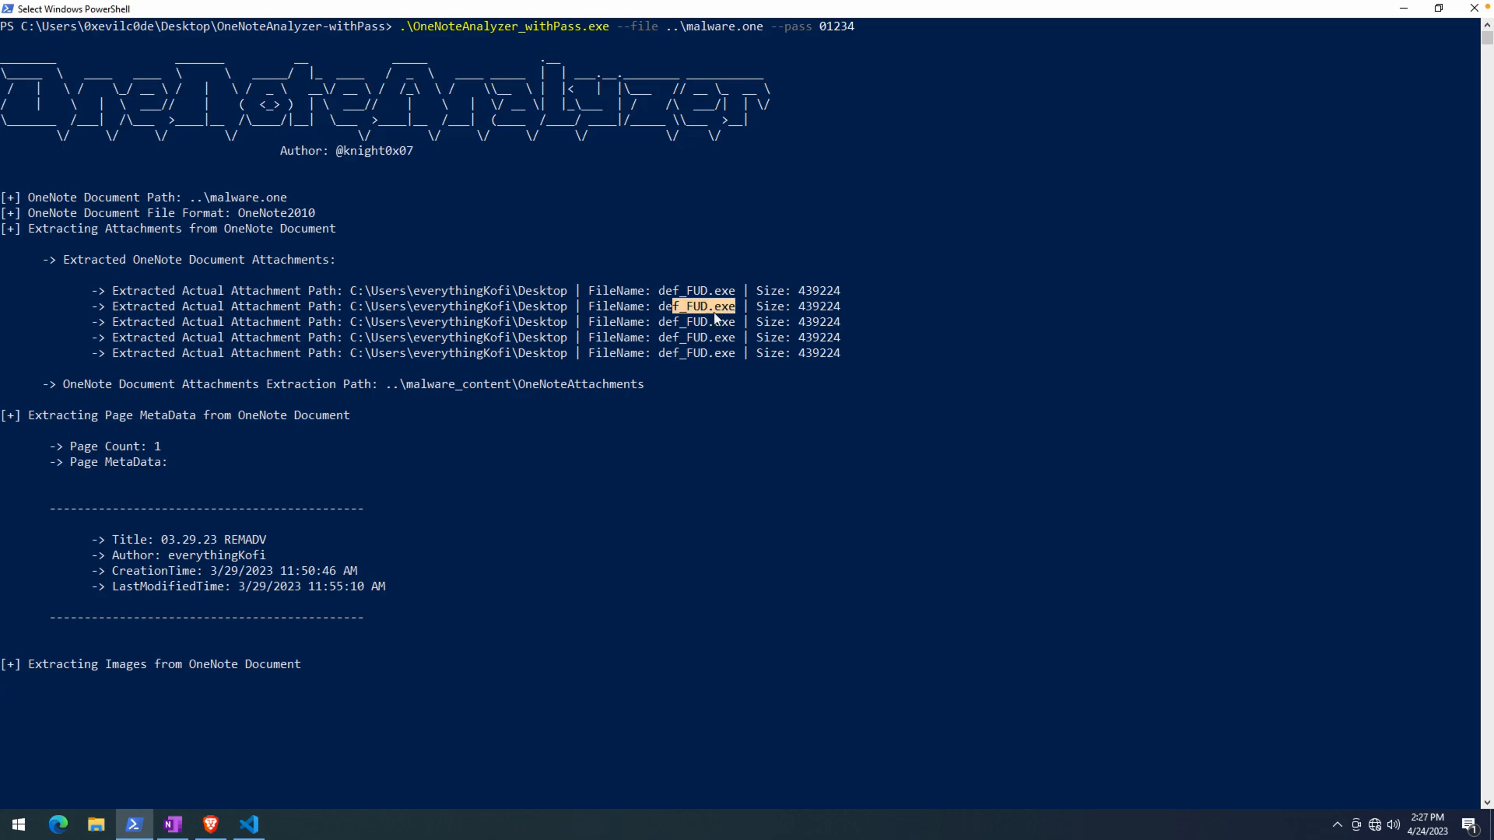
mouse_move(799, 295)
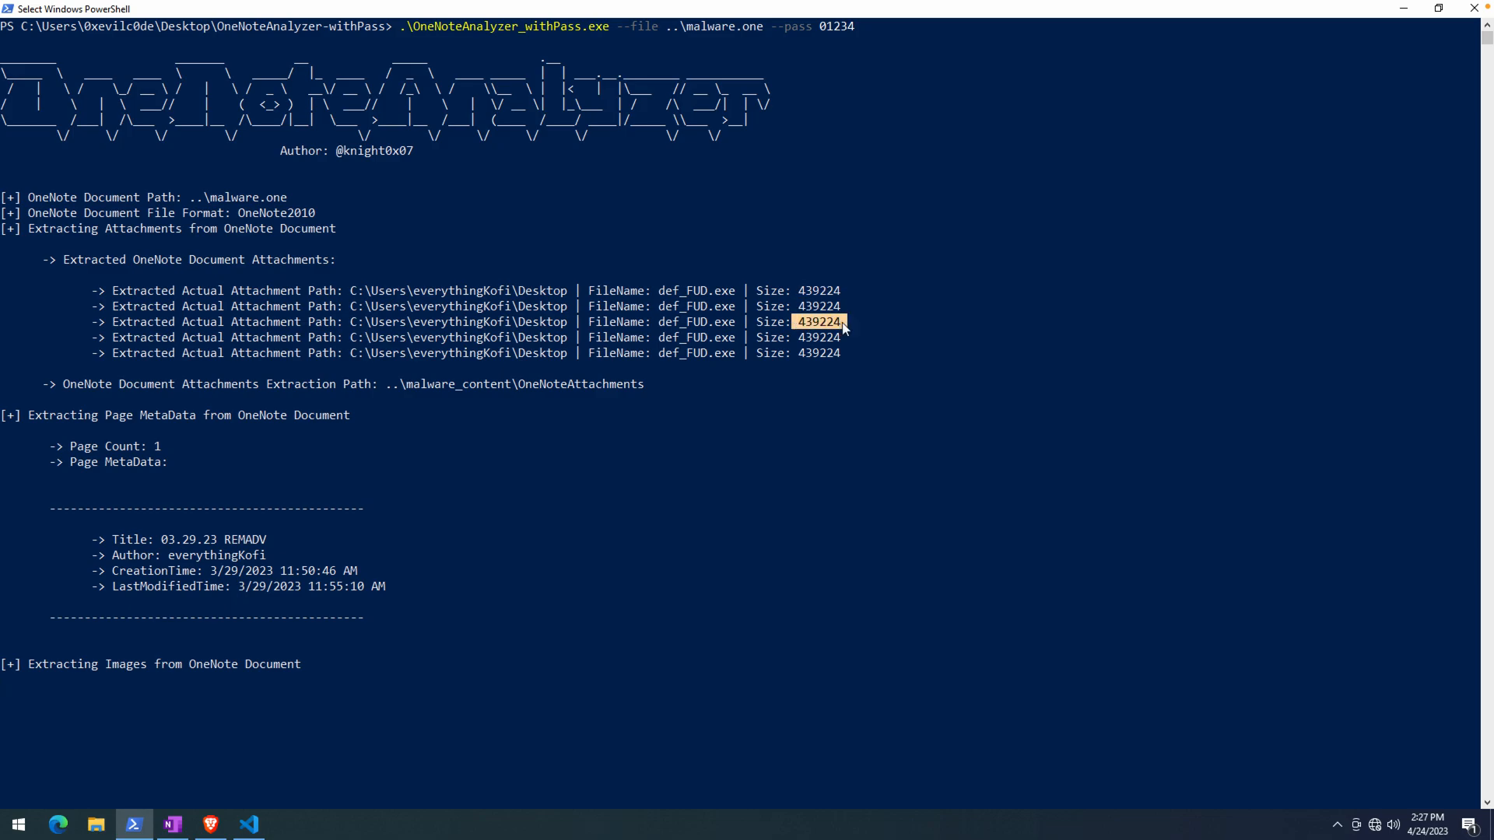
mouse_move(557, 473)
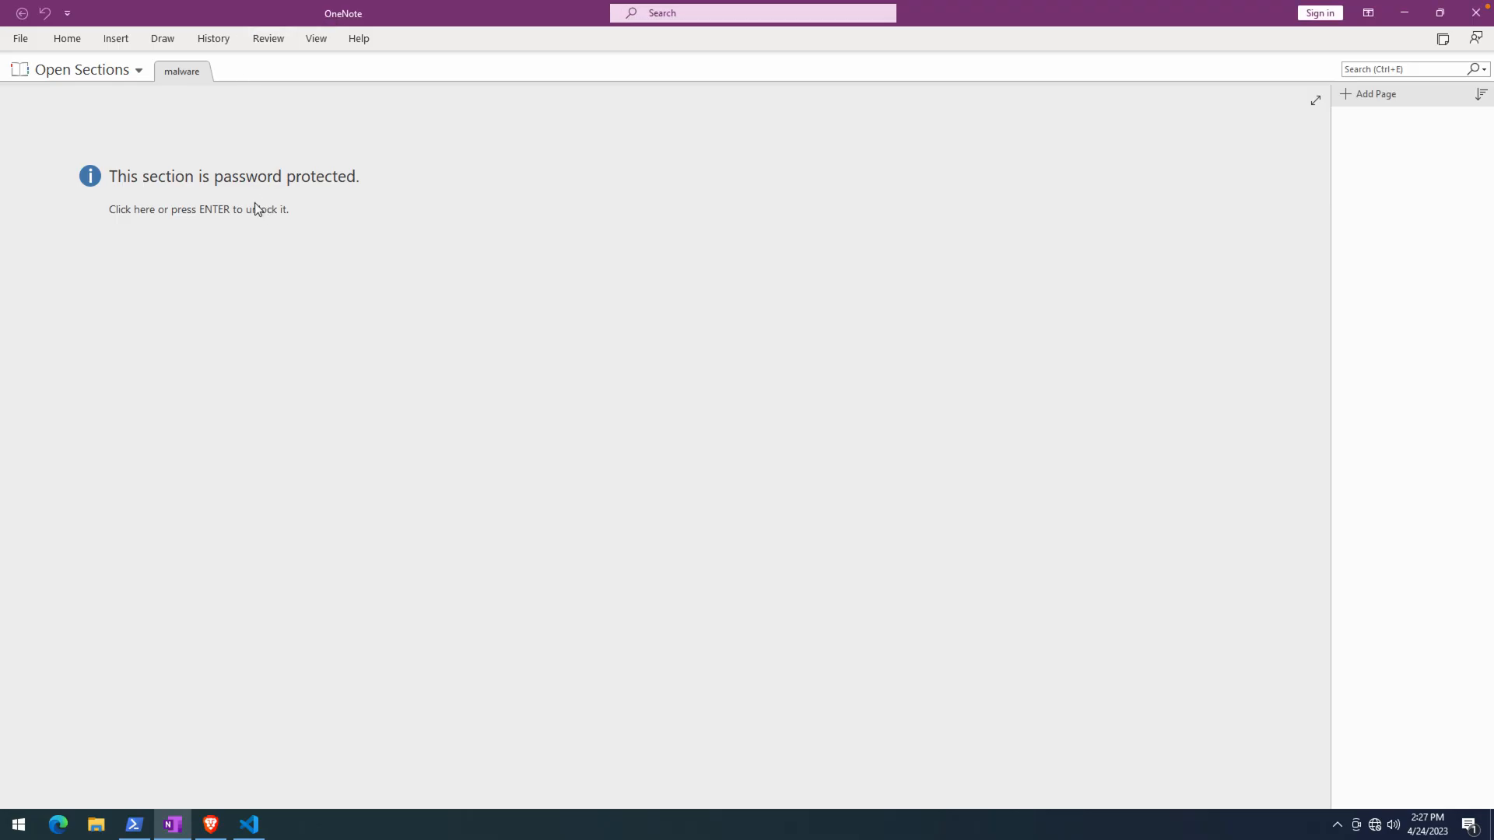
- Unlock the password-protected malware section and show the 03.29.23 REMADV page
left_click(198, 209)
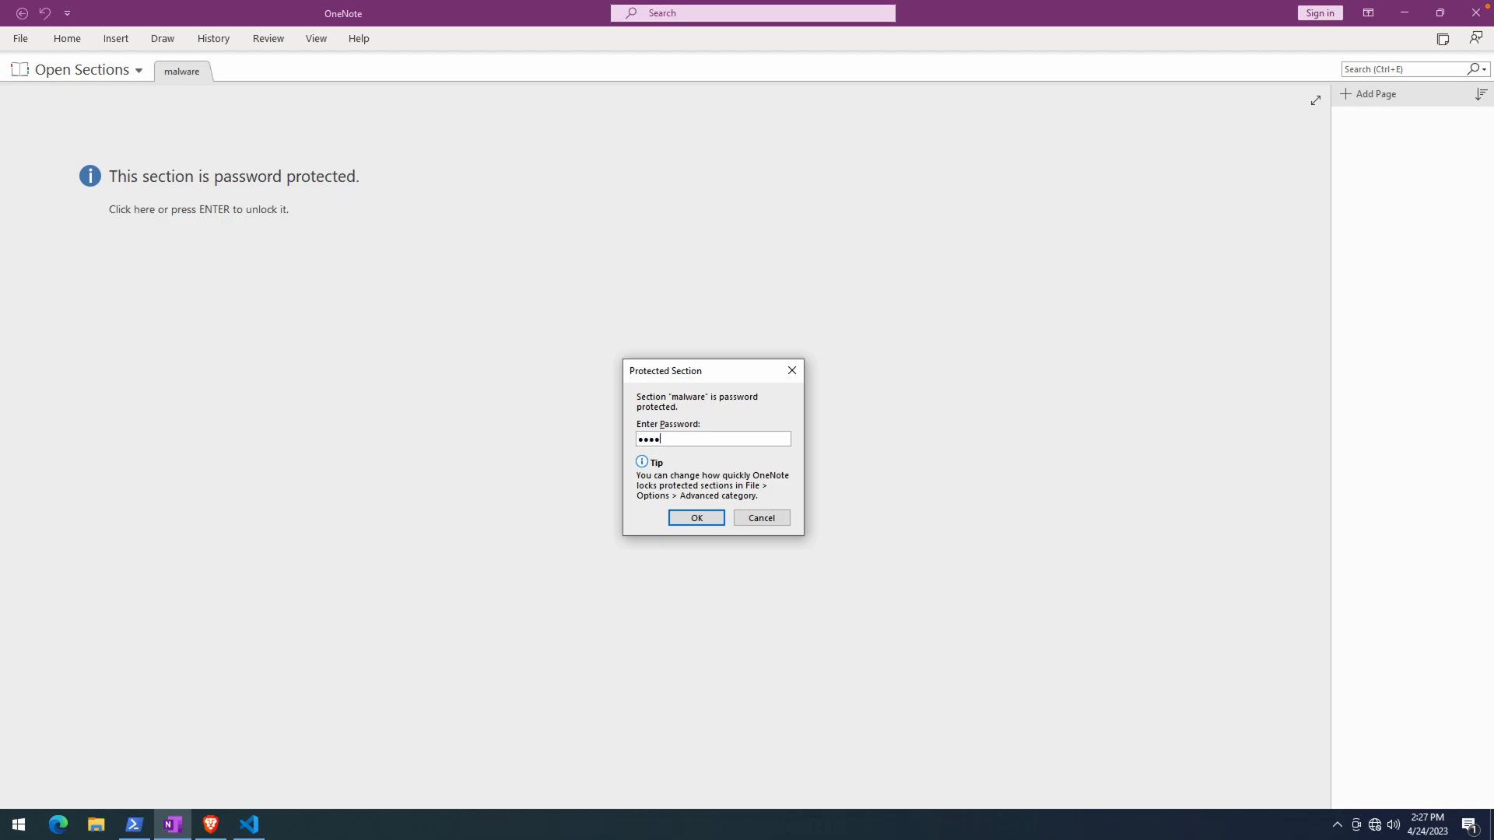
left_click(696, 516)
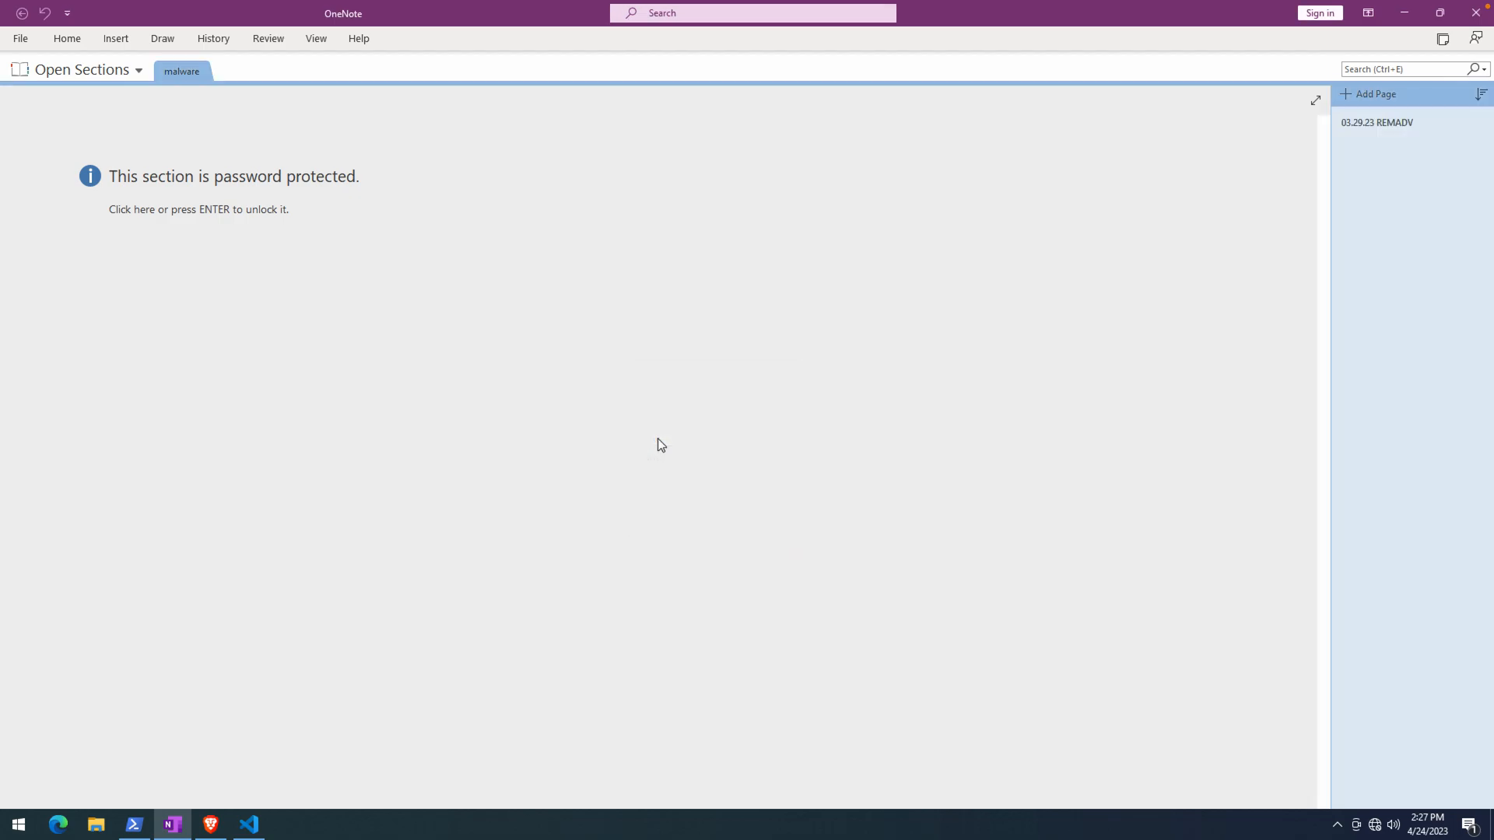
left_click(198, 209)
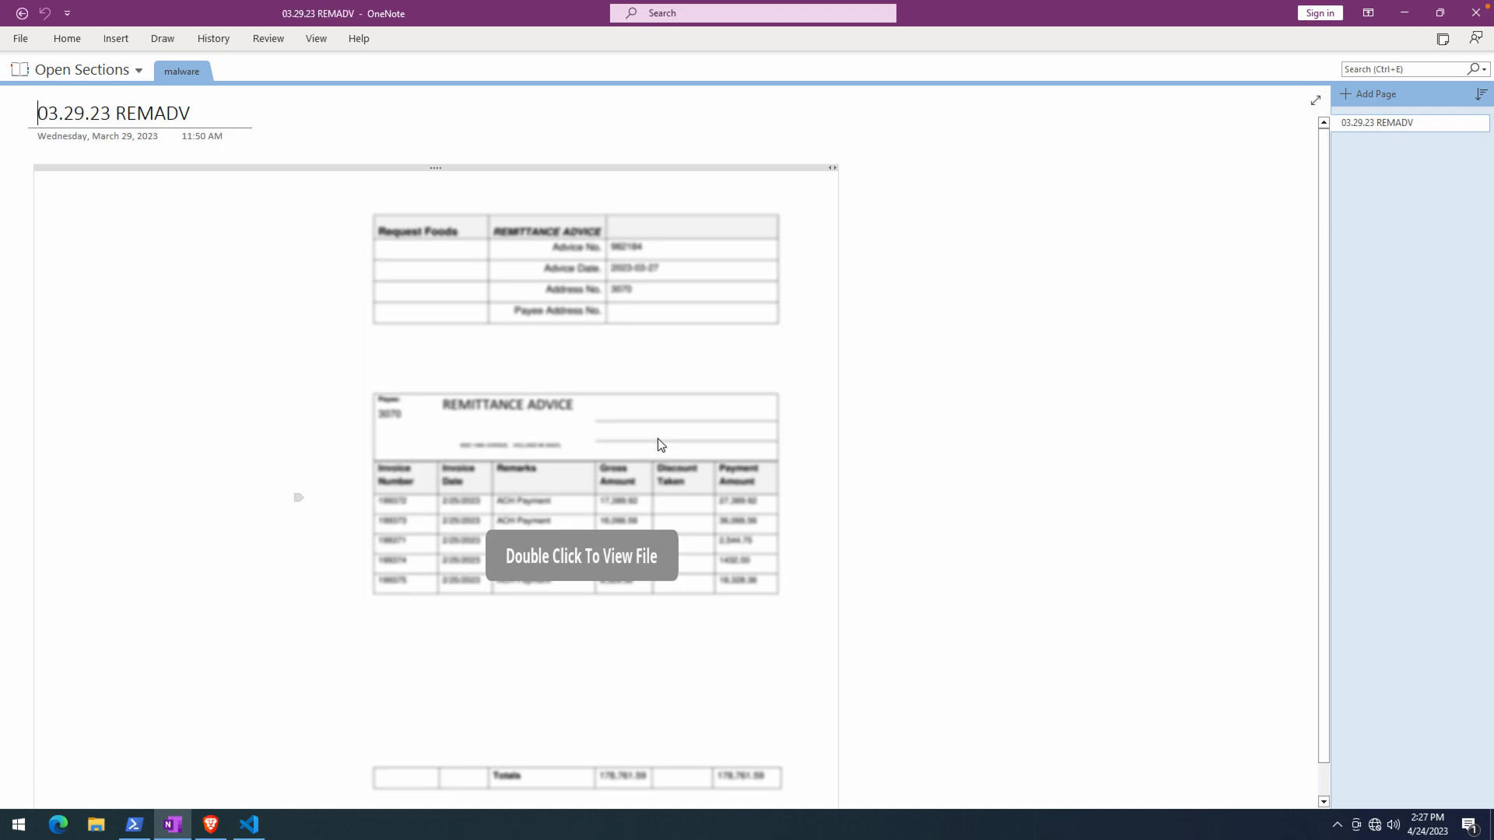
mouse_move(321, 271)
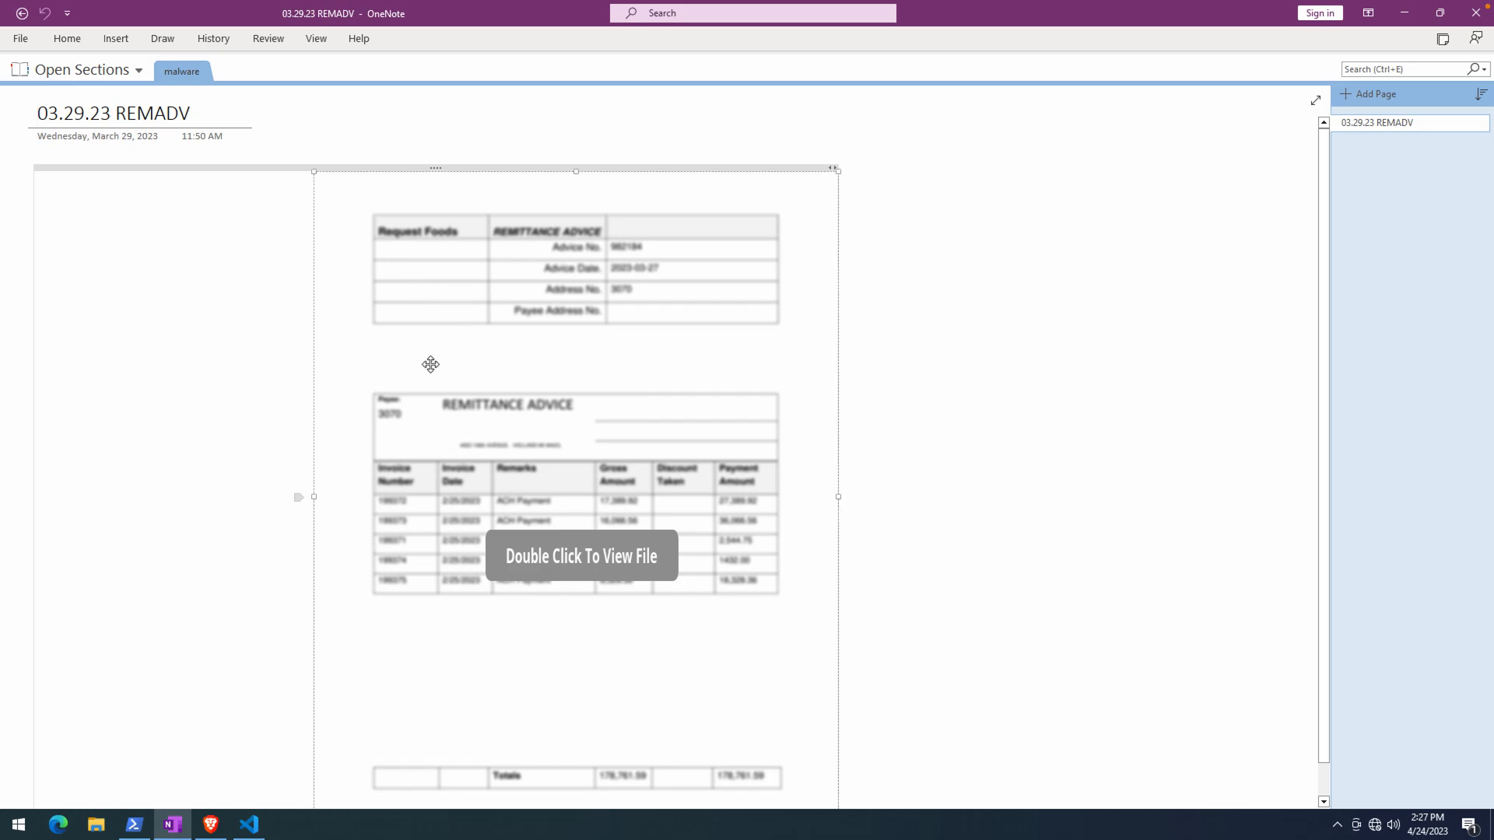
mouse_move(538, 554)
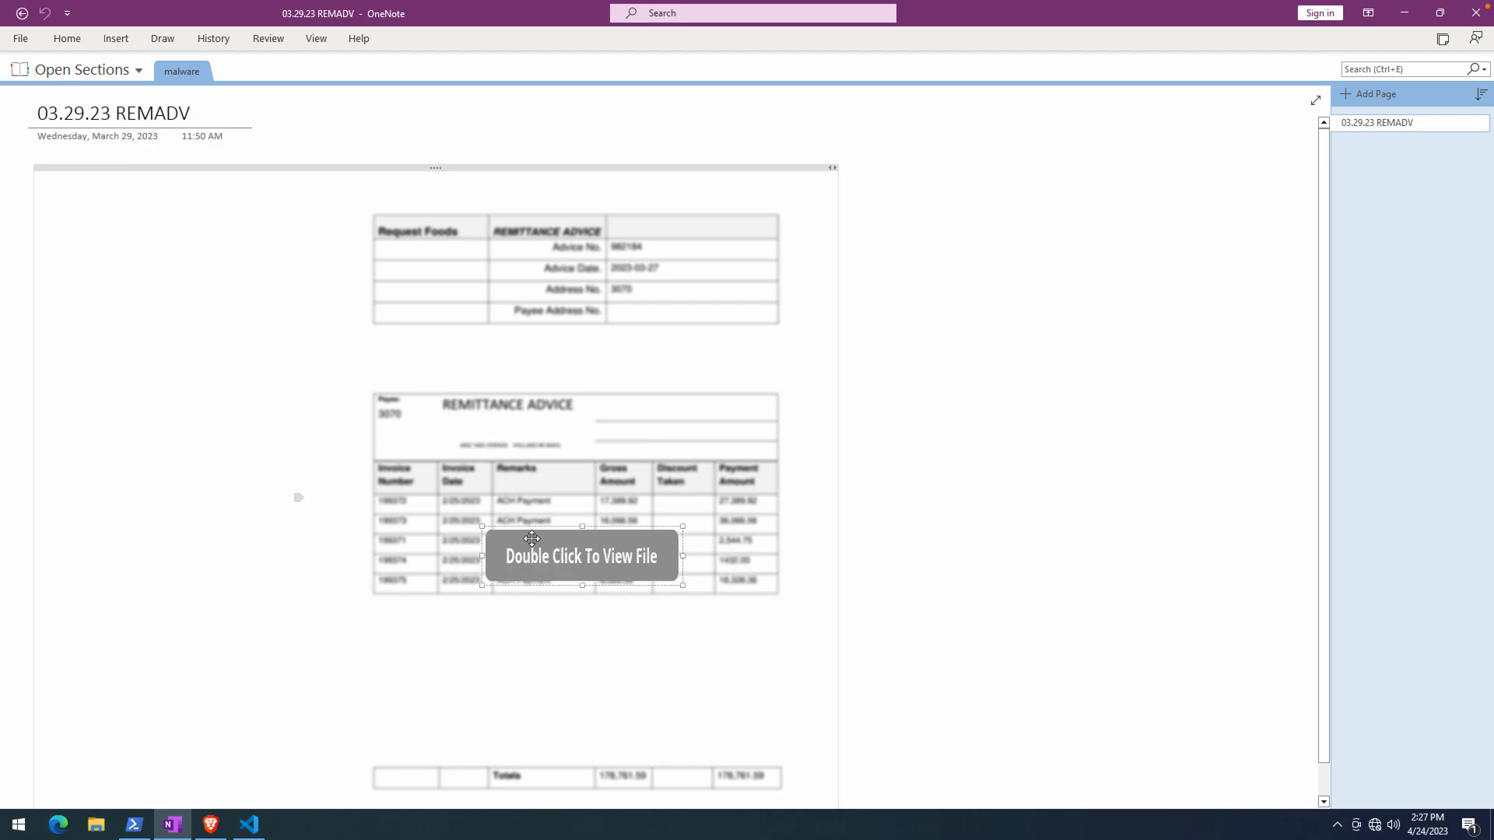
- Drag the fake 'Double Click To View File' overlay aside to expose the hidden def_FUD attachments
left_click_drag(580, 557, 844, 444)
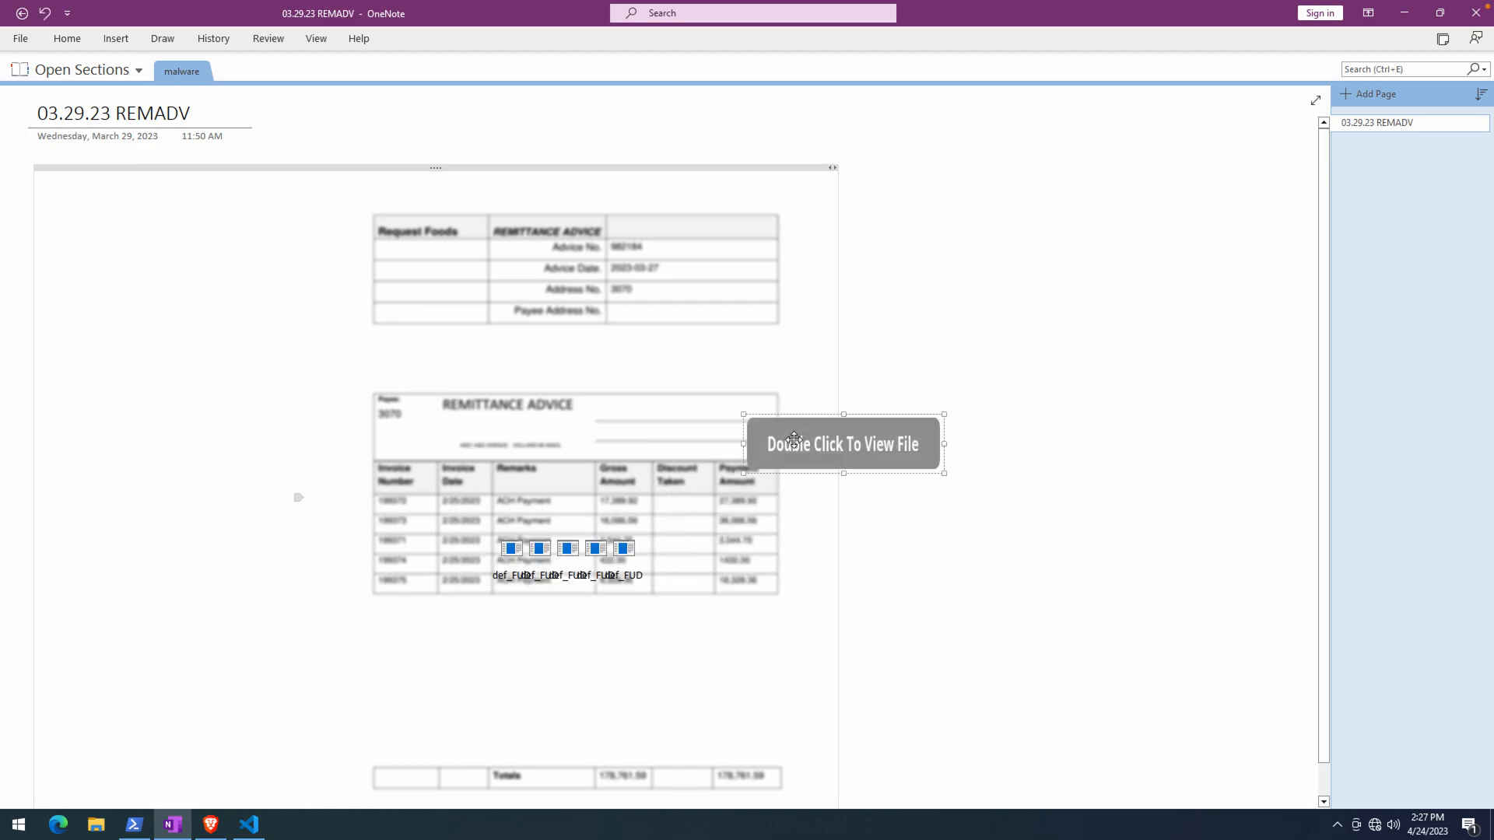
mouse_move(516, 576)
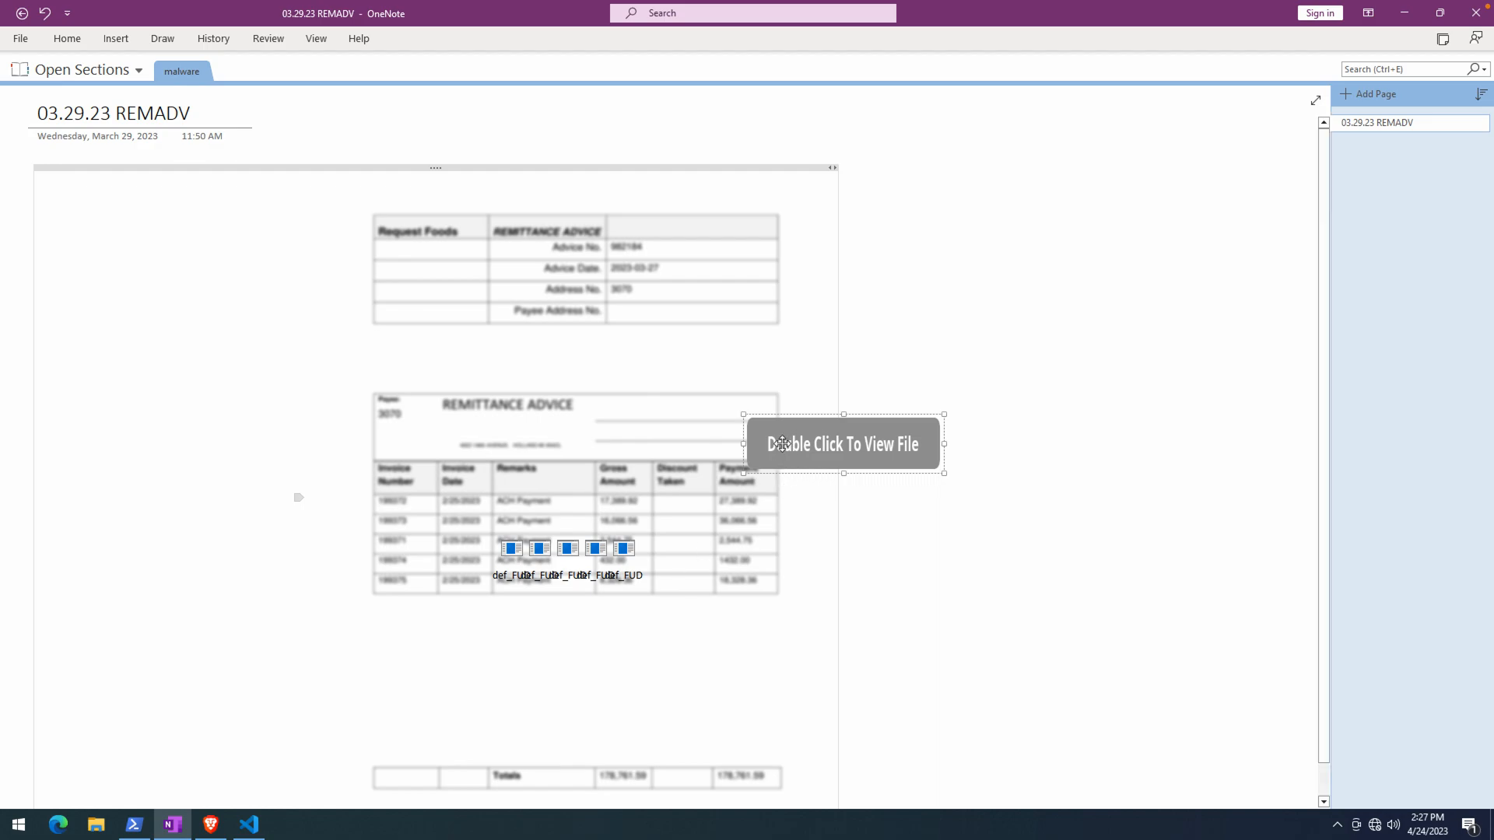
left_click_drag(842, 443, 720, 424)
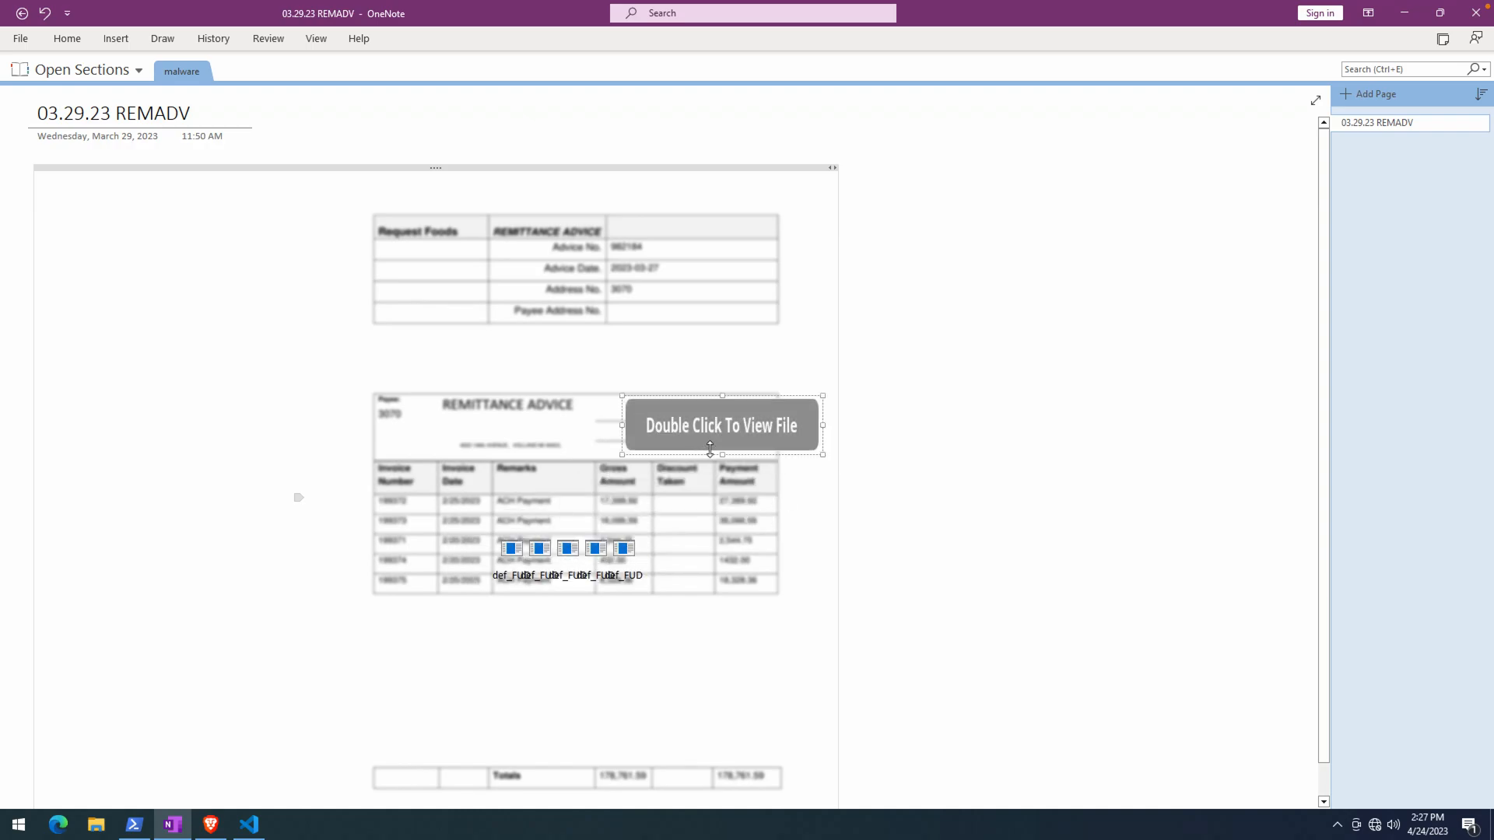
mouse_move(627, 529)
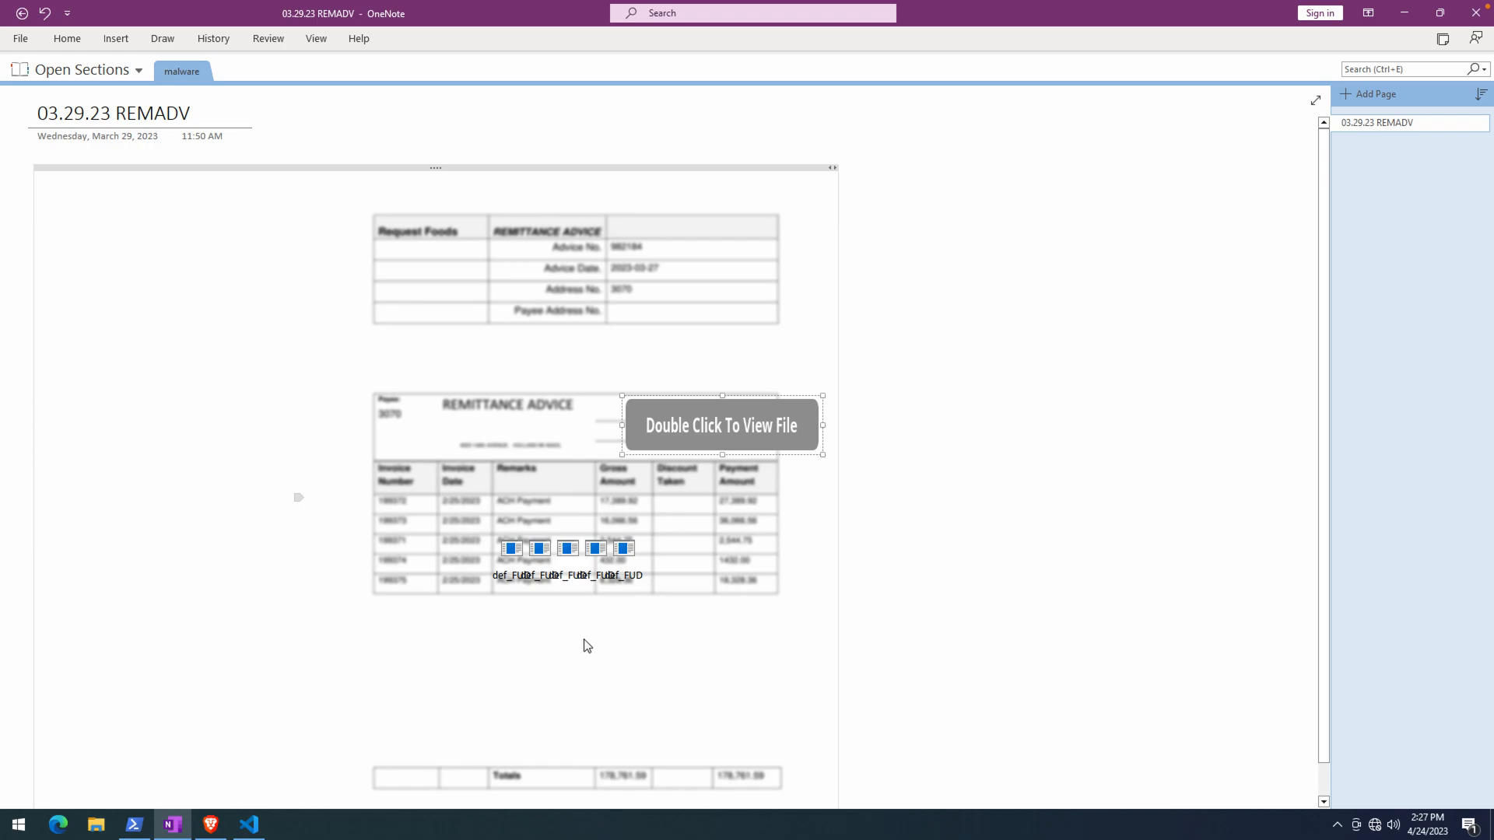
mouse_move(478, 618)
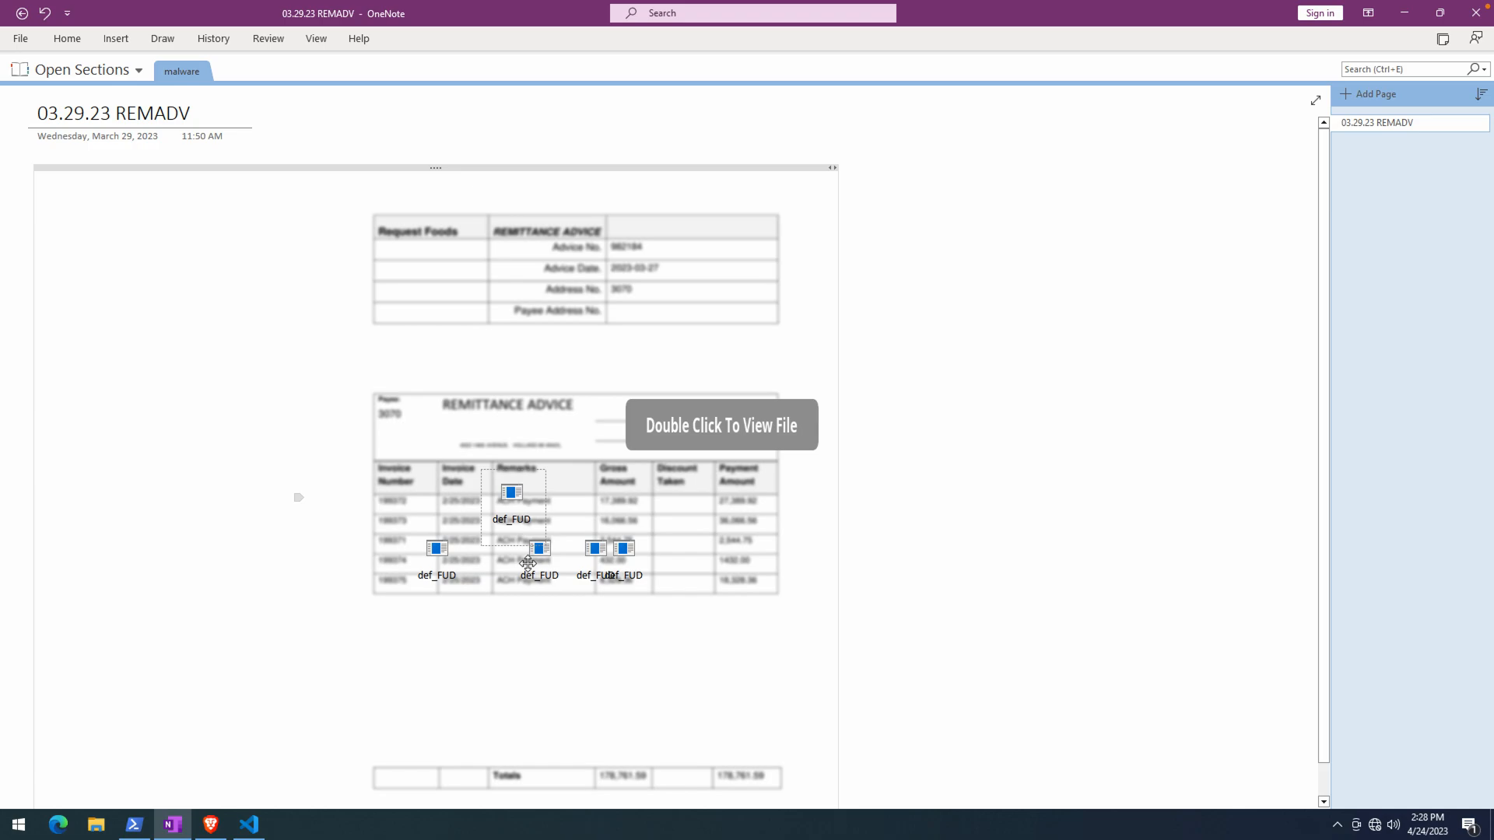
mouse_move(537, 548)
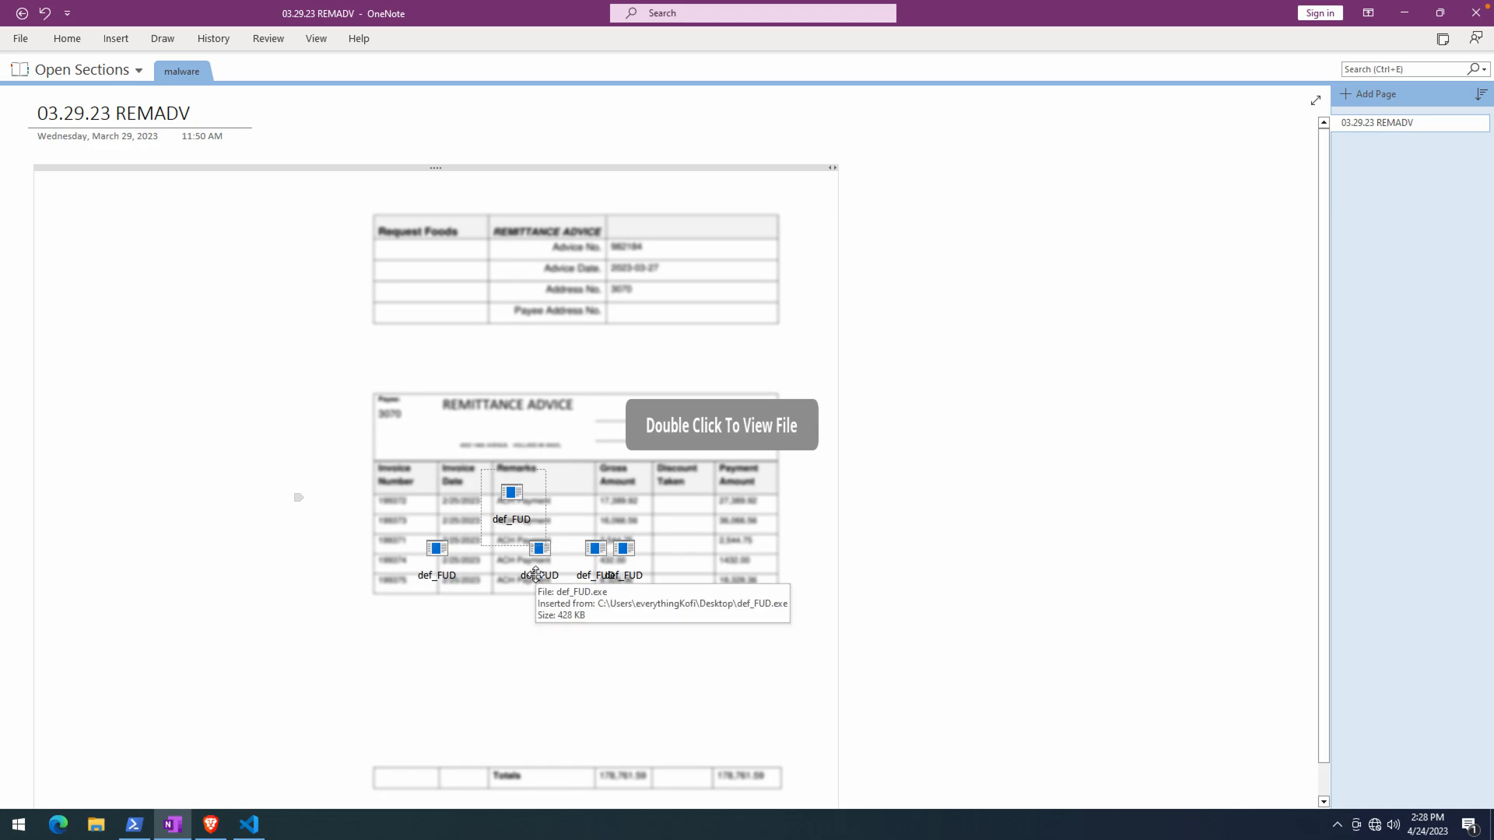
mouse_move(532, 574)
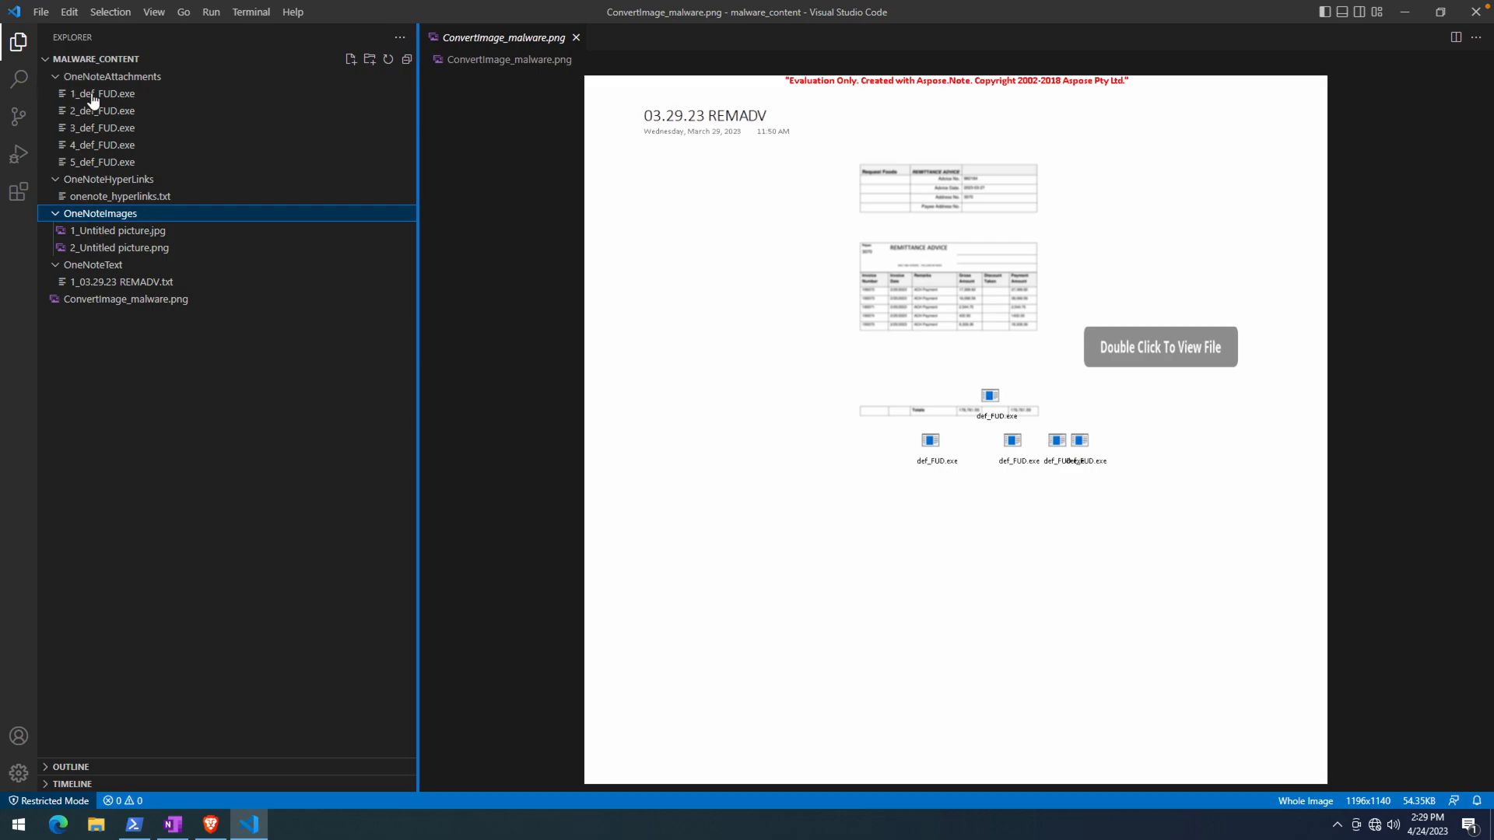
mouse_move(120, 116)
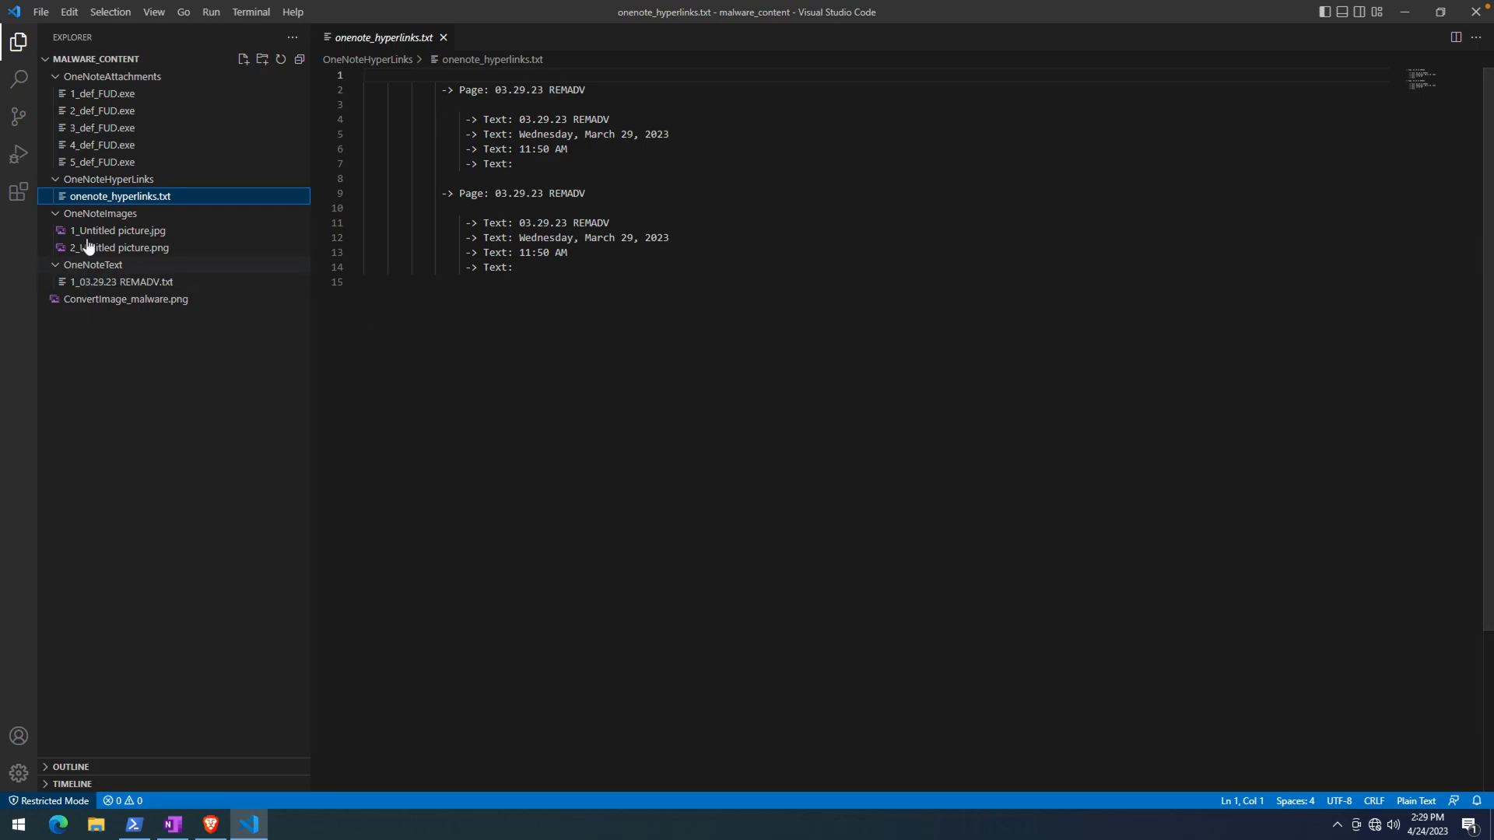
- View both extracted Untitled pictures and the 1_03.29.23 REMADV.txt page text
left_click(119, 230)
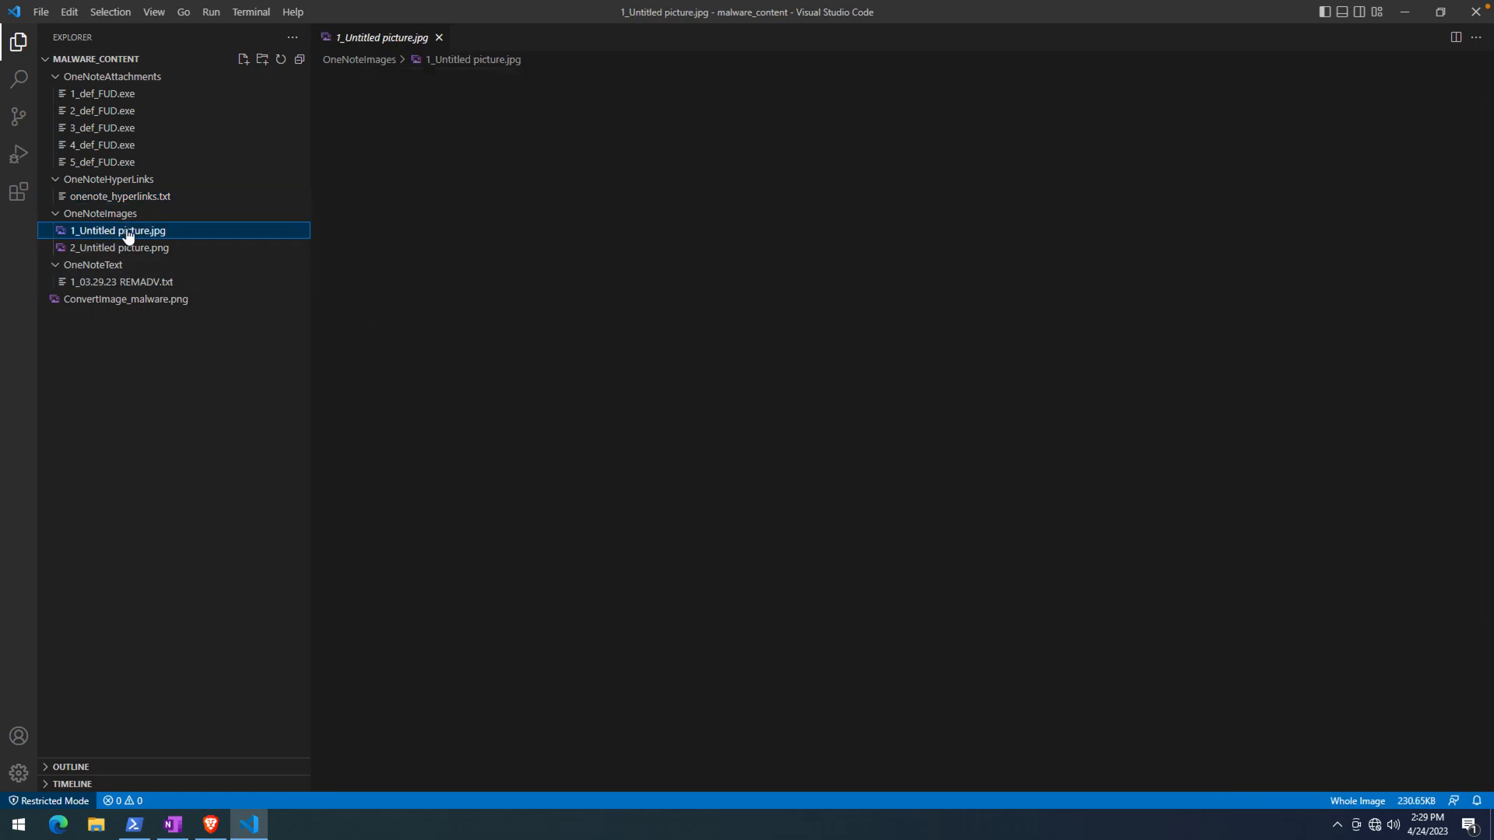
left_click(120, 230)
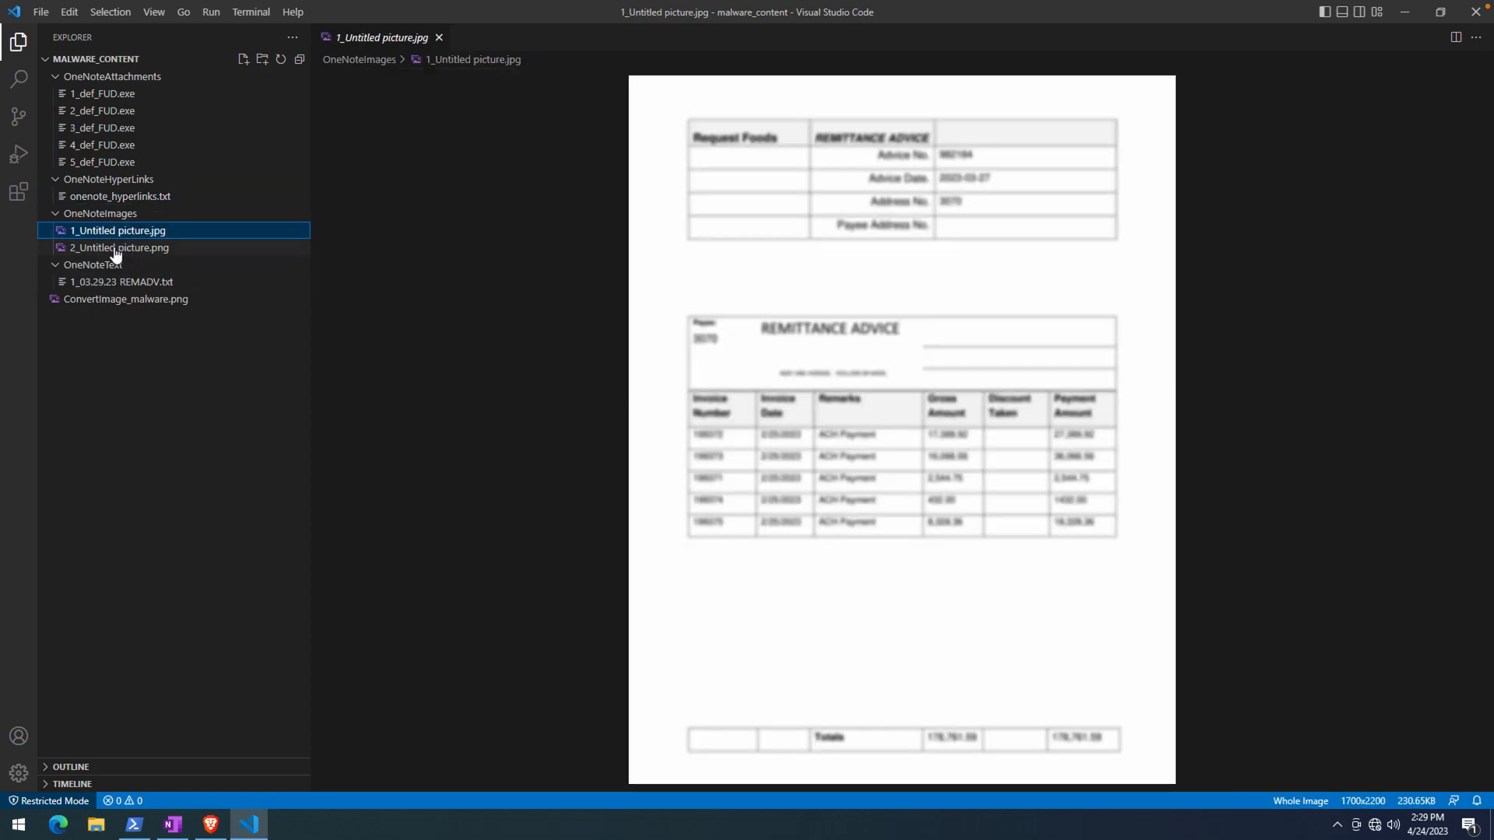
left_click(120, 247)
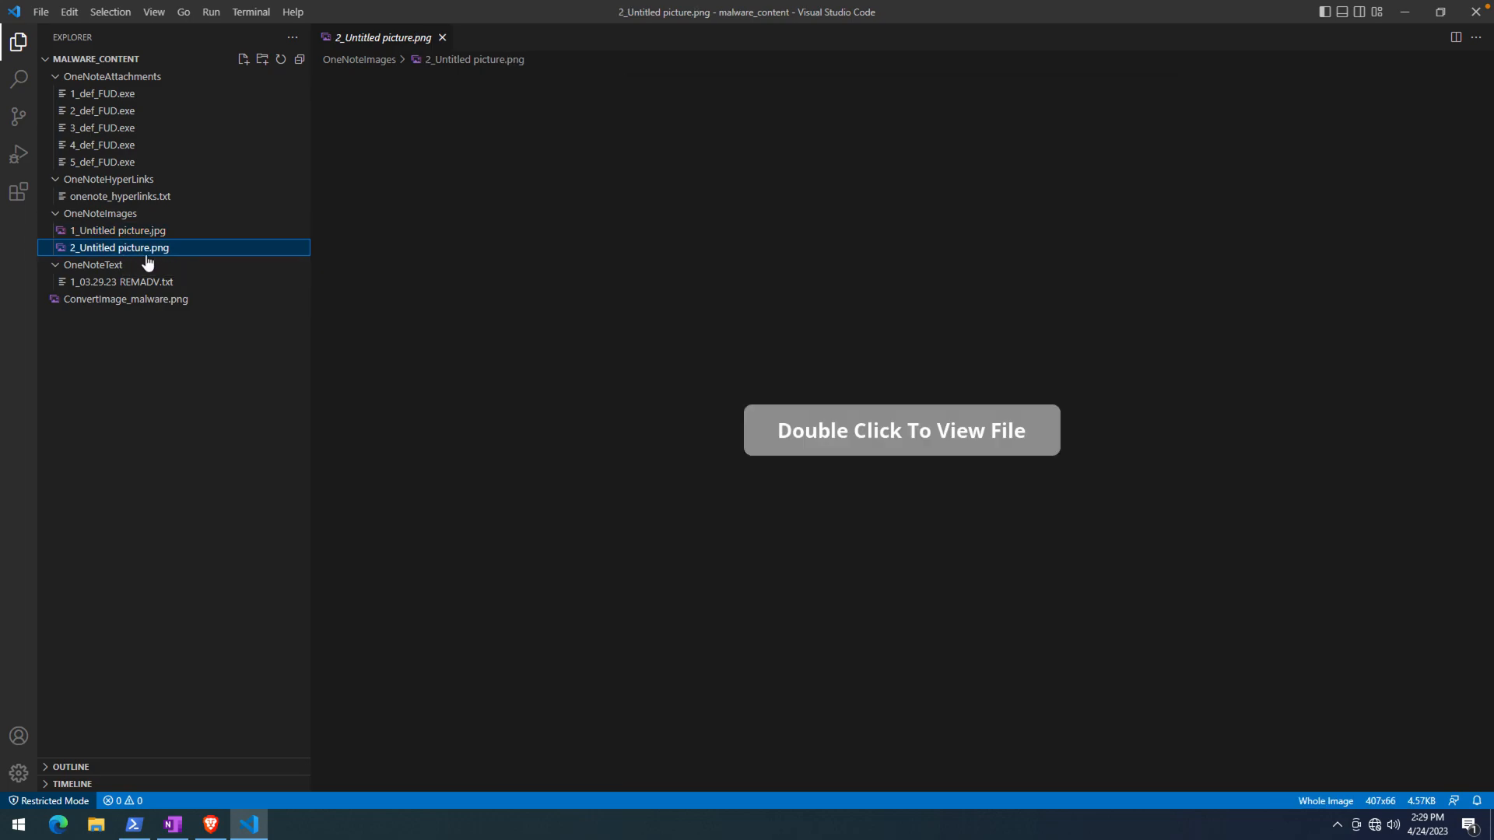
mouse_move(434, 264)
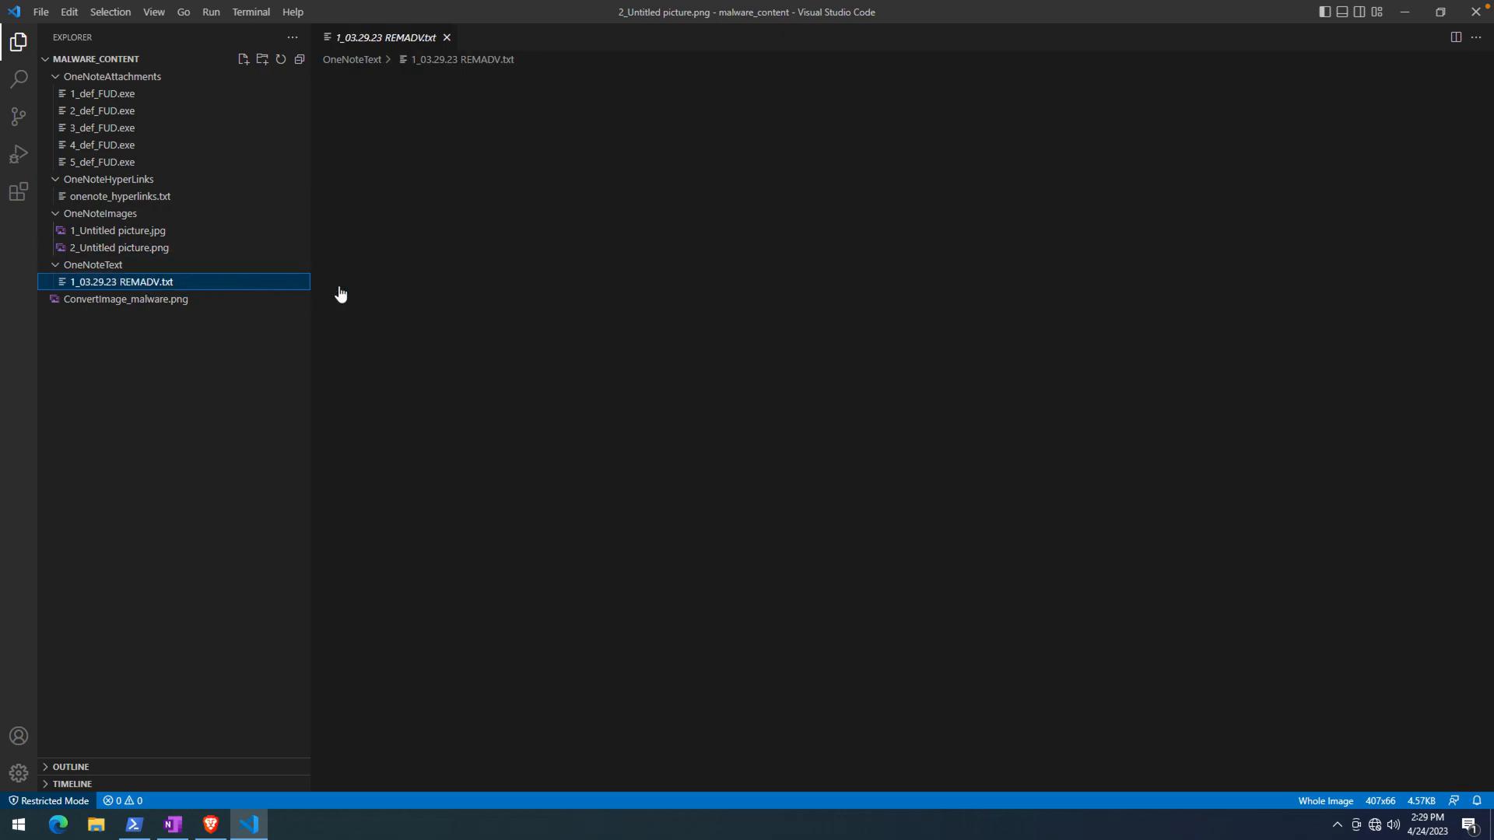
left_click(122, 281)
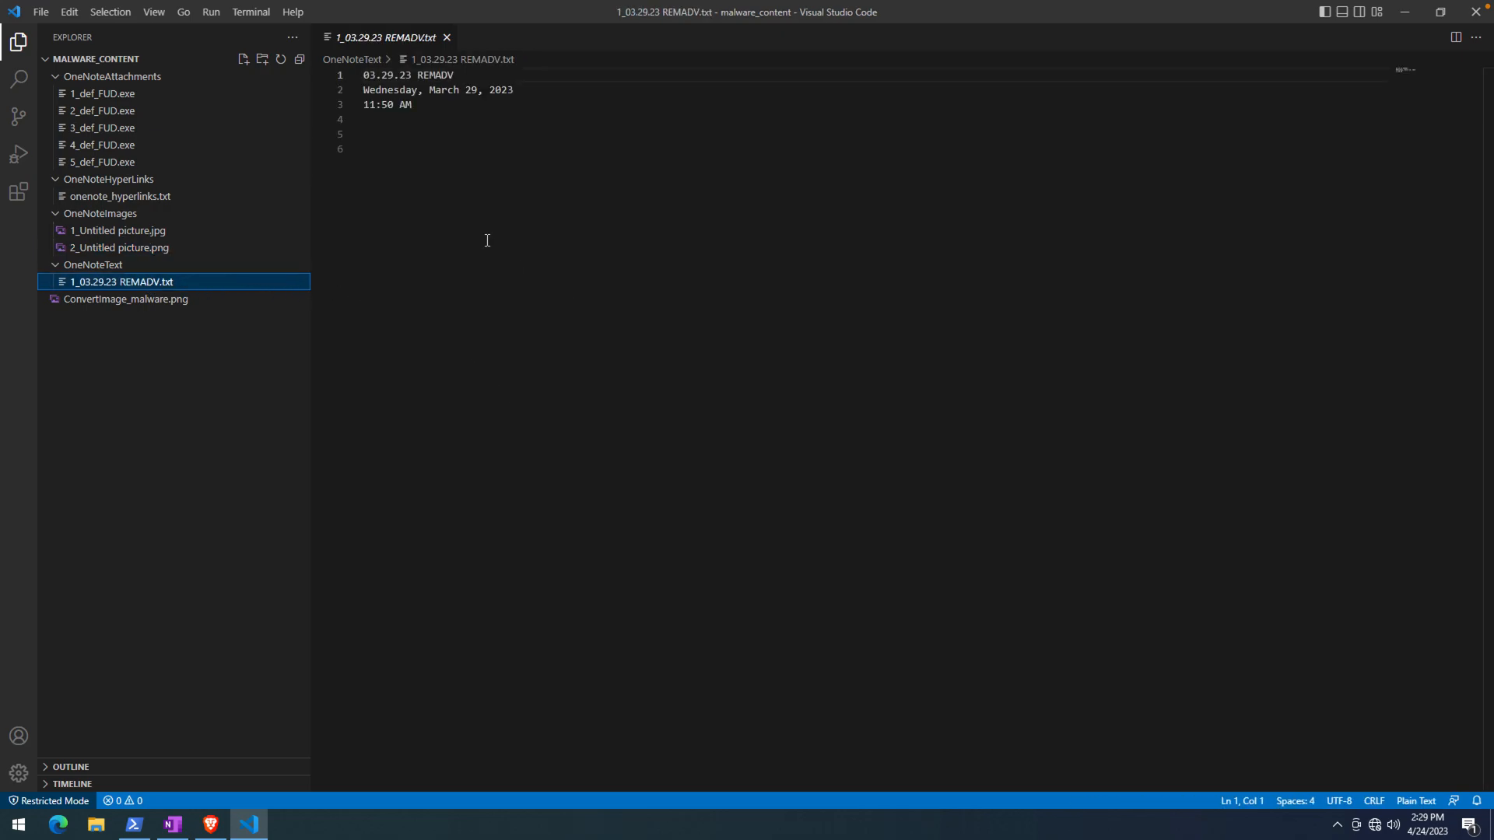
mouse_move(440, 160)
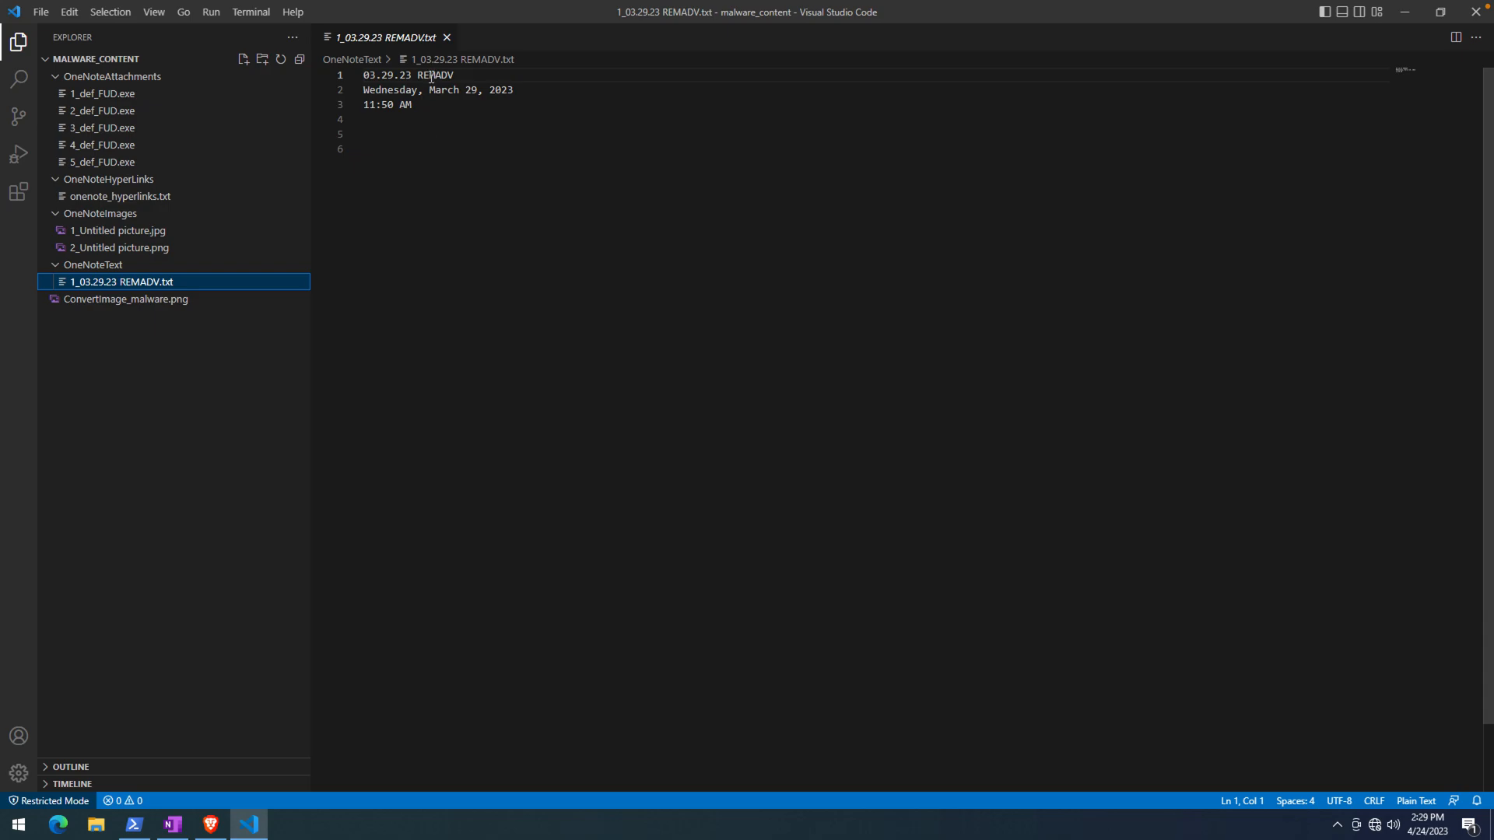
- Revisit the REMADV text file, then bring up ConvertImage_malware.png of the OneNote page
double_click(435, 74)
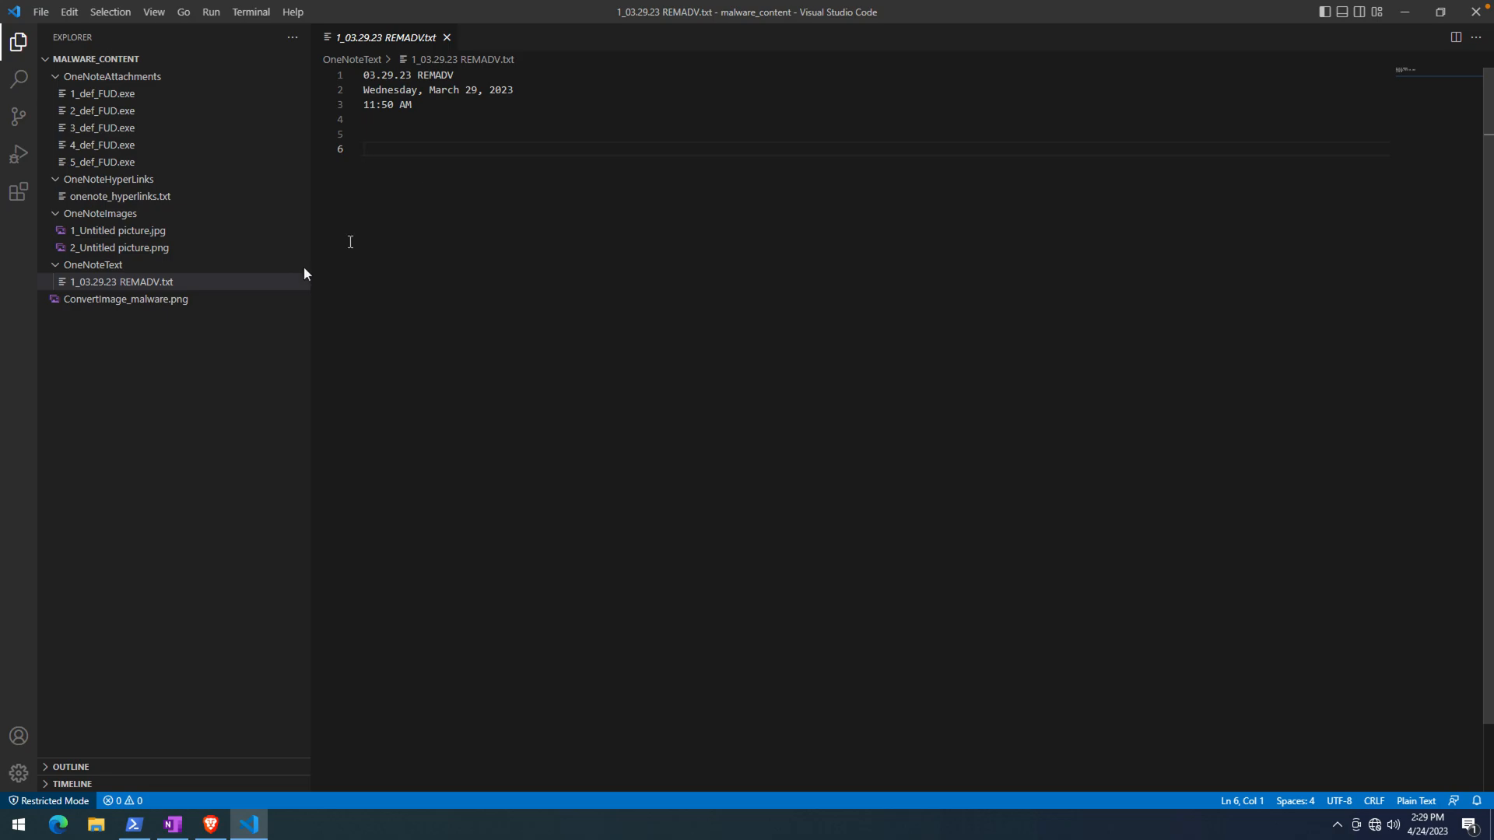
left_click(122, 281)
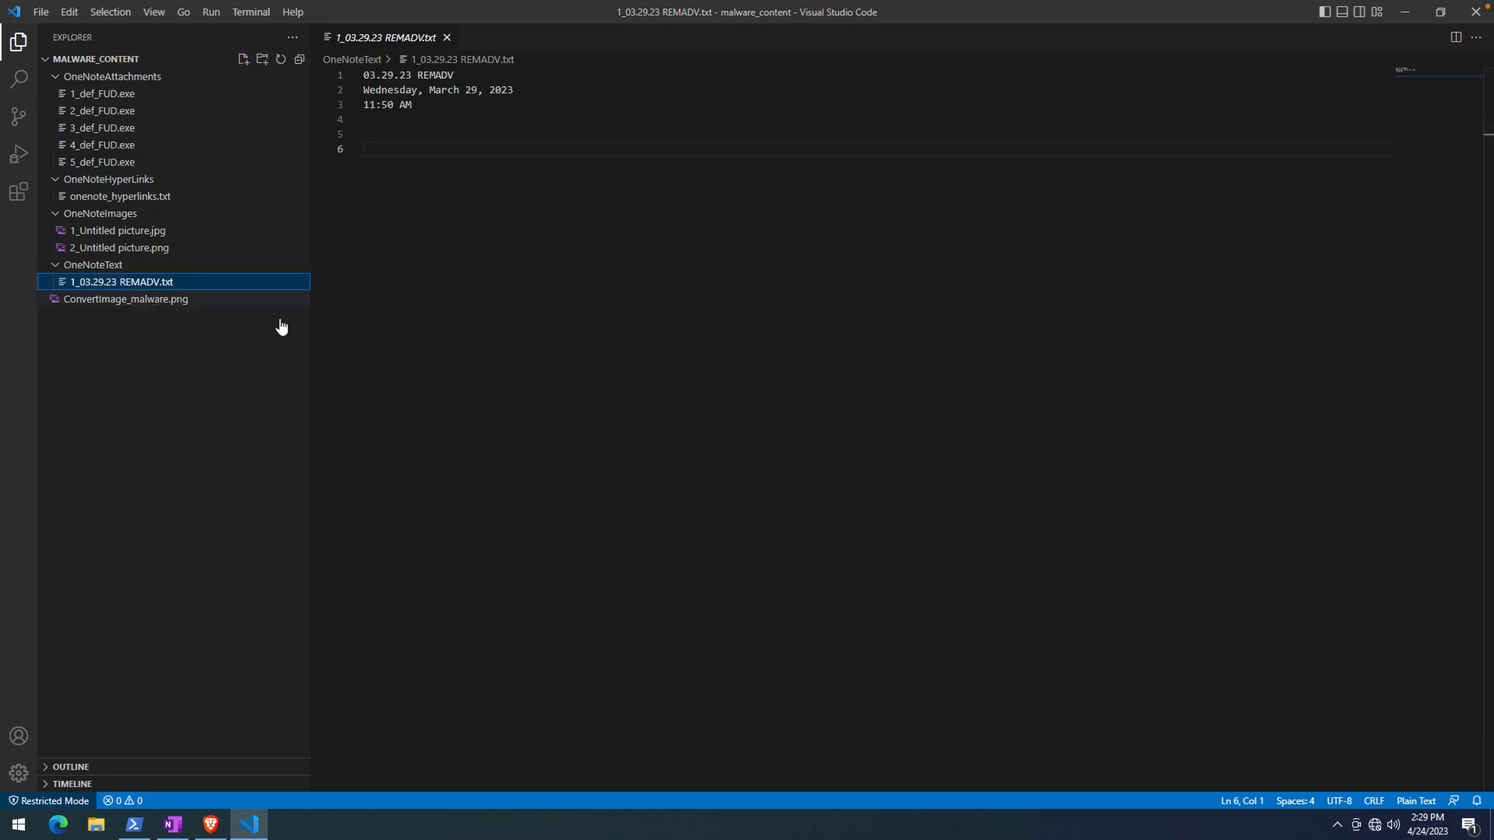
left_click(125, 299)
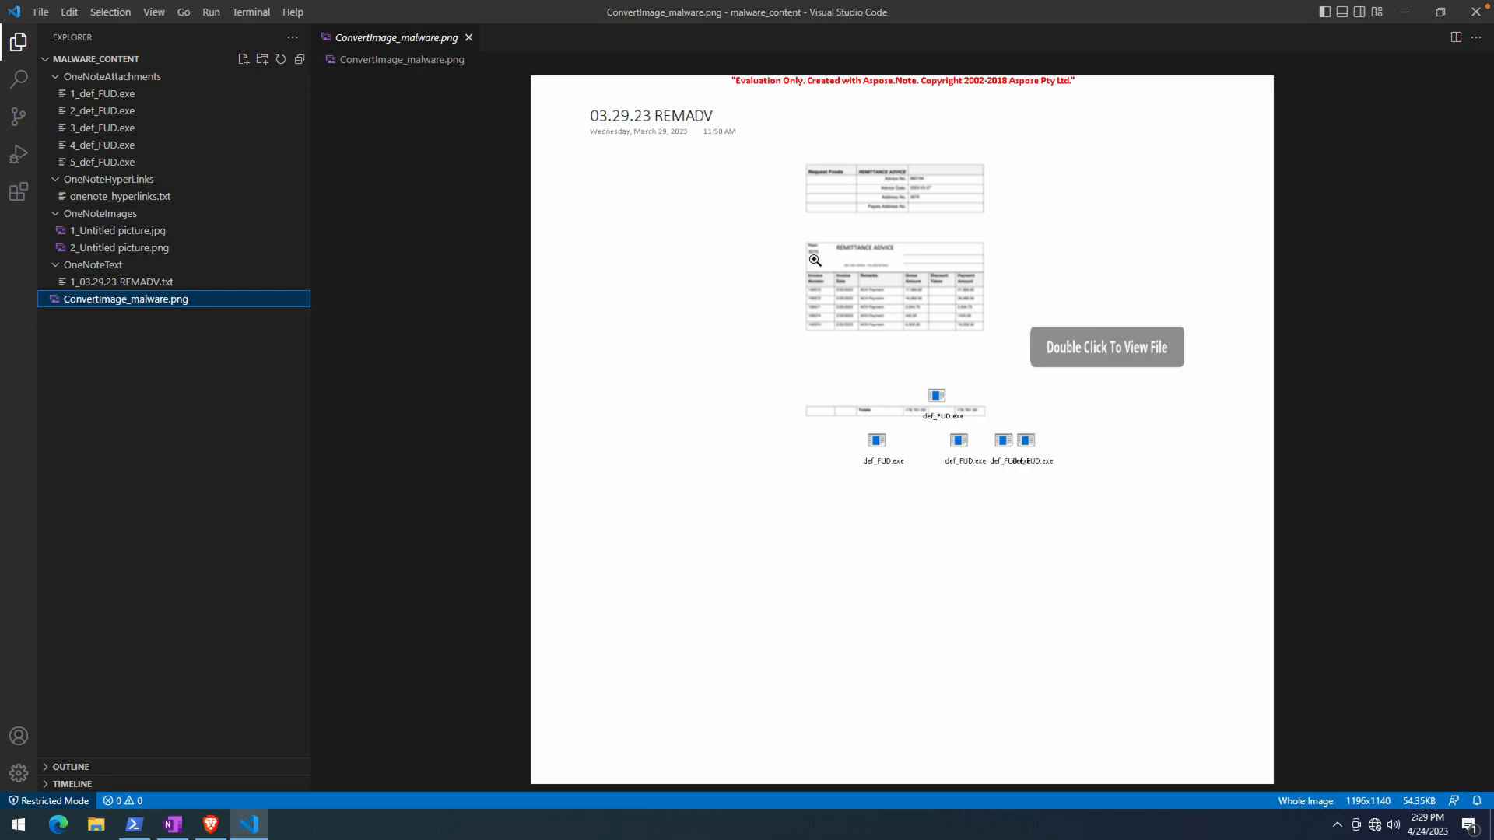
mouse_move(1008, 370)
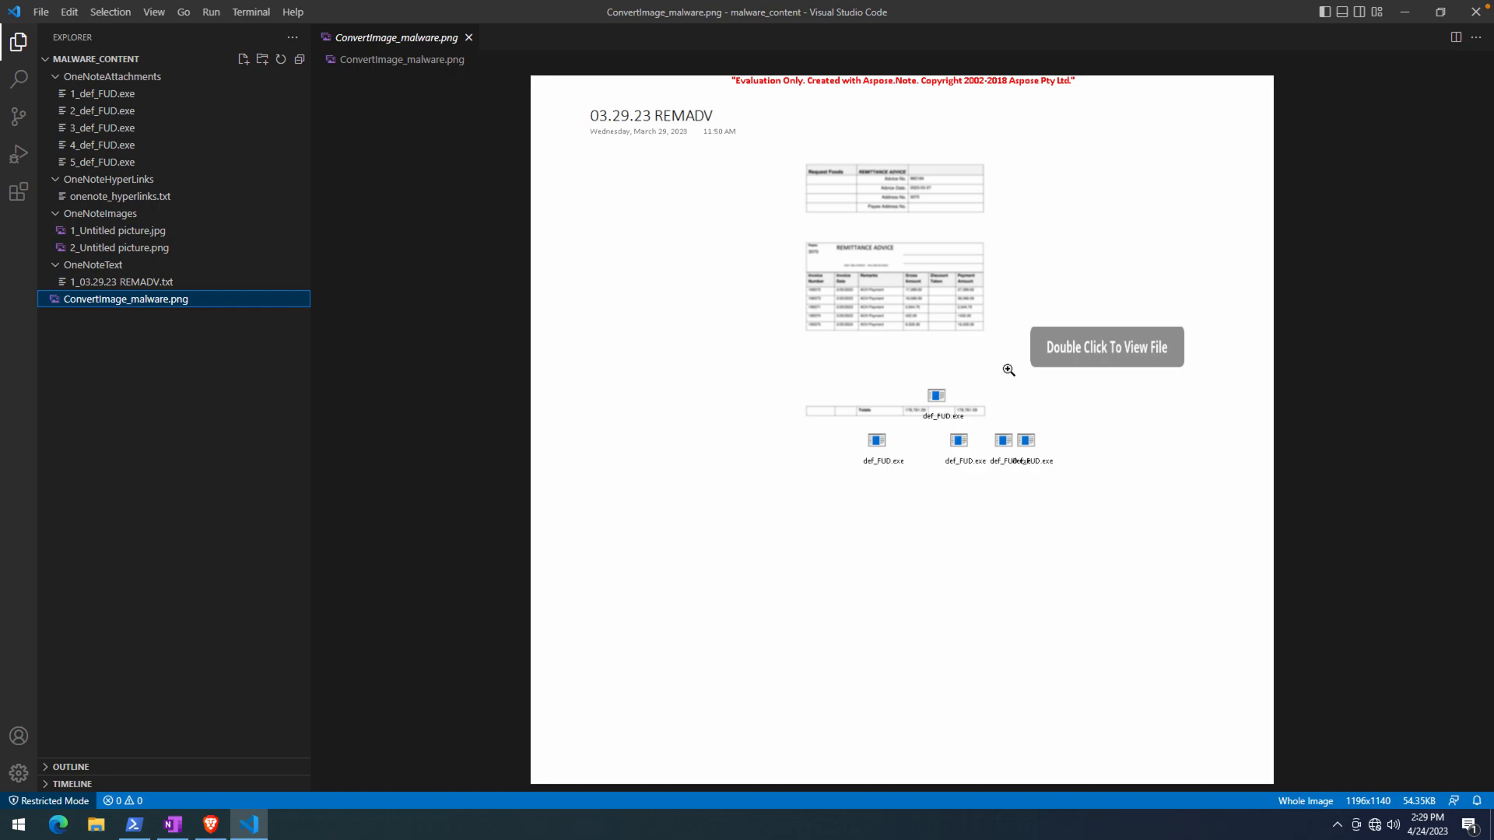
mouse_move(1084, 426)
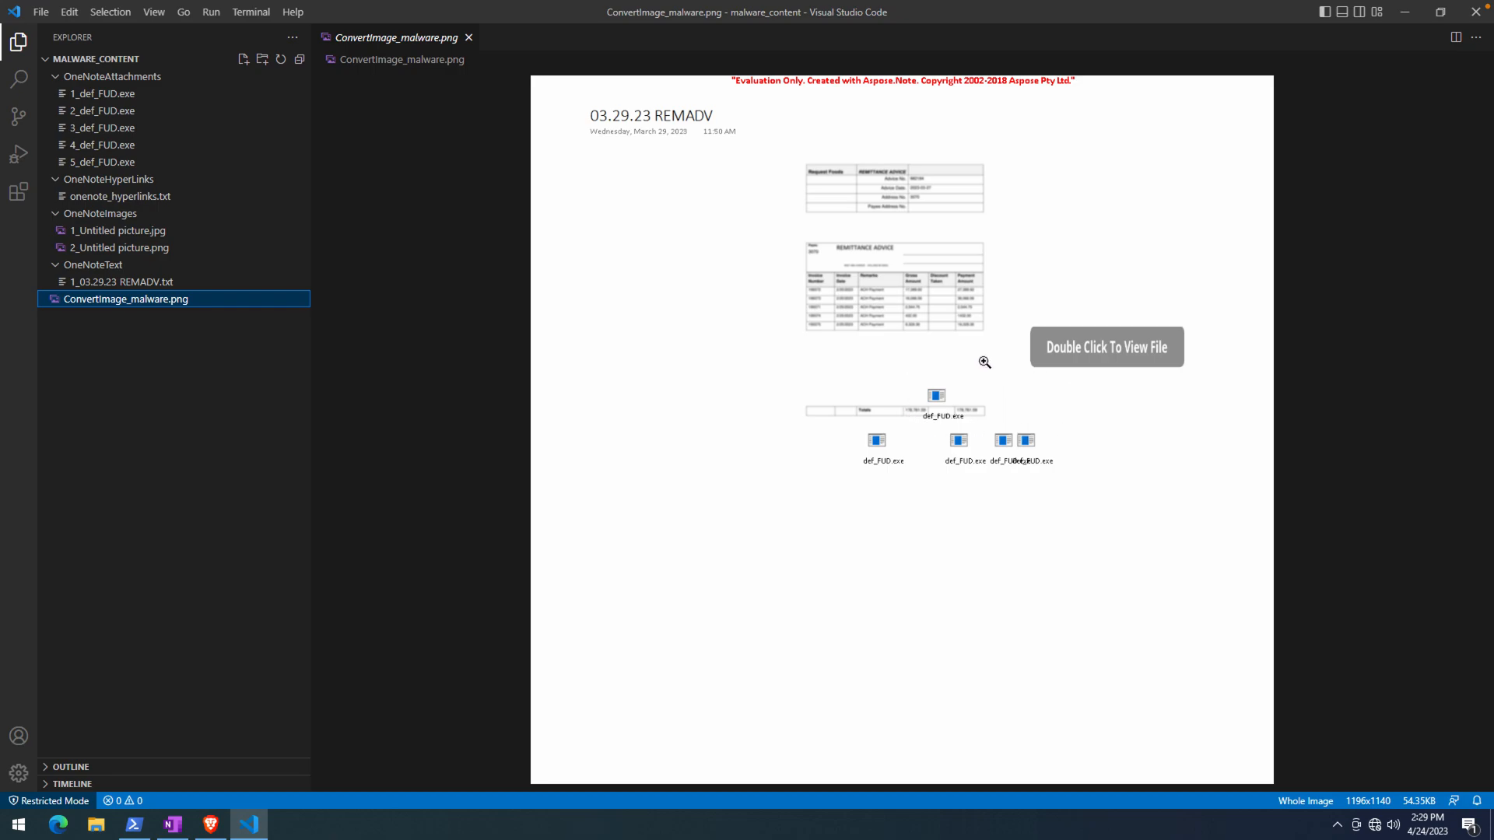
mouse_move(591, 313)
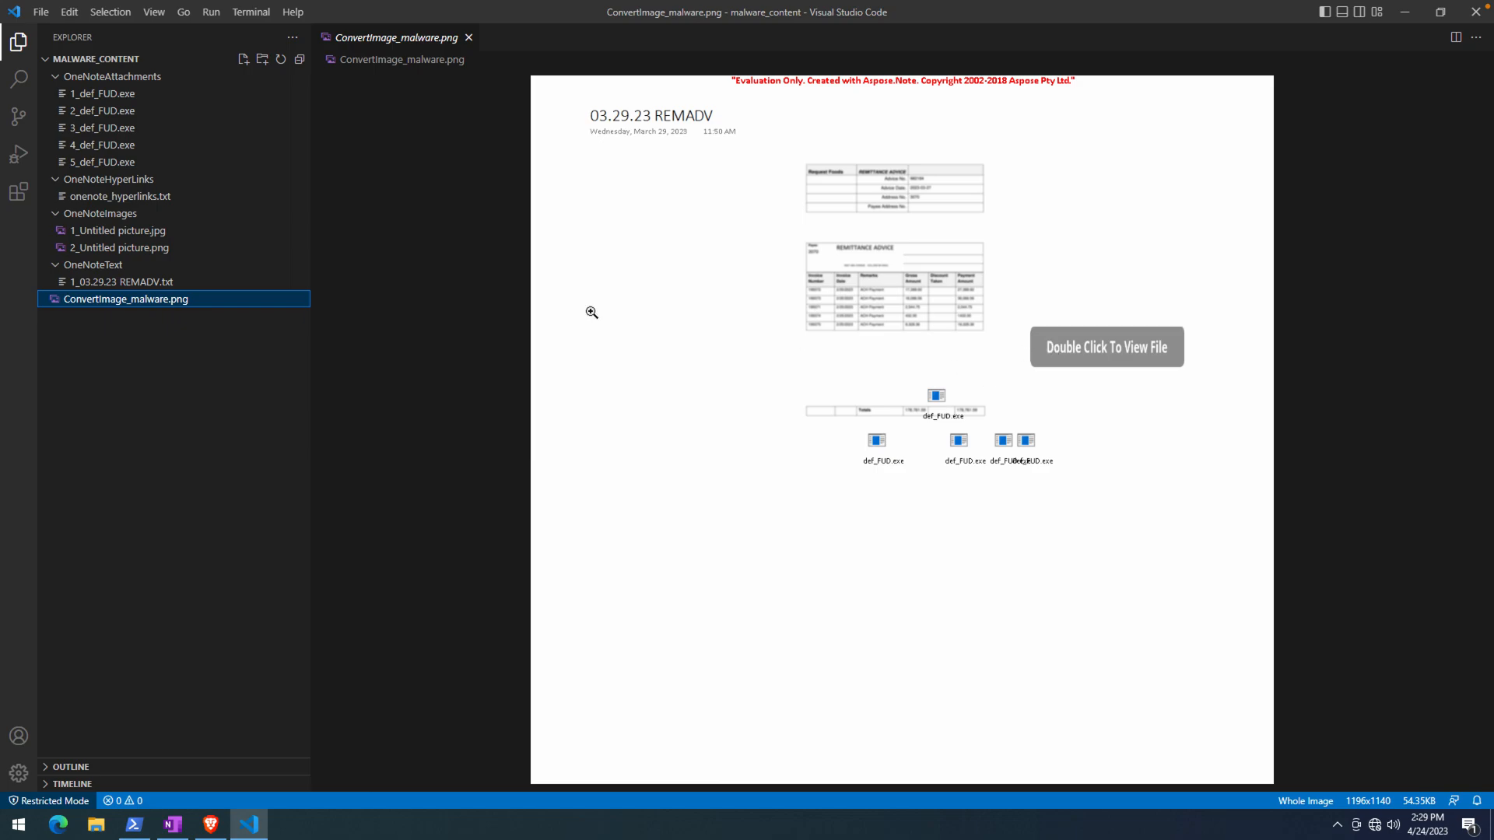
mouse_move(109, 171)
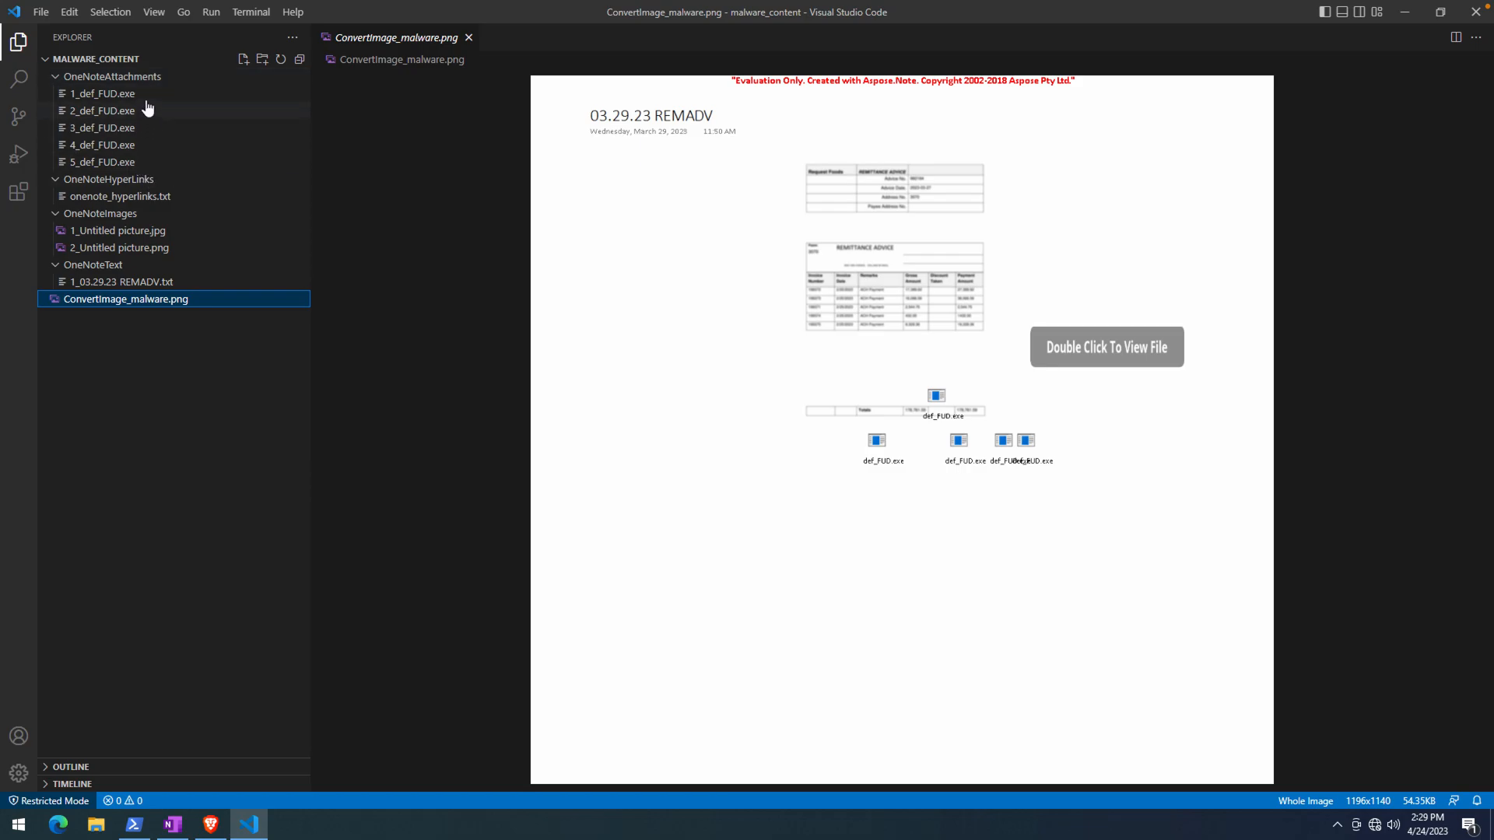
- Switch to the PowerShell session to hash the extracted def_FUD.exe attachments
left_click(133, 825)
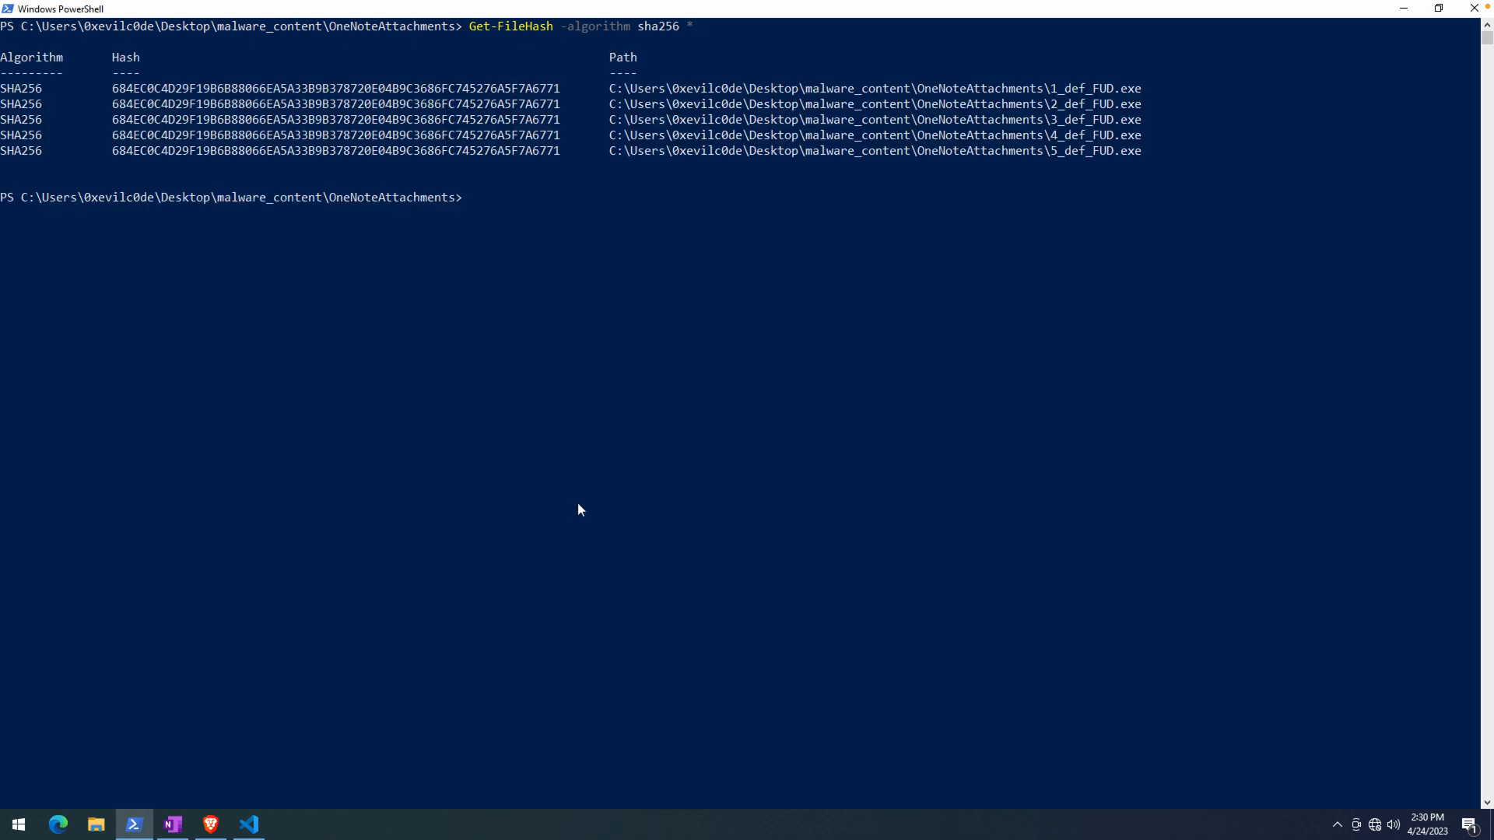
mouse_move(564, 92)
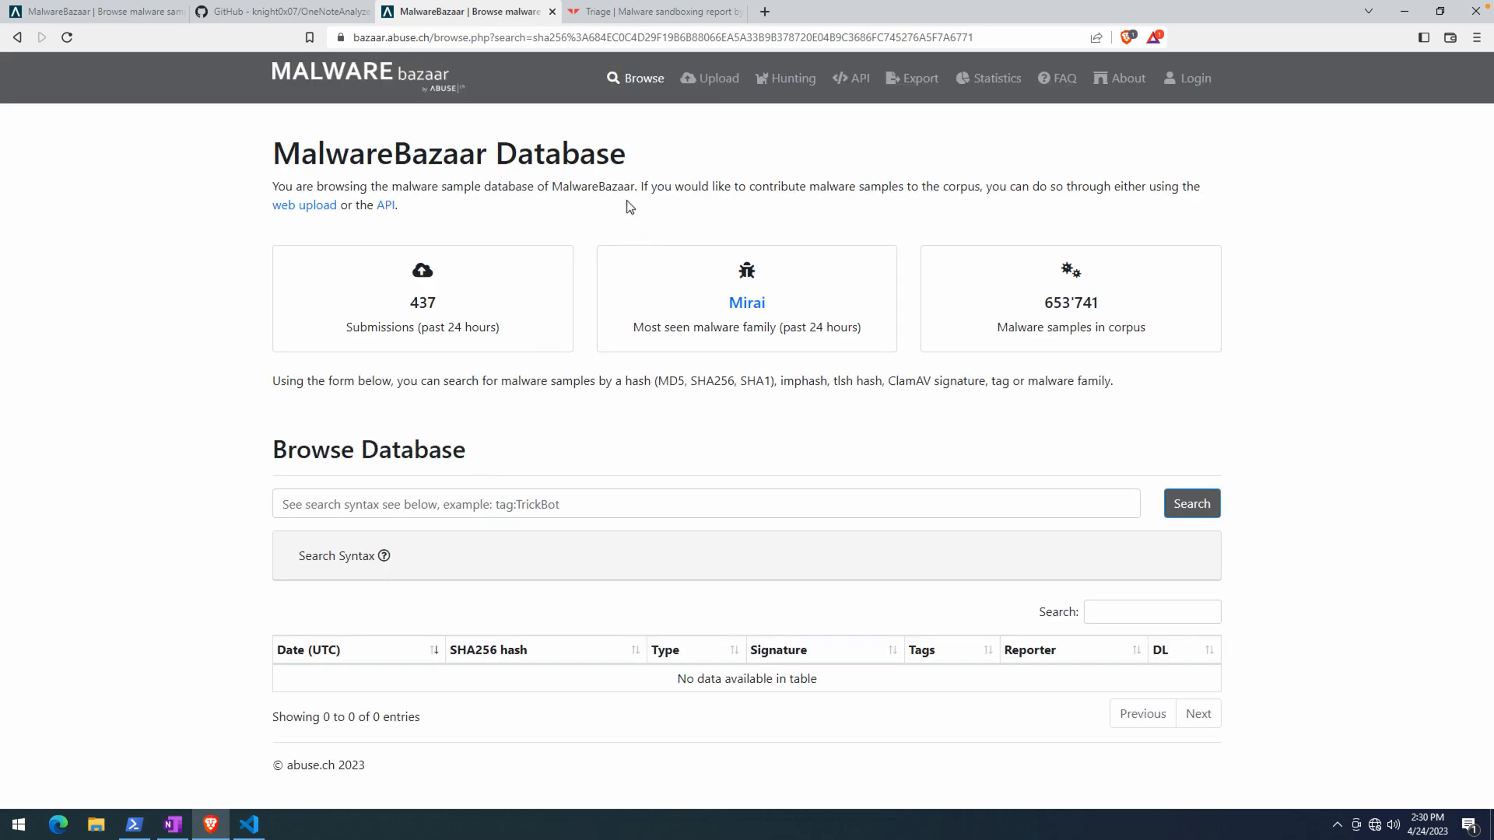
- Look up the def_FUD.exe hash in MalwareBazaar, then switch to its Triage sandbox report
left_click(655, 11)
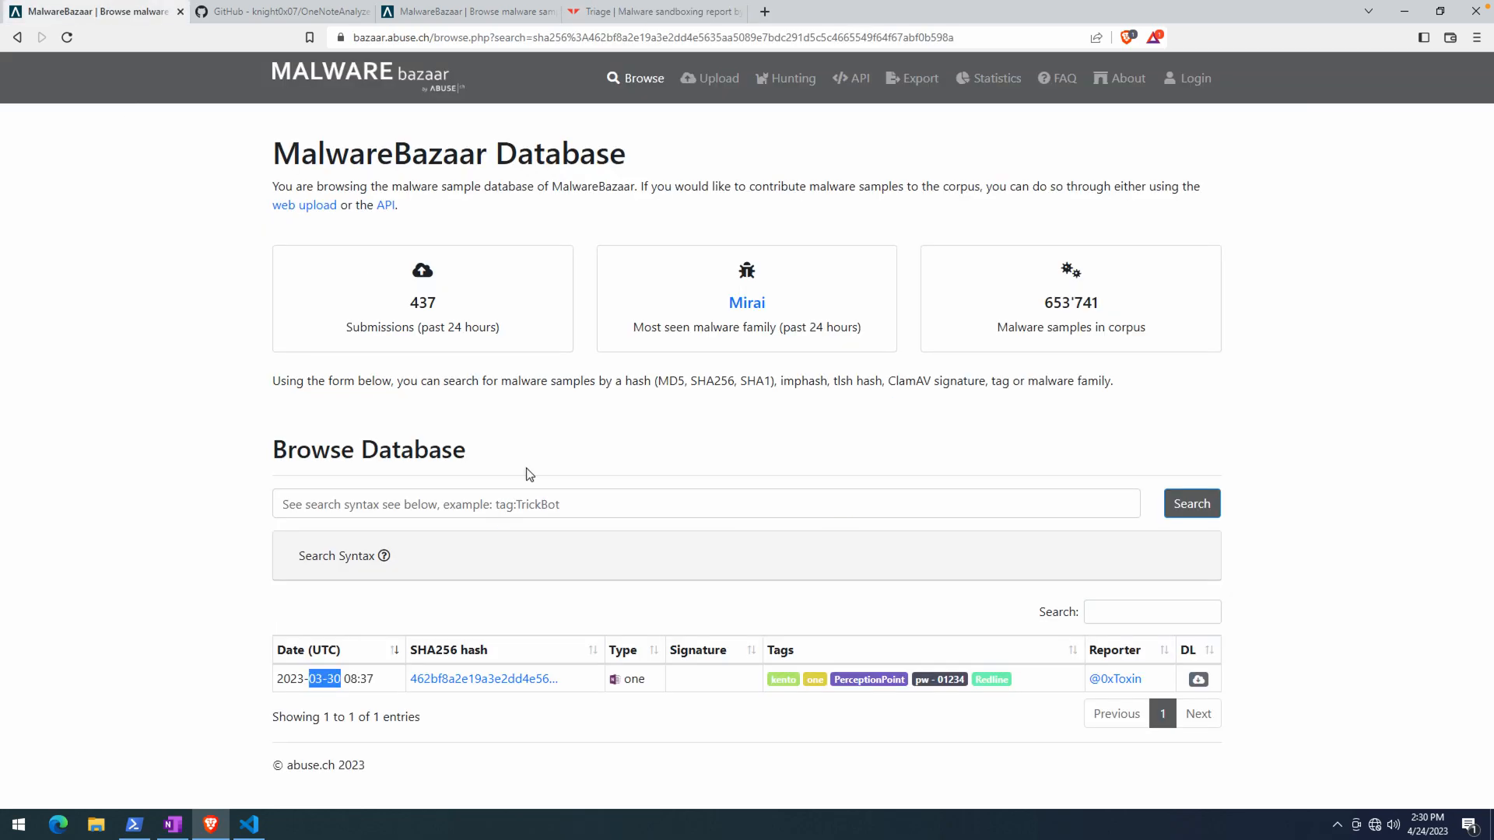
mouse_move(1033, 687)
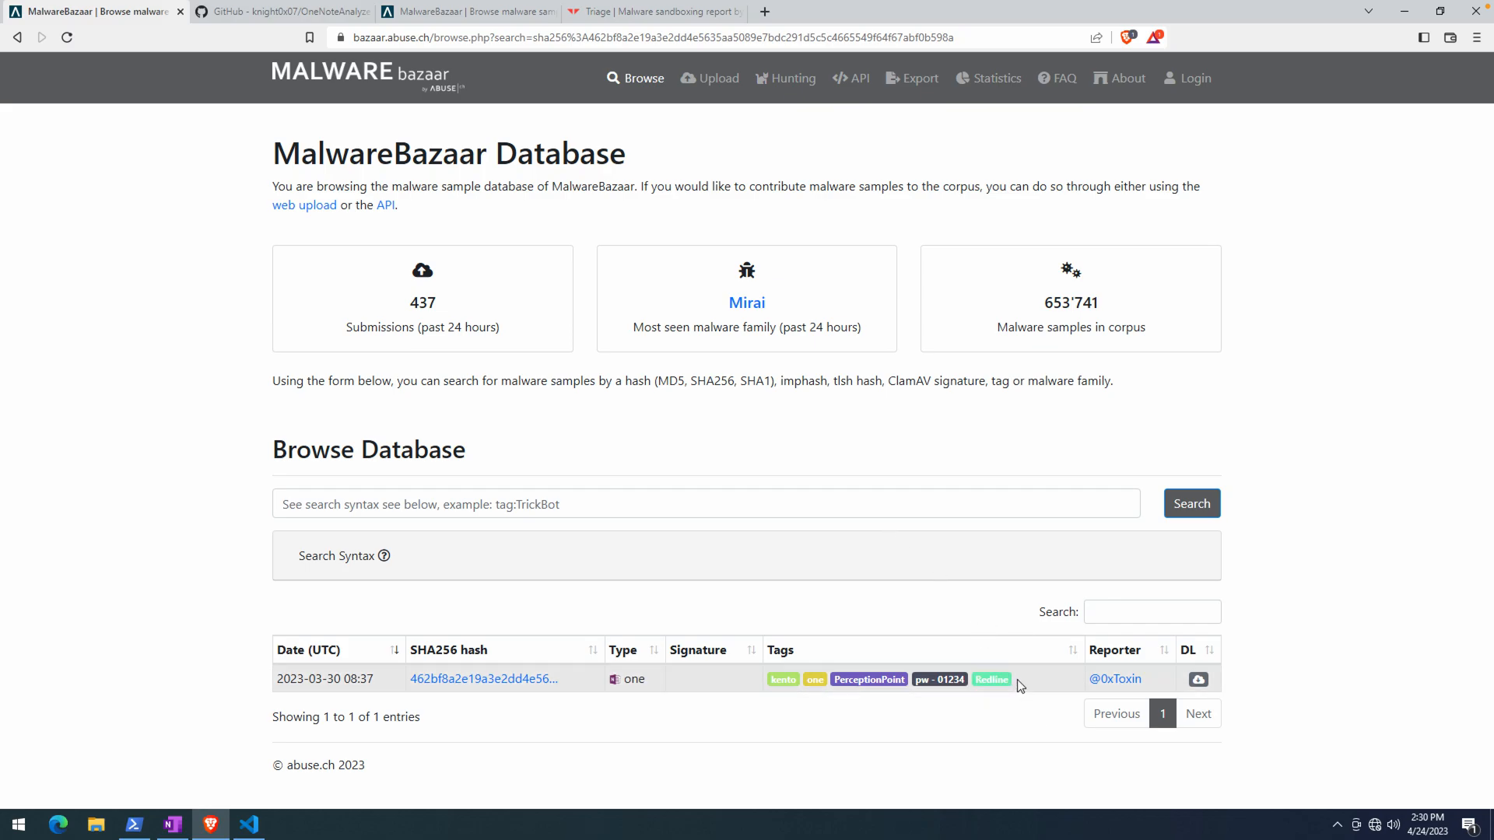
mouse_move(783, 691)
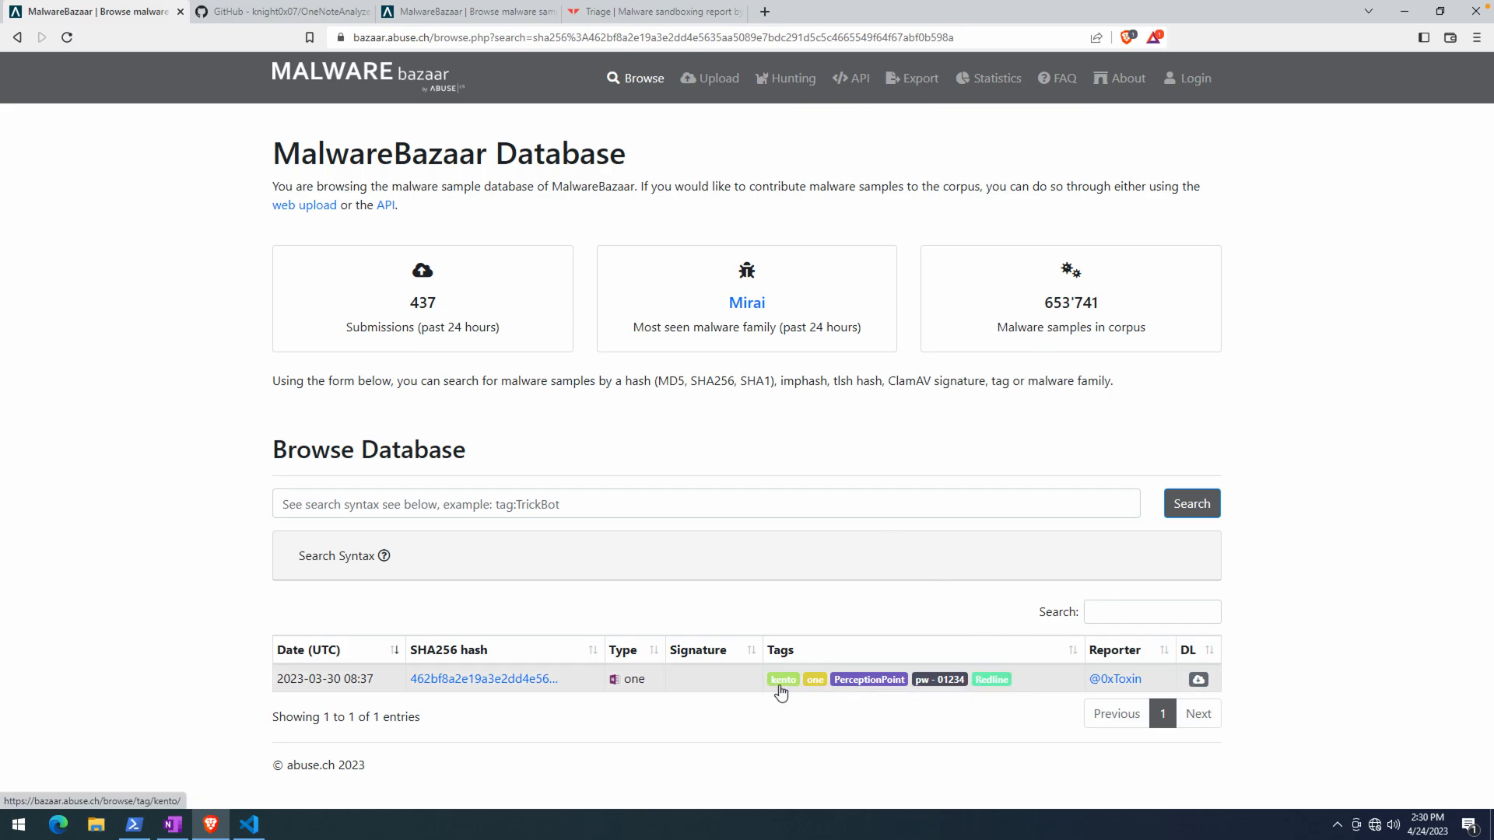
mouse_move(793, 692)
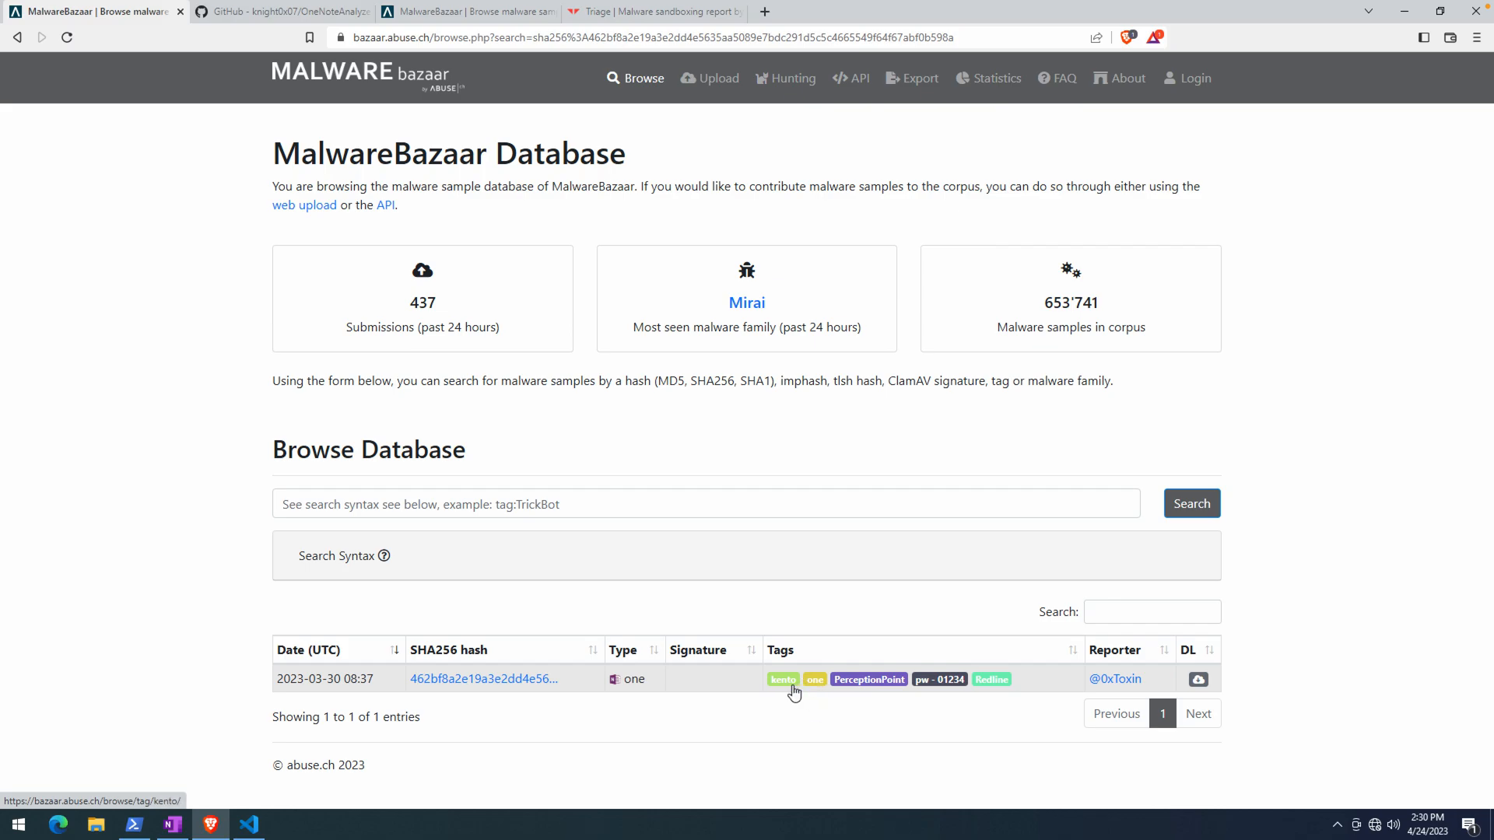
mouse_move(774, 689)
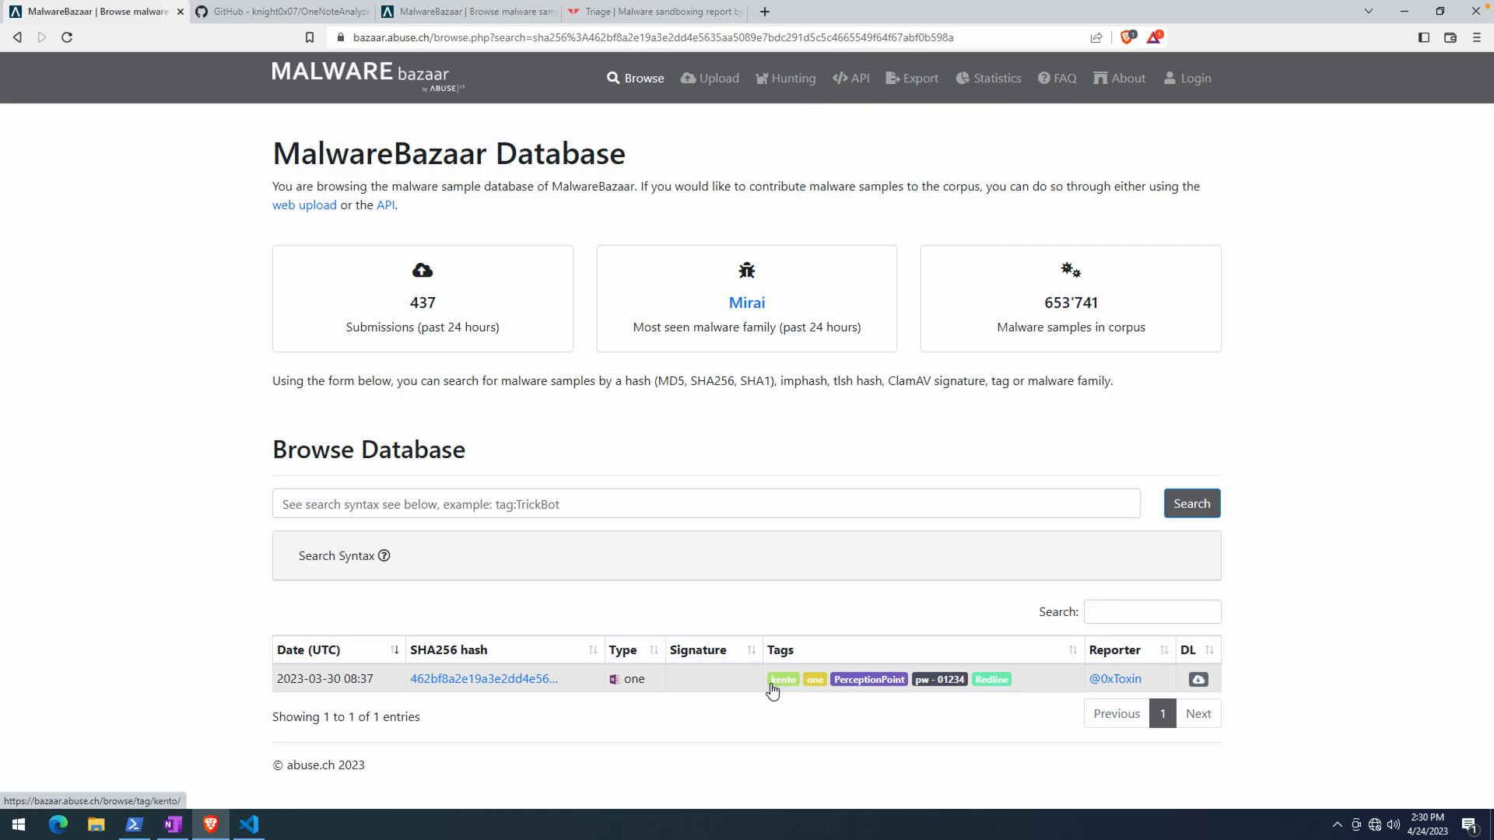
left_click(653, 11)
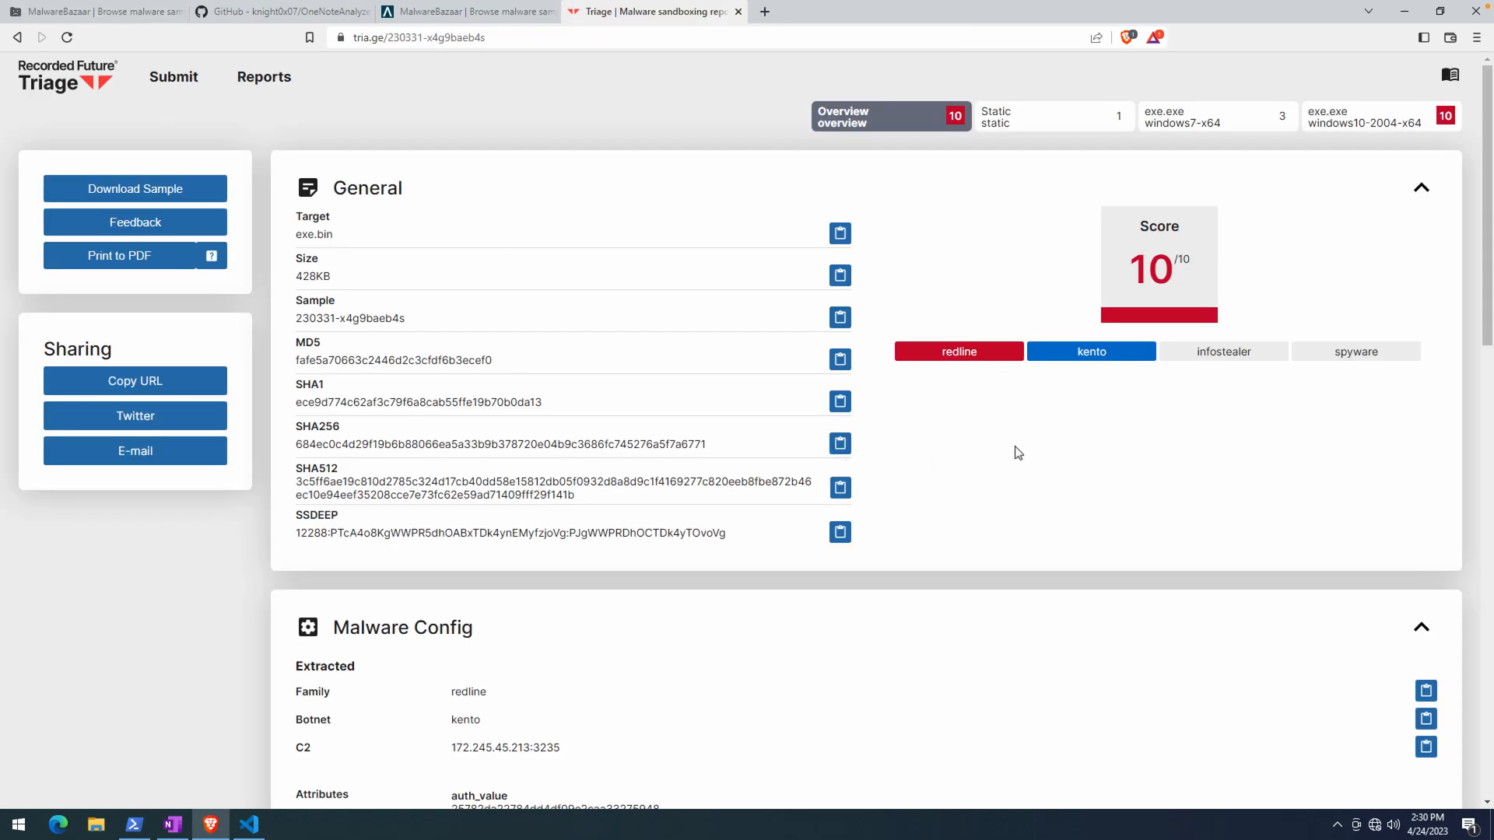
- Highlight the kento botnet value in the RedLine malware config of the Triage report
double_click(465, 719)
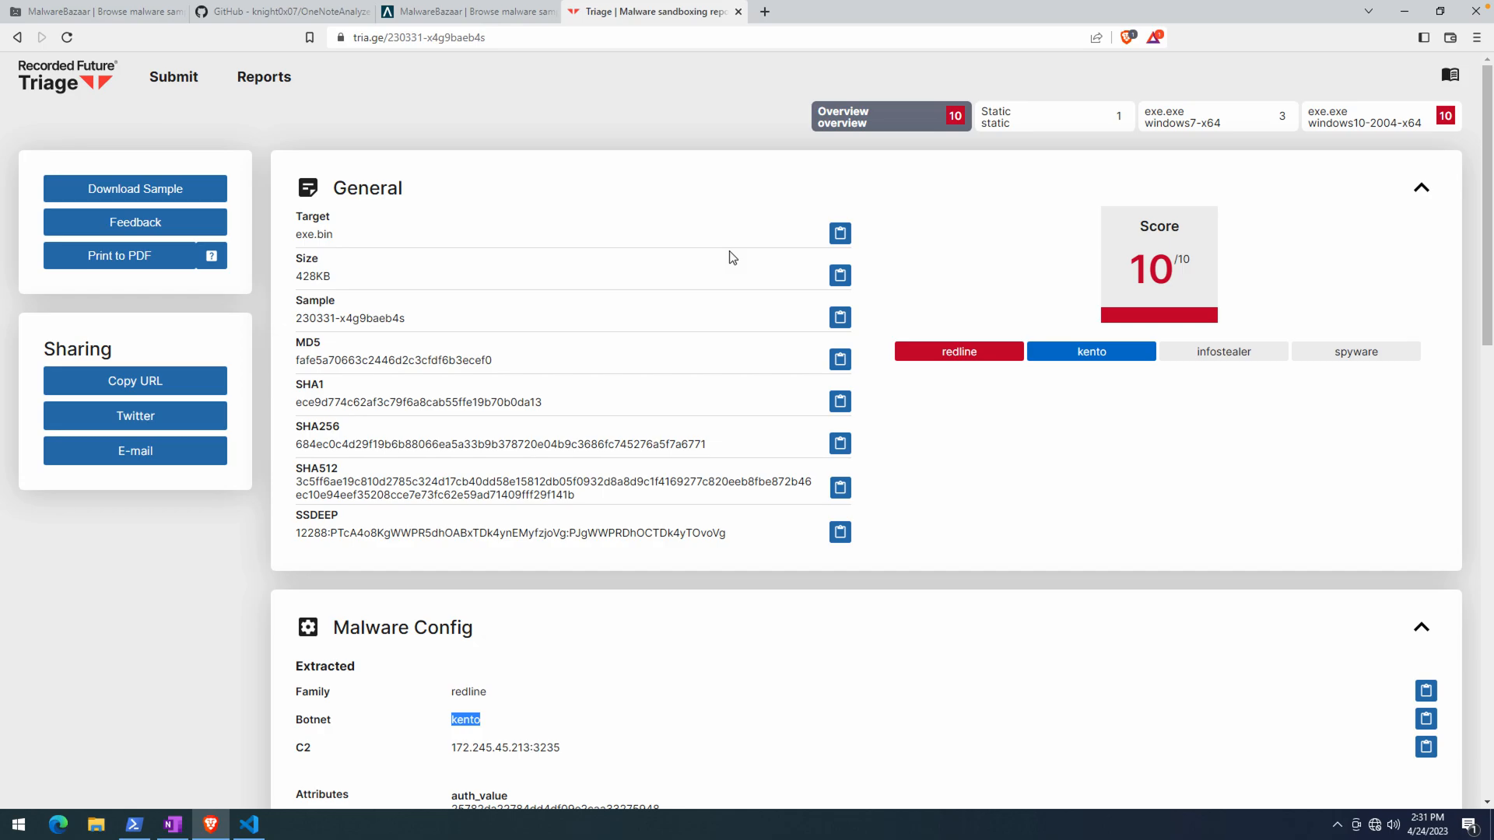
mouse_move(960, 372)
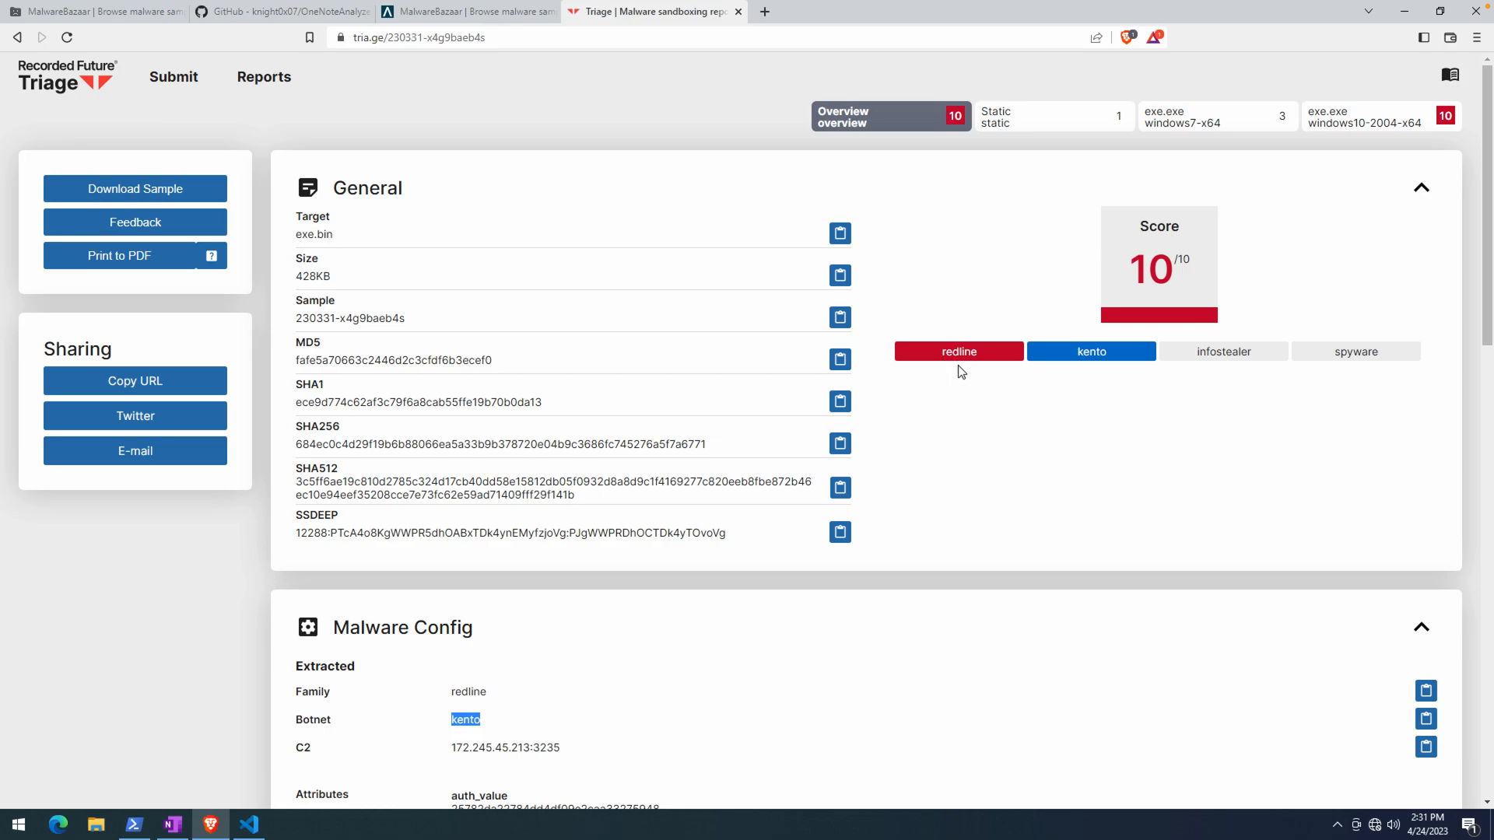
mouse_move(960, 351)
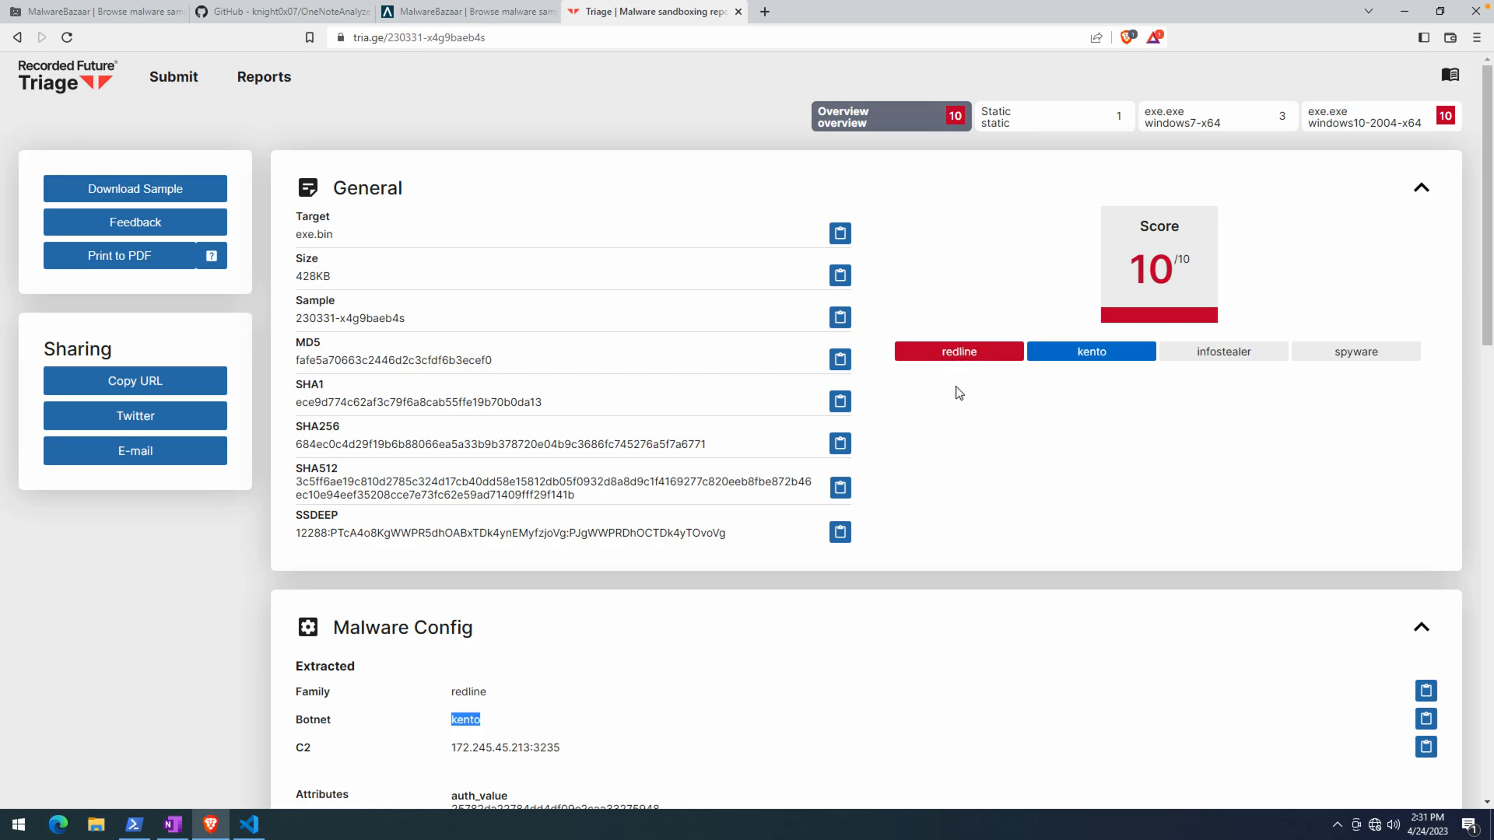
mouse_move(973, 376)
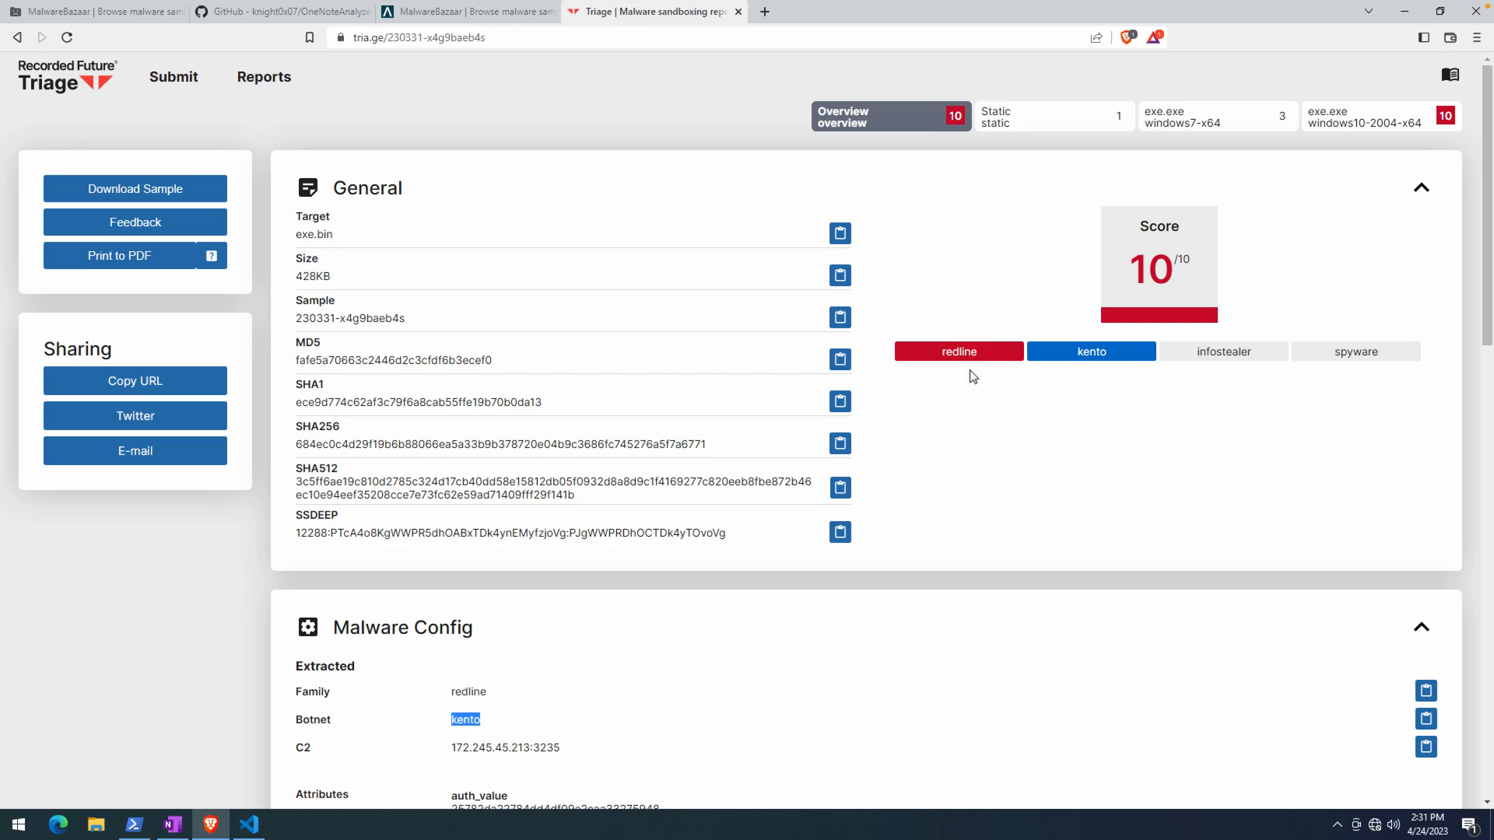